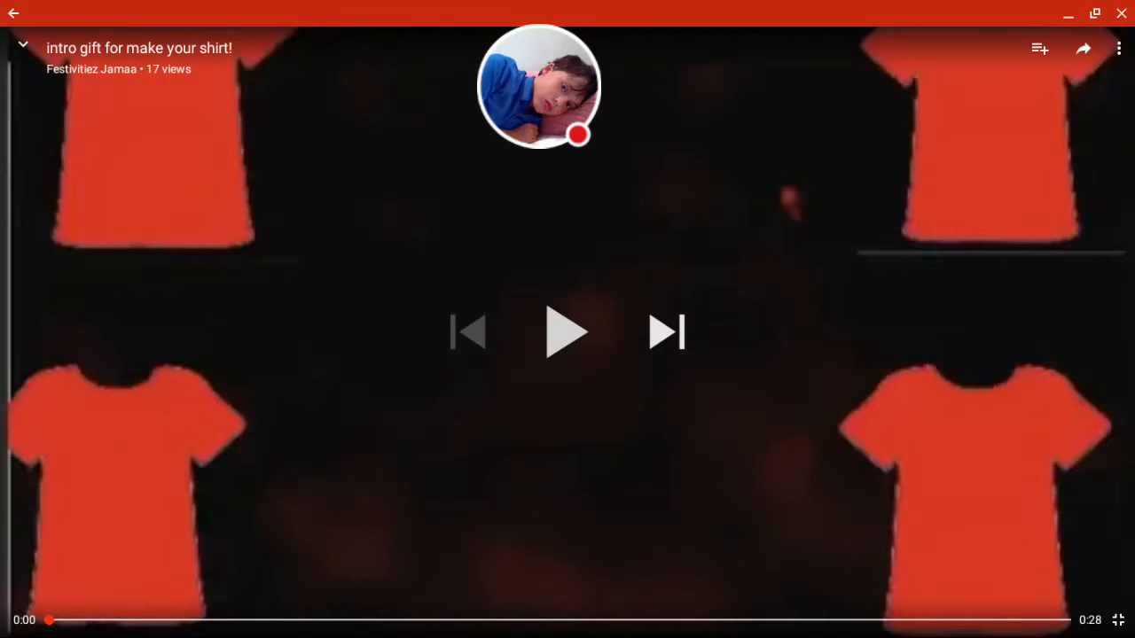
# Step: Start the paused YouTube intro video about making a shirt
pyautogui.click(566, 332)
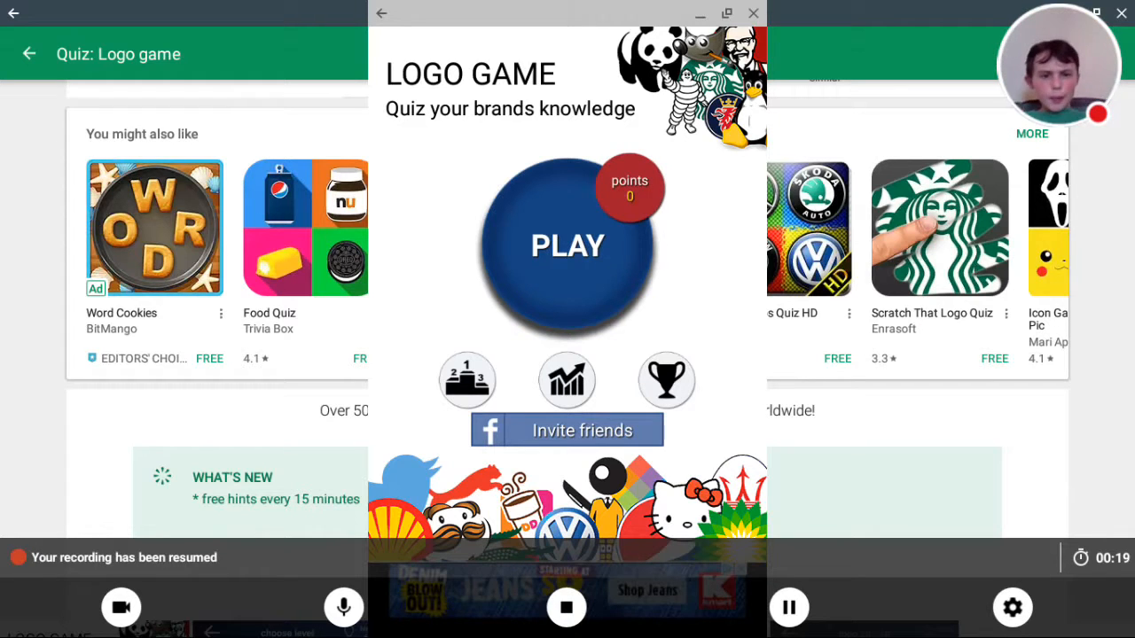
# Step: Enter Level 1, spell FACEBOOK for the first logo, and advance to logo 2
pyautogui.click(567, 246)
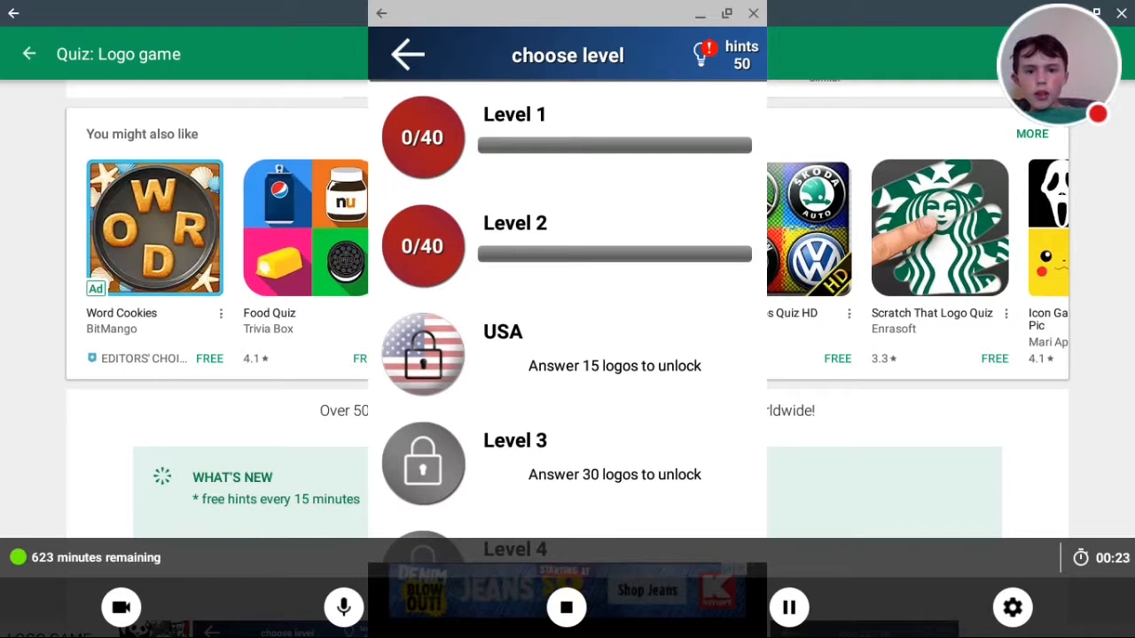
pyautogui.click(515, 136)
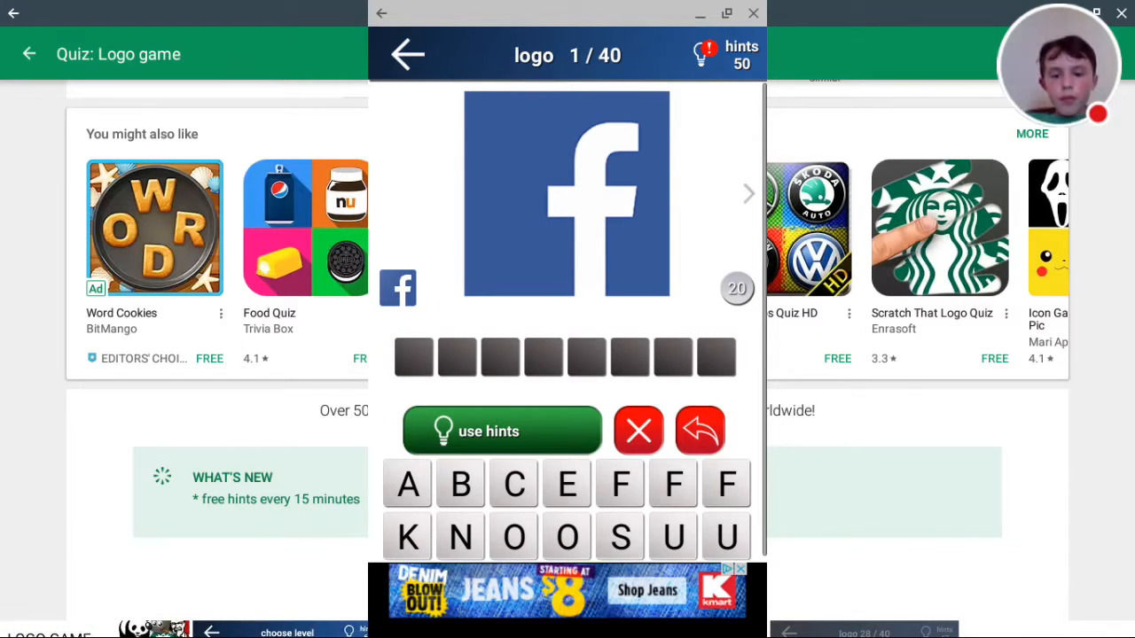
pyautogui.click(620, 484)
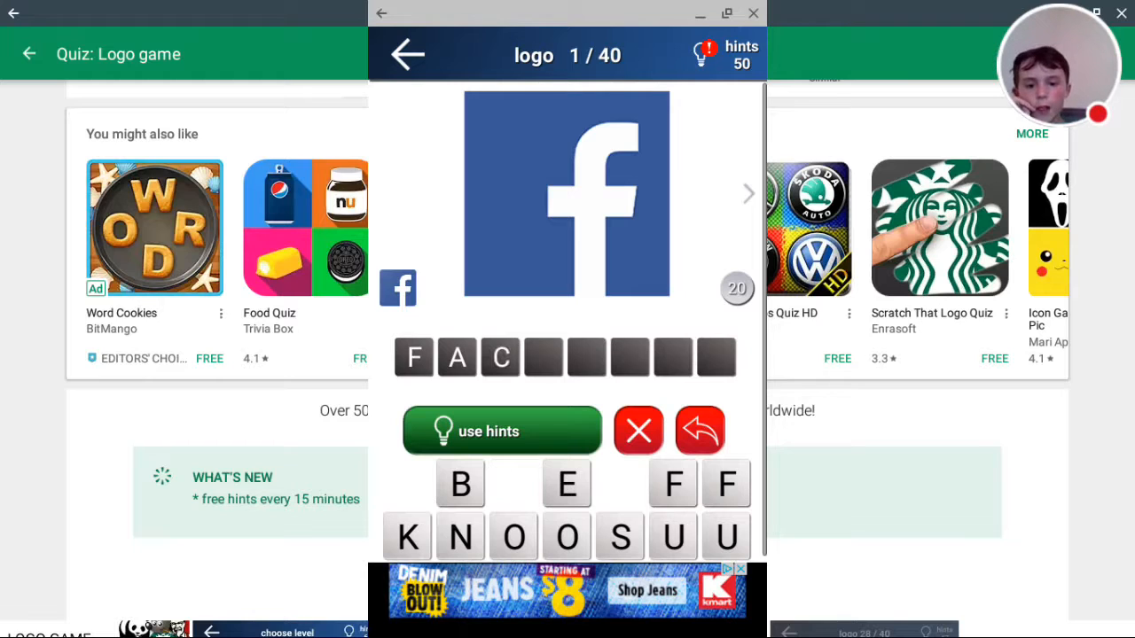
pyautogui.click(566, 485)
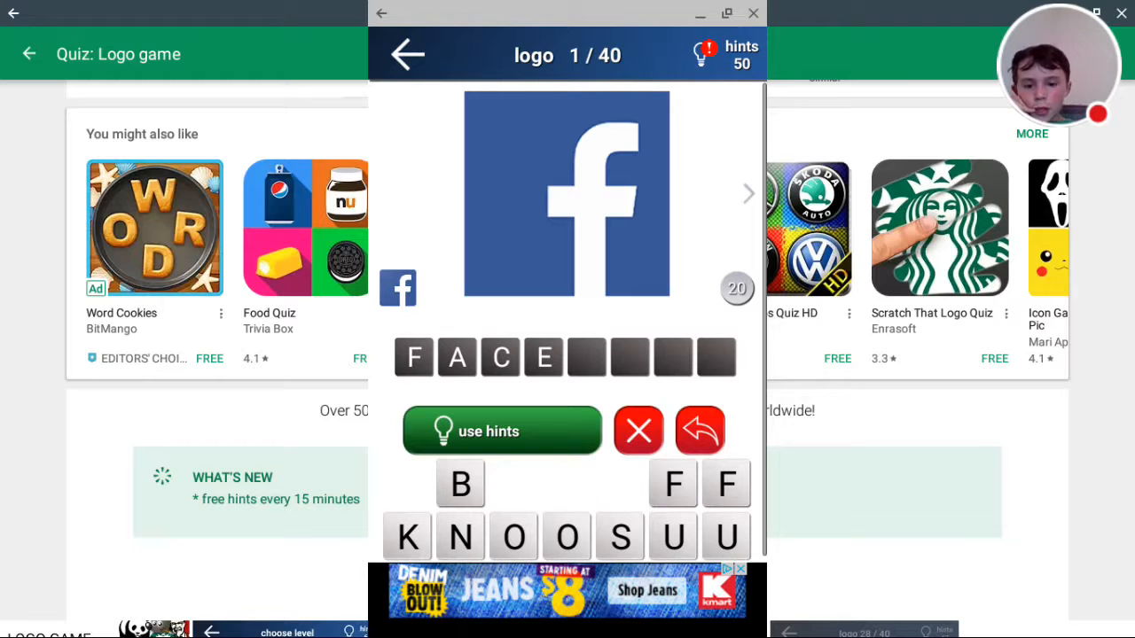
pyautogui.click(460, 484)
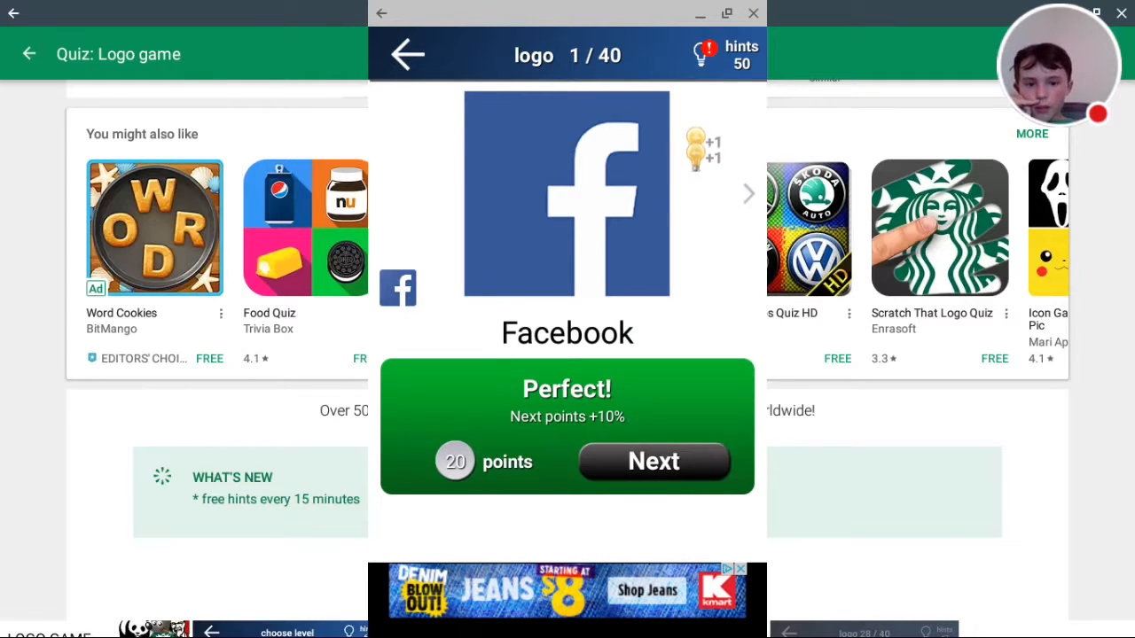
pyautogui.click(654, 462)
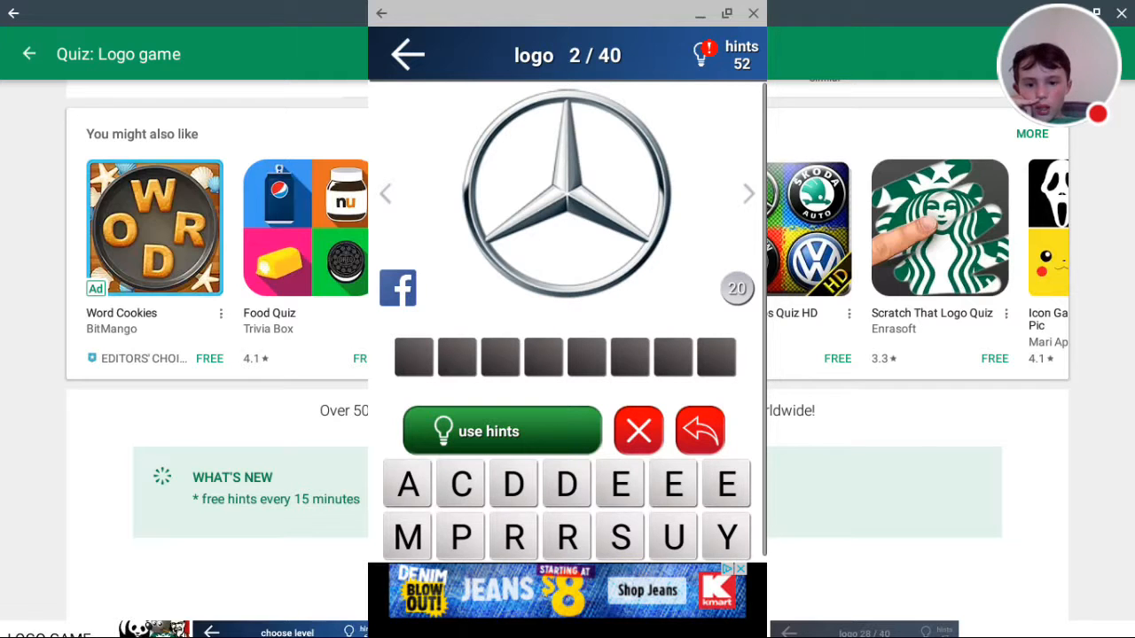
# Step: Spend hints to reveal a random letter and the Mercedes logo's category
pyautogui.click(501, 431)
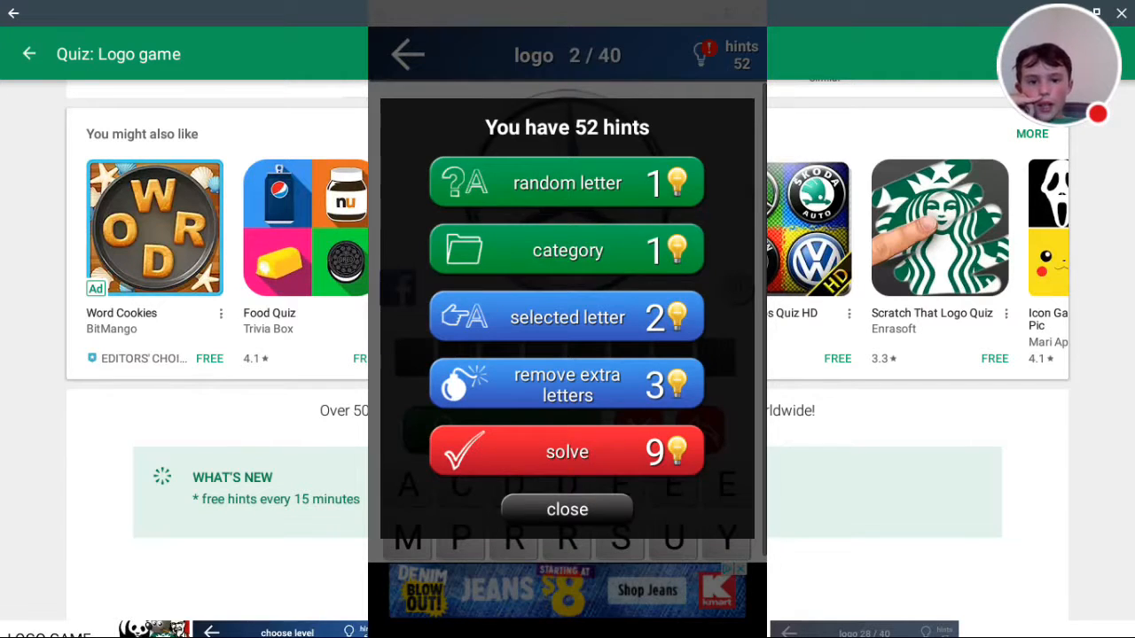
pyautogui.click(567, 183)
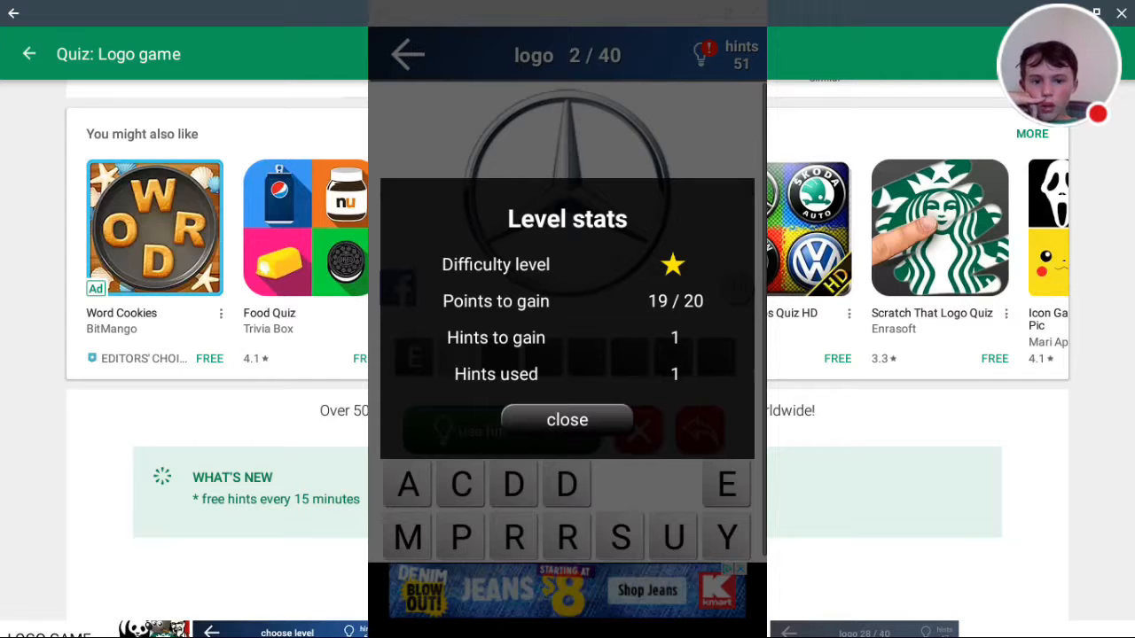
pyautogui.click(566, 420)
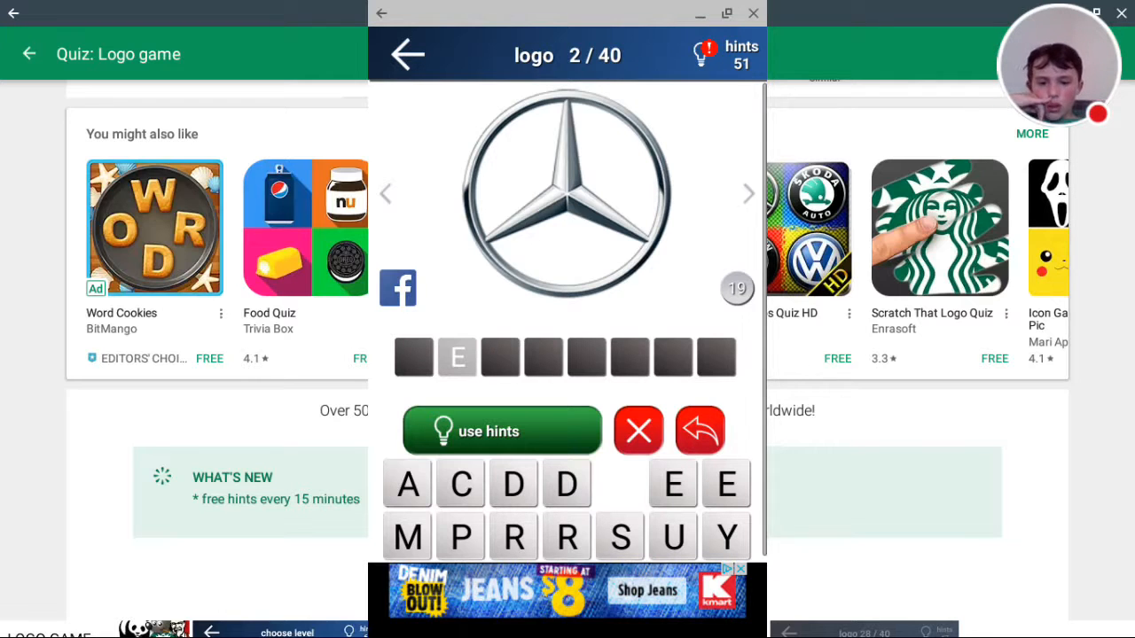
pyautogui.click(501, 430)
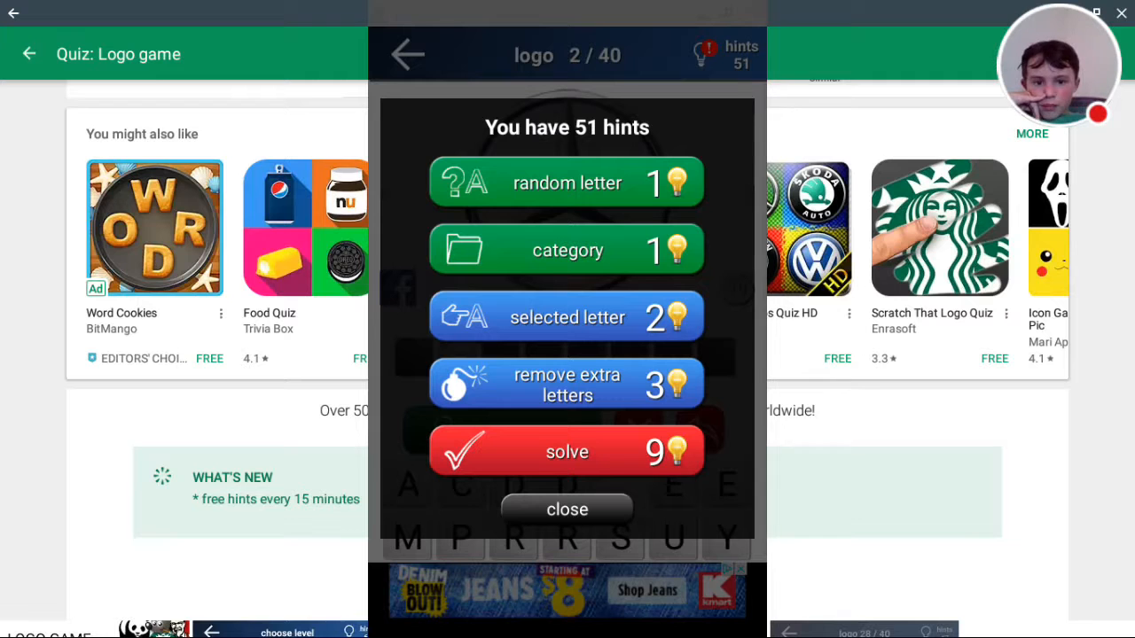
pyautogui.click(567, 250)
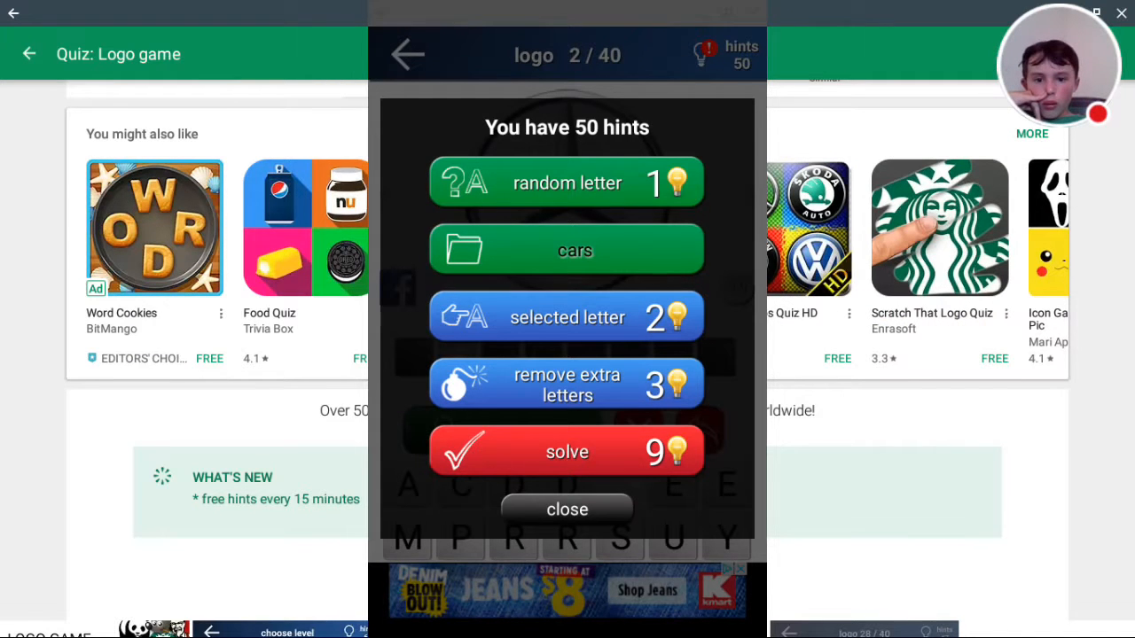
pyautogui.click(567, 509)
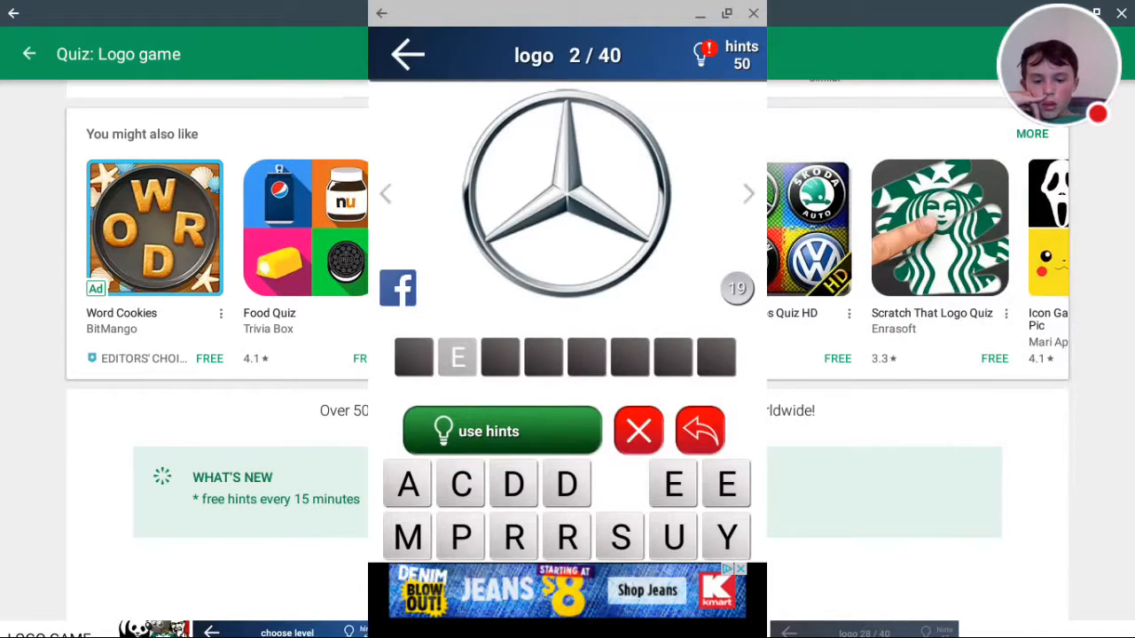
# Step: Use the solve hint to complete Mercedes, then advance to logo 3
pyautogui.click(501, 431)
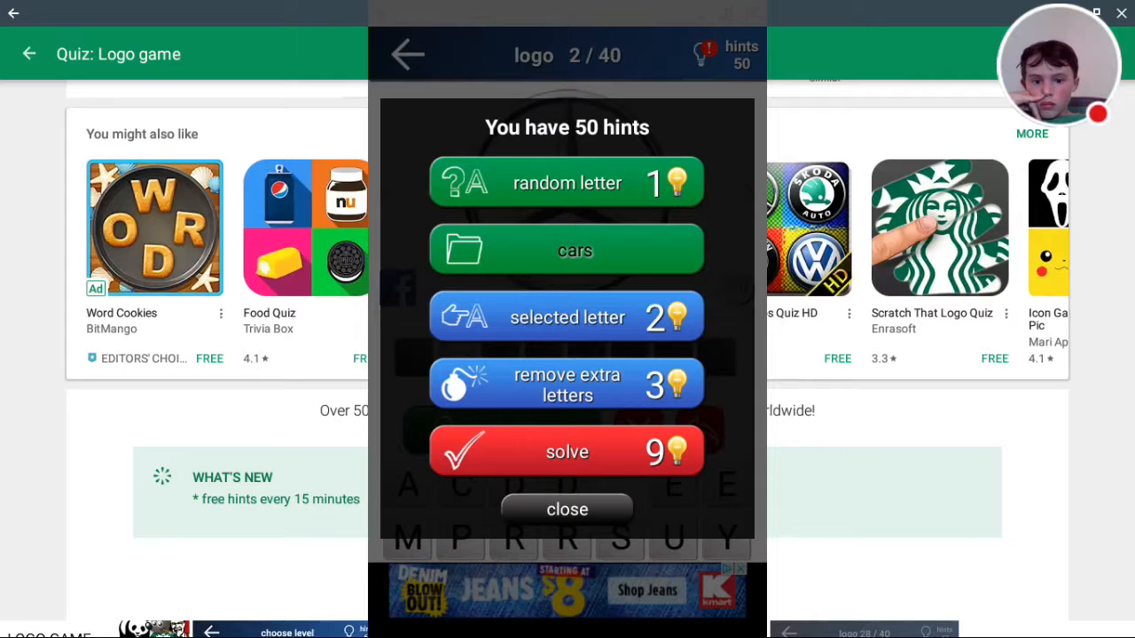
pyautogui.click(567, 452)
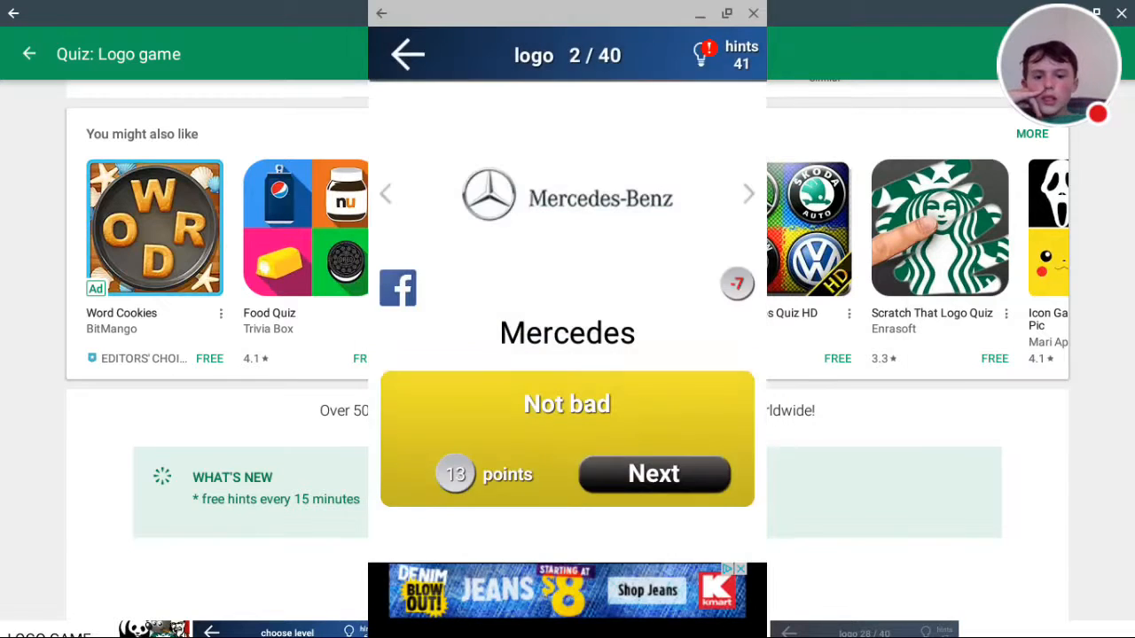
pyautogui.click(654, 473)
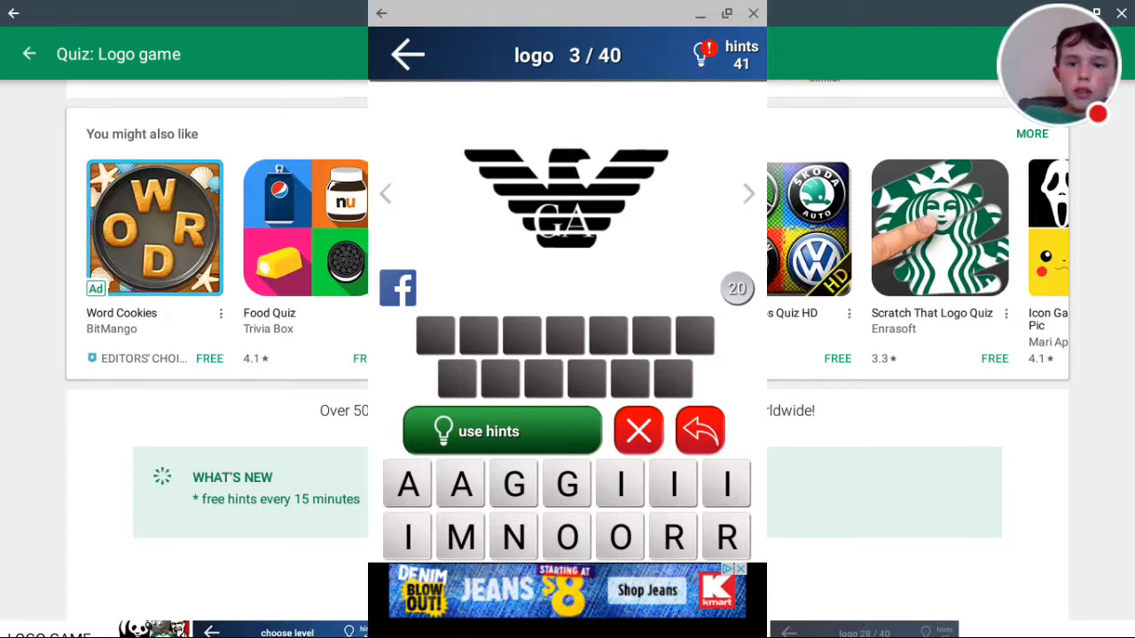
# Step: Return to the Level 1 grid, open the Starbucks logo and enter letters
pyautogui.click(406, 55)
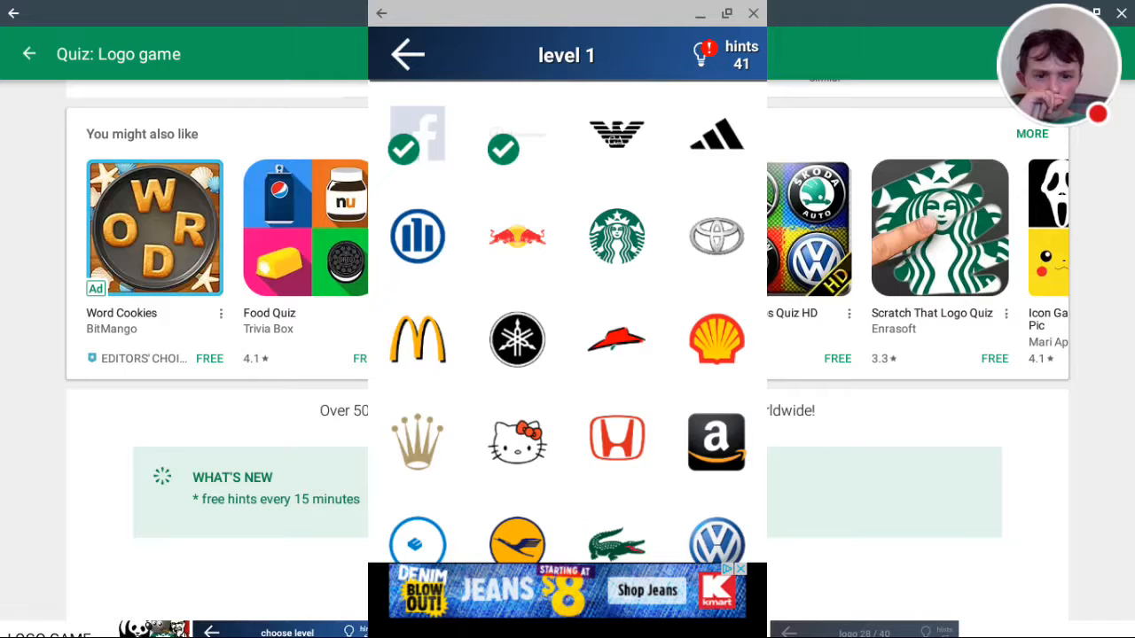
pyautogui.click(617, 235)
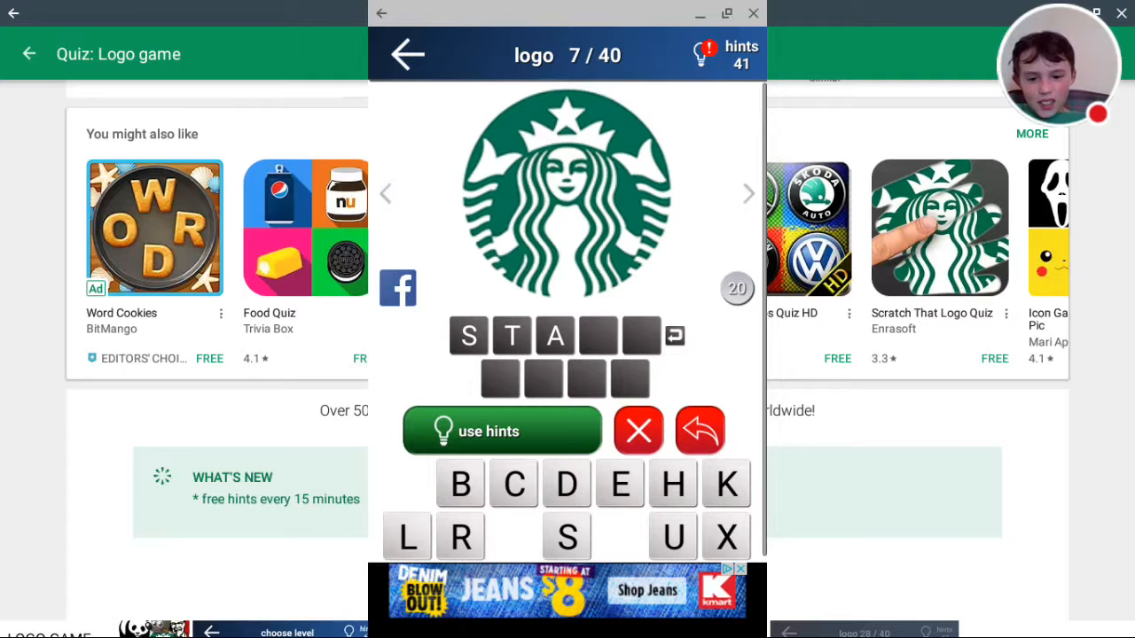
pyautogui.click(459, 537)
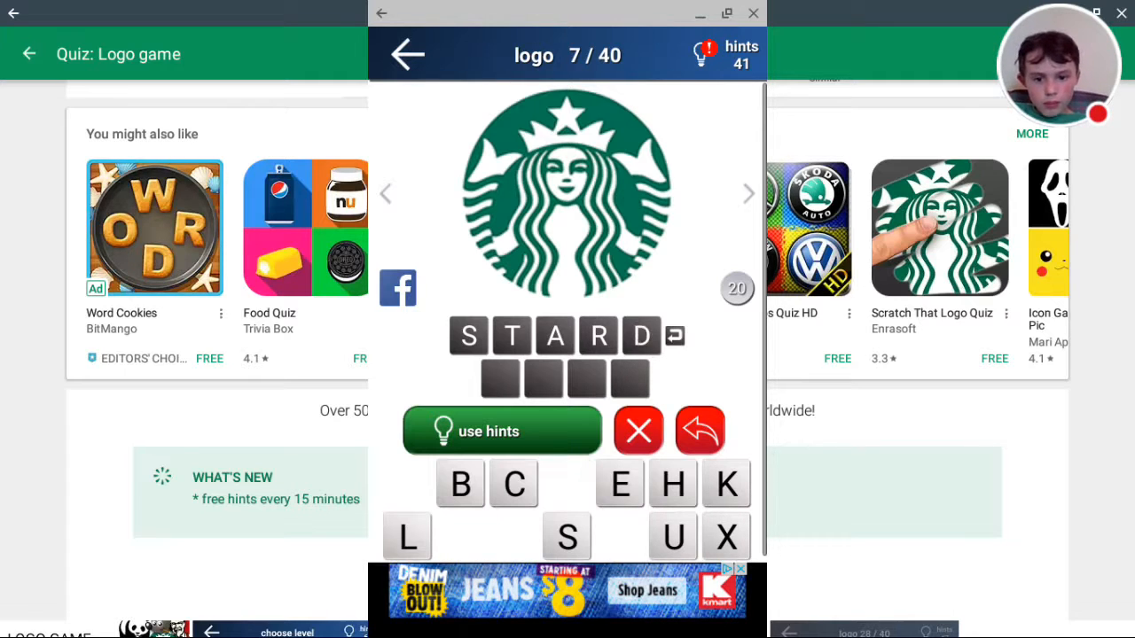
pyautogui.click(459, 484)
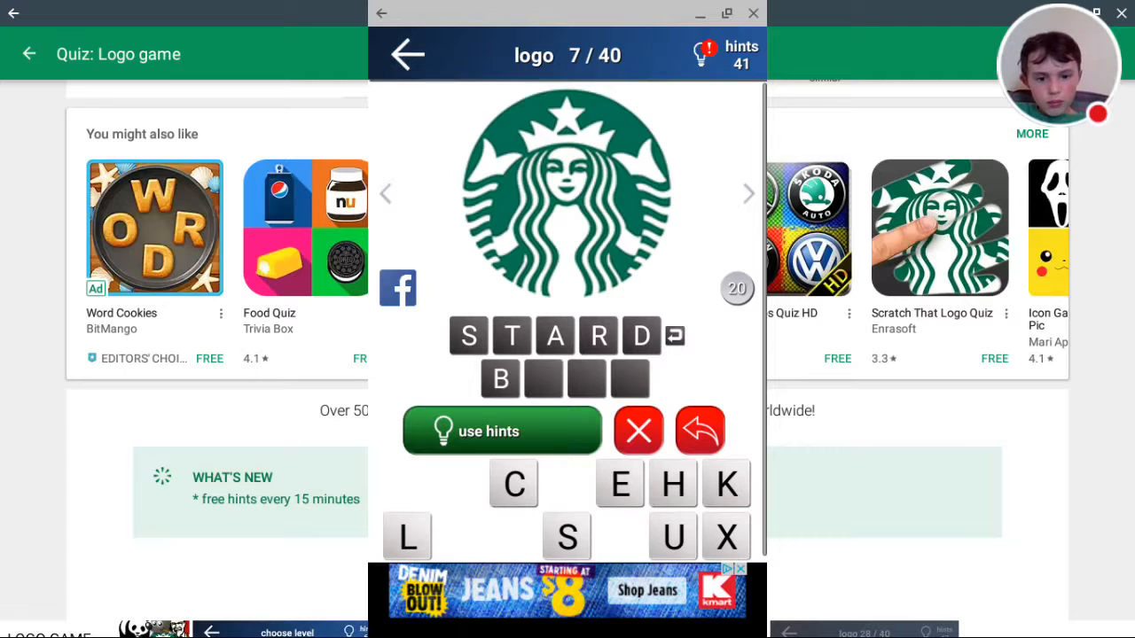
pyautogui.click(673, 537)
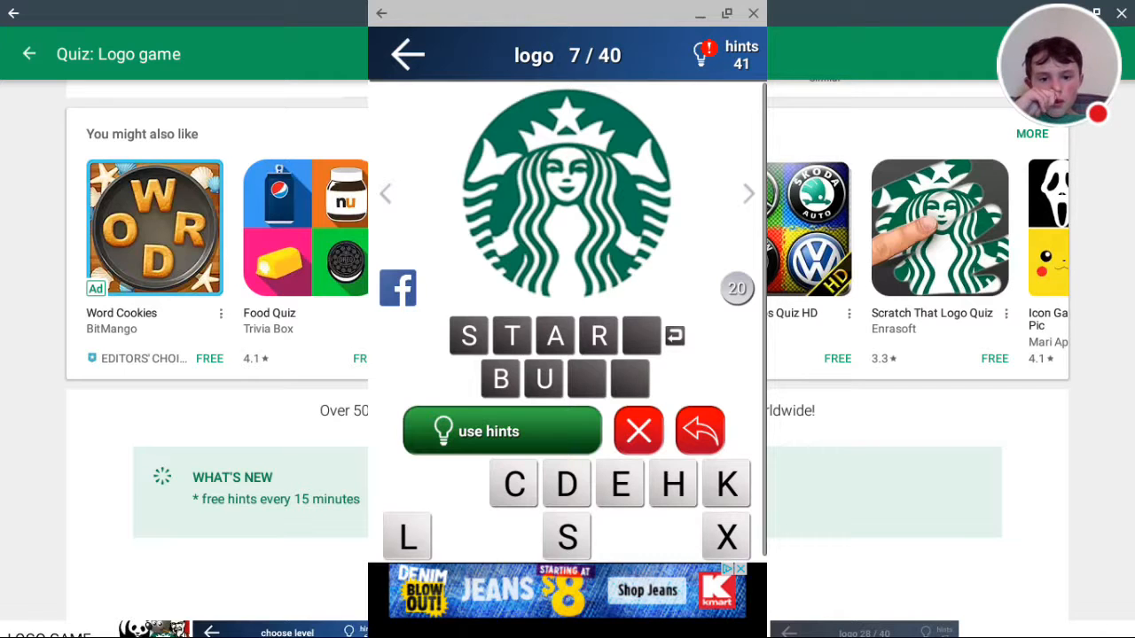
# Step: Reveal K, C, S, A and U with hints and complete STARBUCKS
pyautogui.click(502, 431)
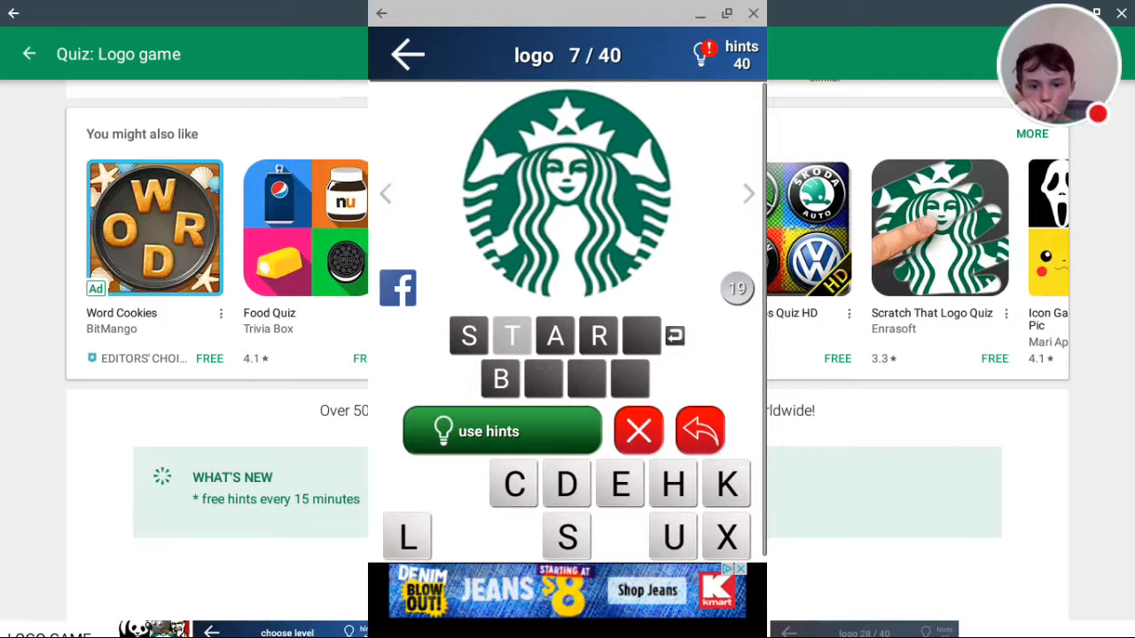
pyautogui.click(501, 379)
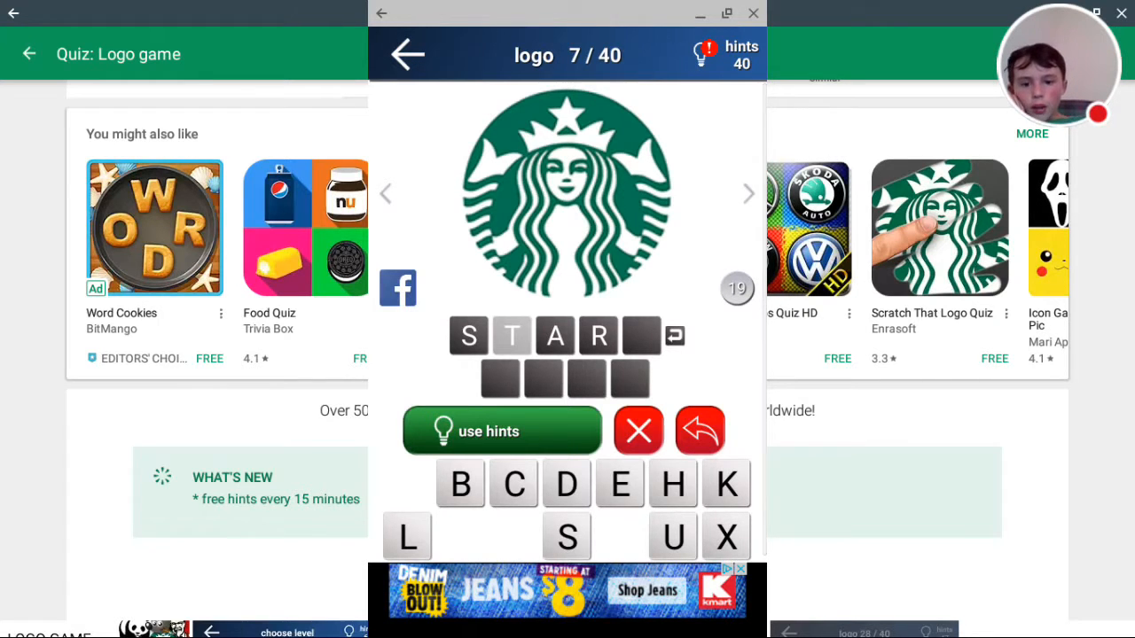
pyautogui.click(726, 483)
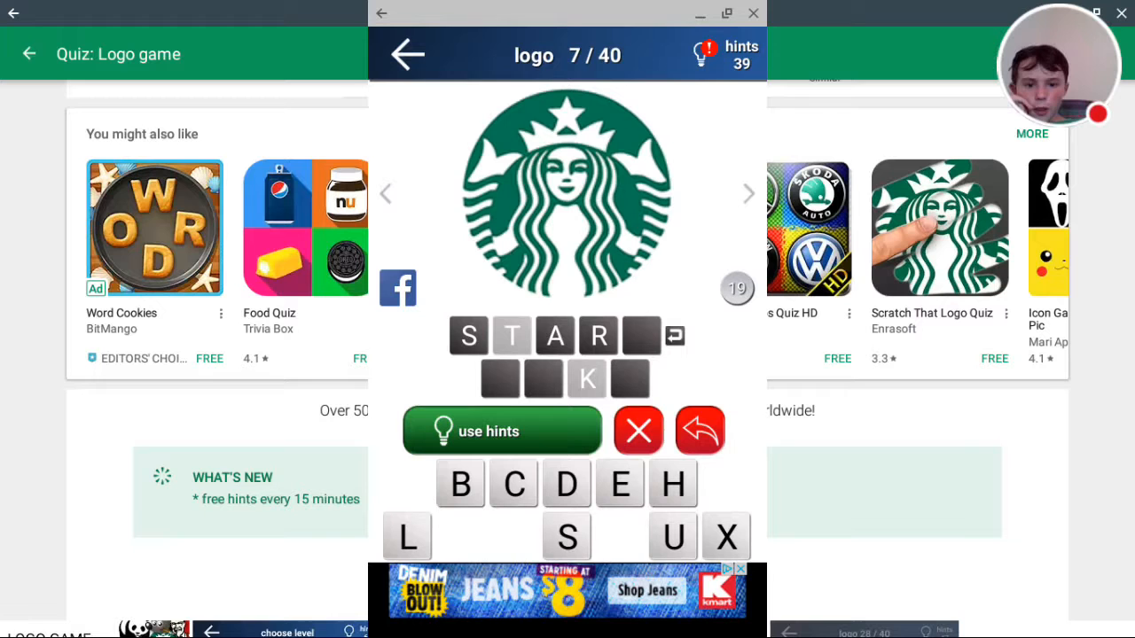
pyautogui.click(501, 432)
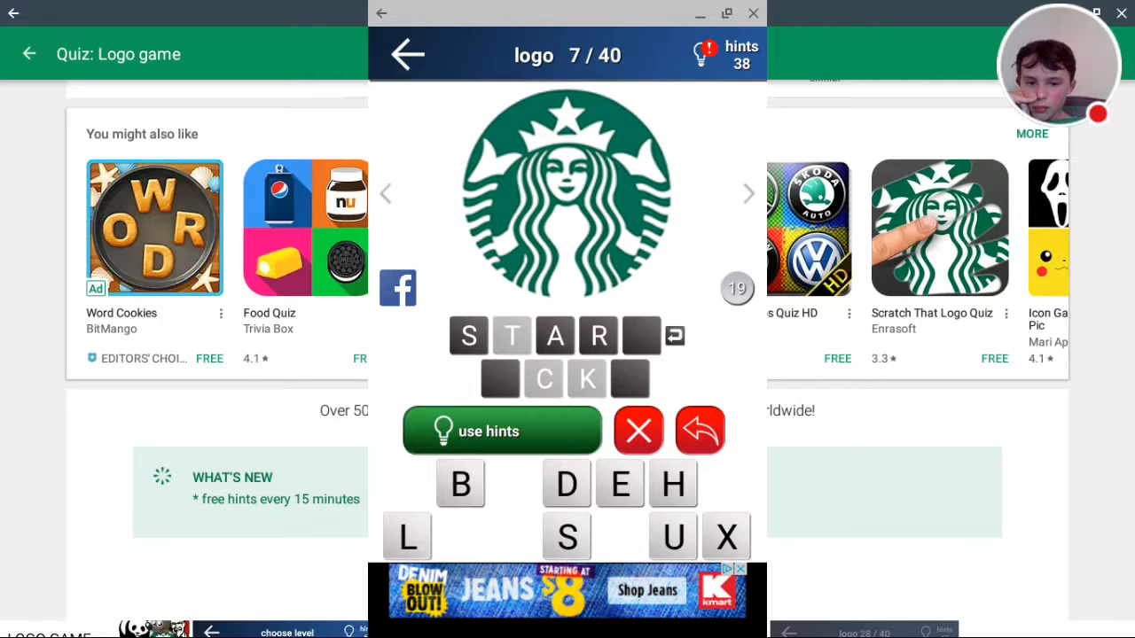
pyautogui.click(502, 431)
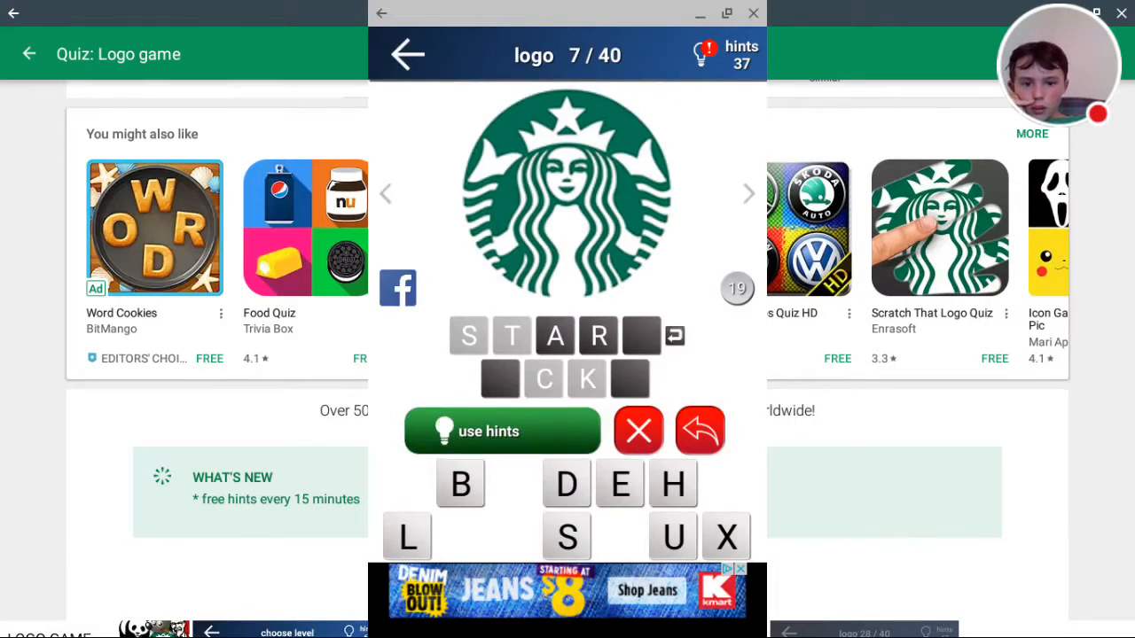
pyautogui.click(502, 431)
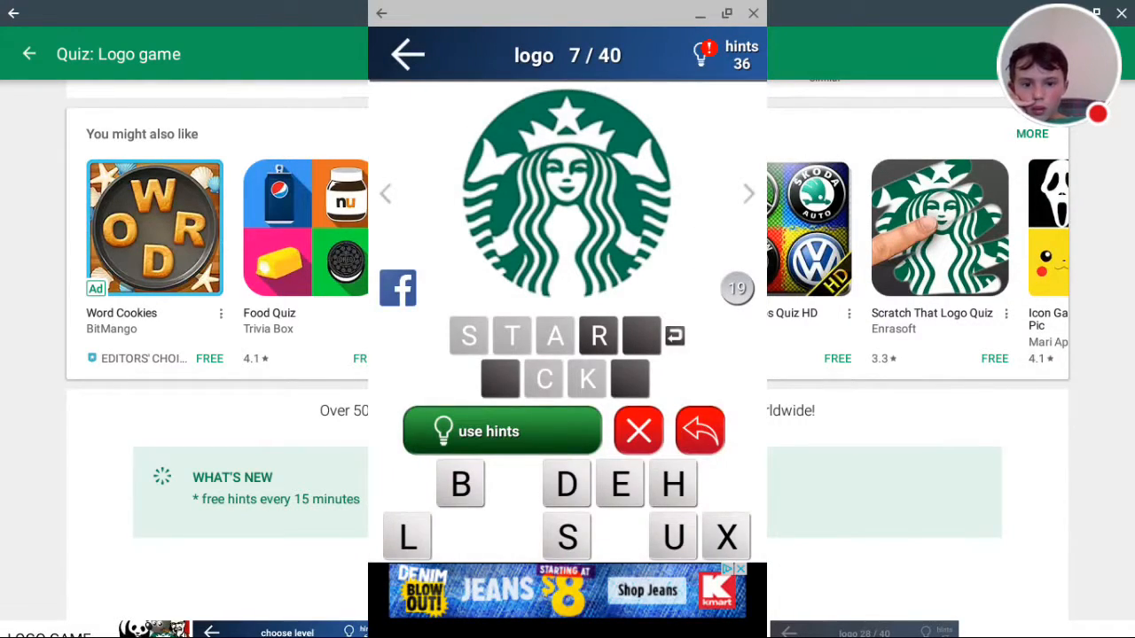
pyautogui.click(671, 536)
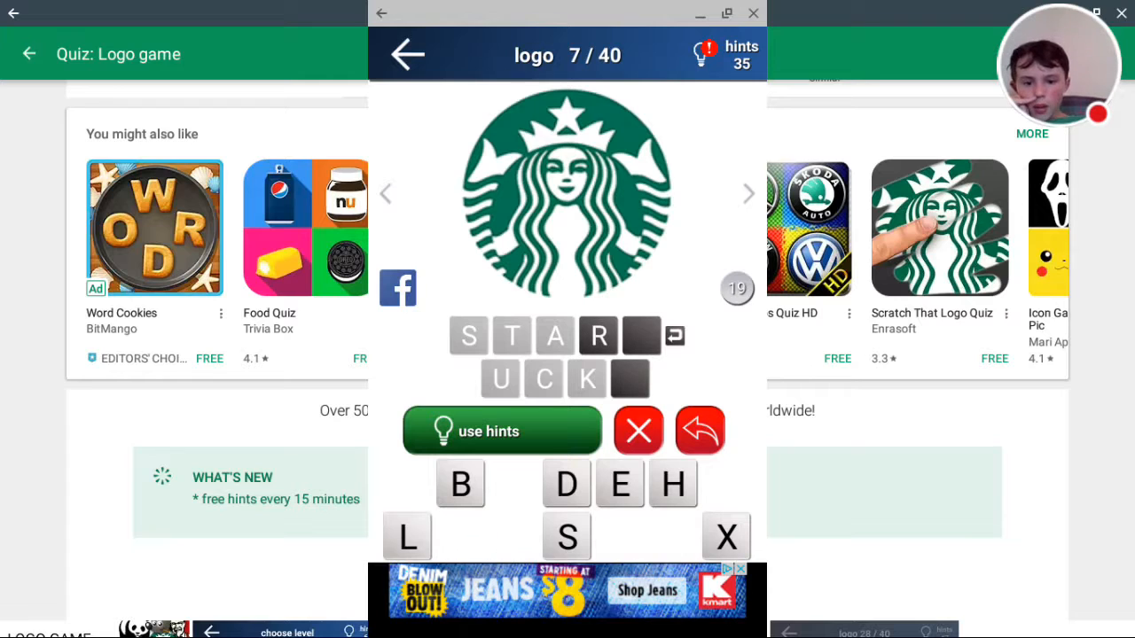
pyautogui.click(460, 483)
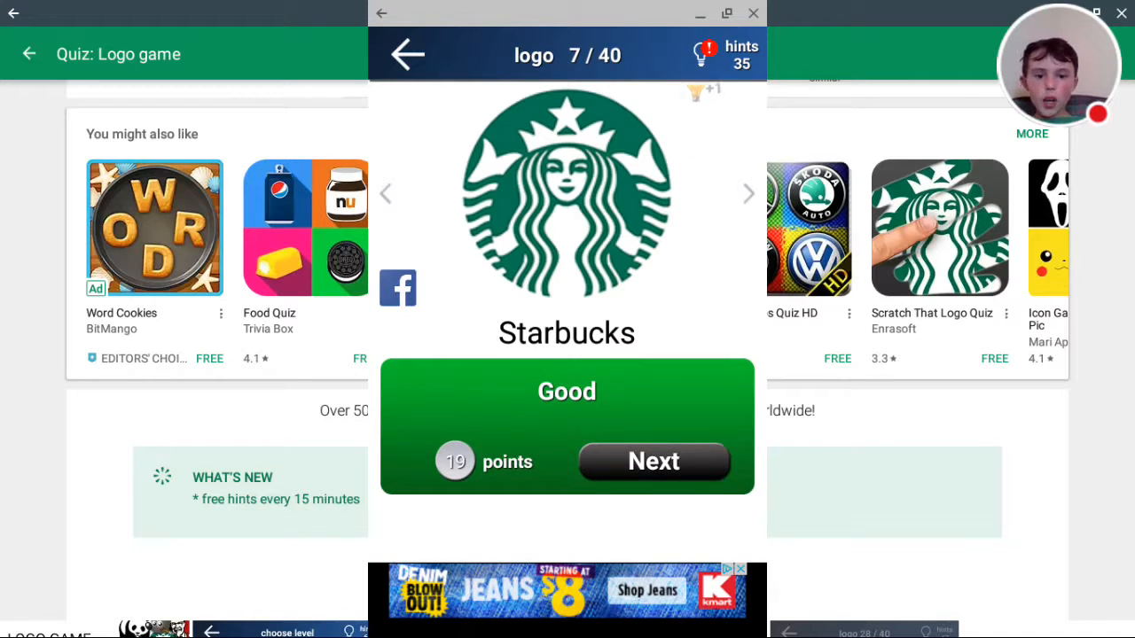
# Step: Move on to the Toyota logo and place the letters O and T
pyautogui.click(653, 461)
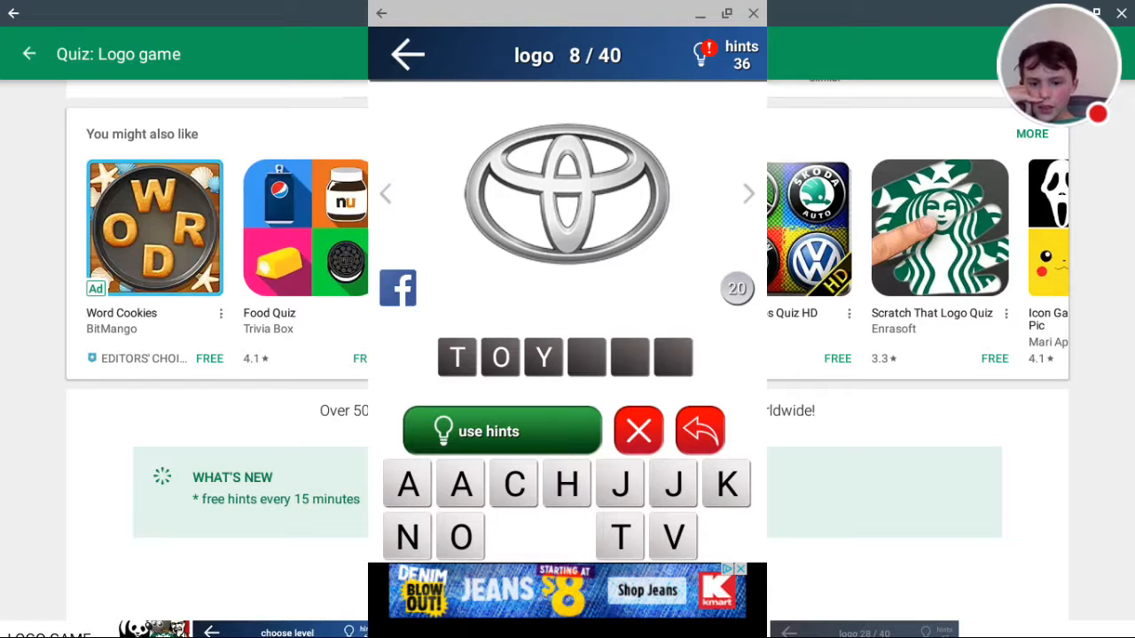
pyautogui.click(459, 536)
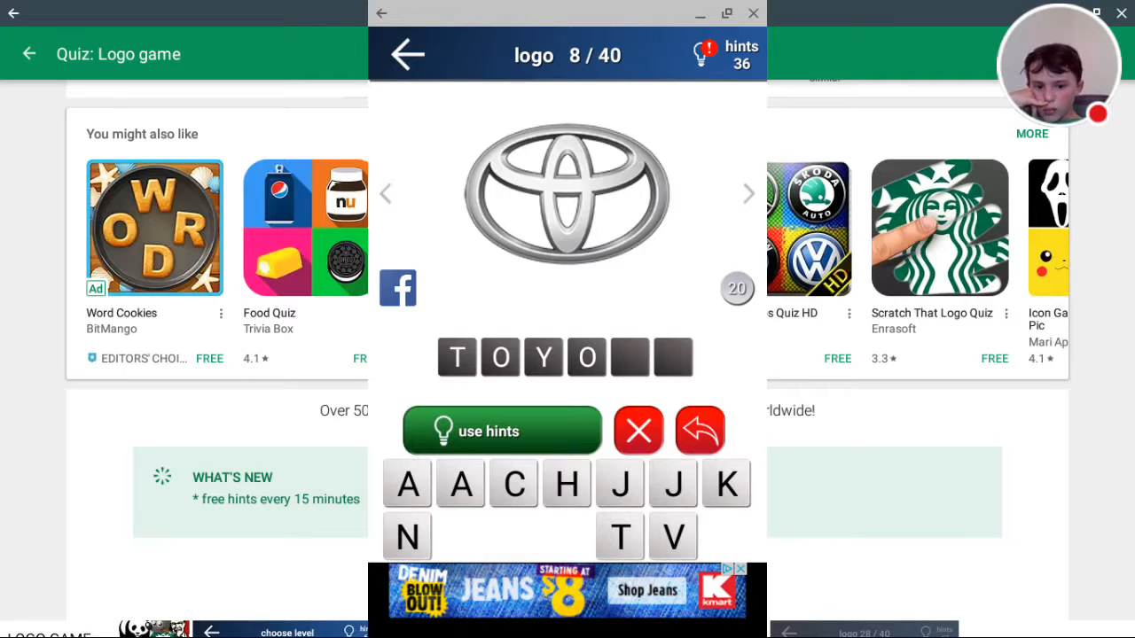
pyautogui.click(619, 536)
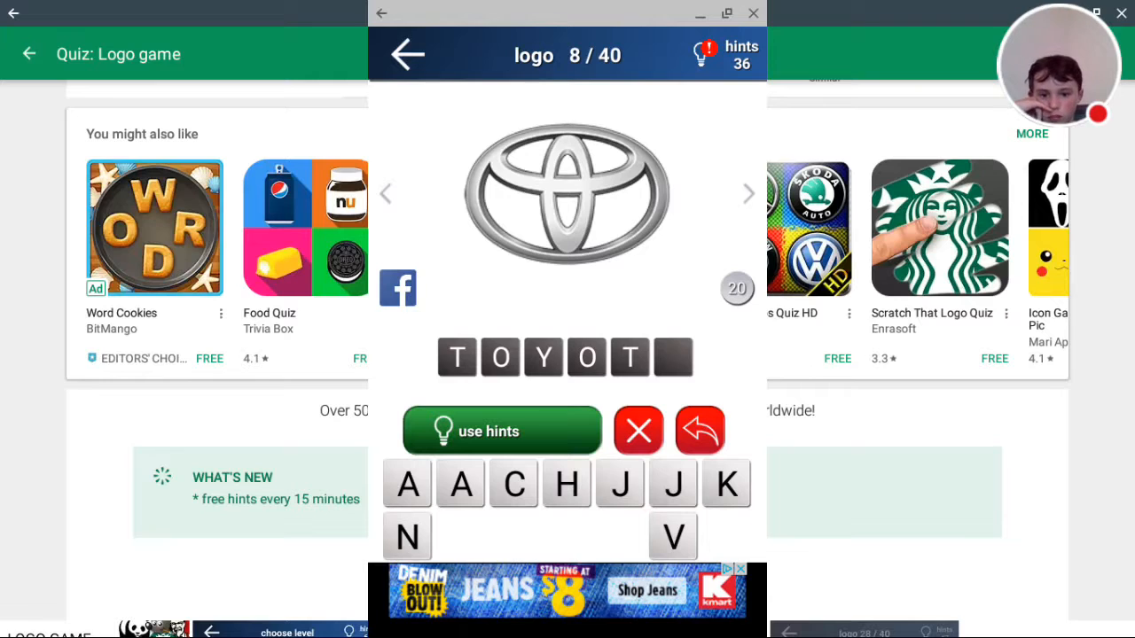
pyautogui.click(620, 536)
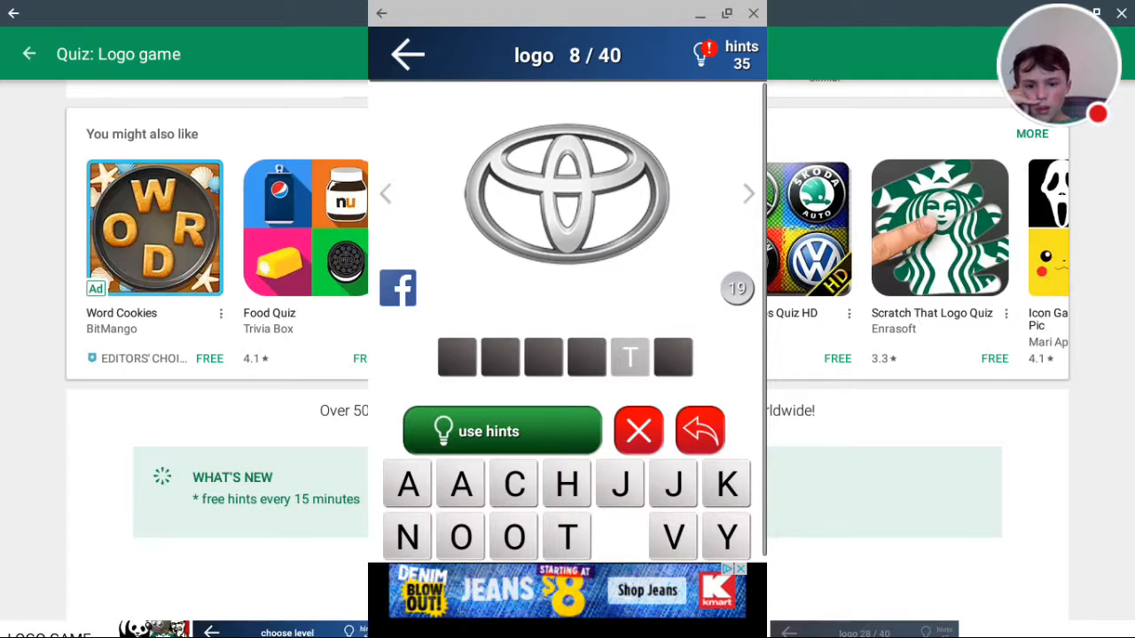
# Step: Fill the Toyota answer as T-O-V-O-T, revealing an O with a hint
pyautogui.click(565, 536)
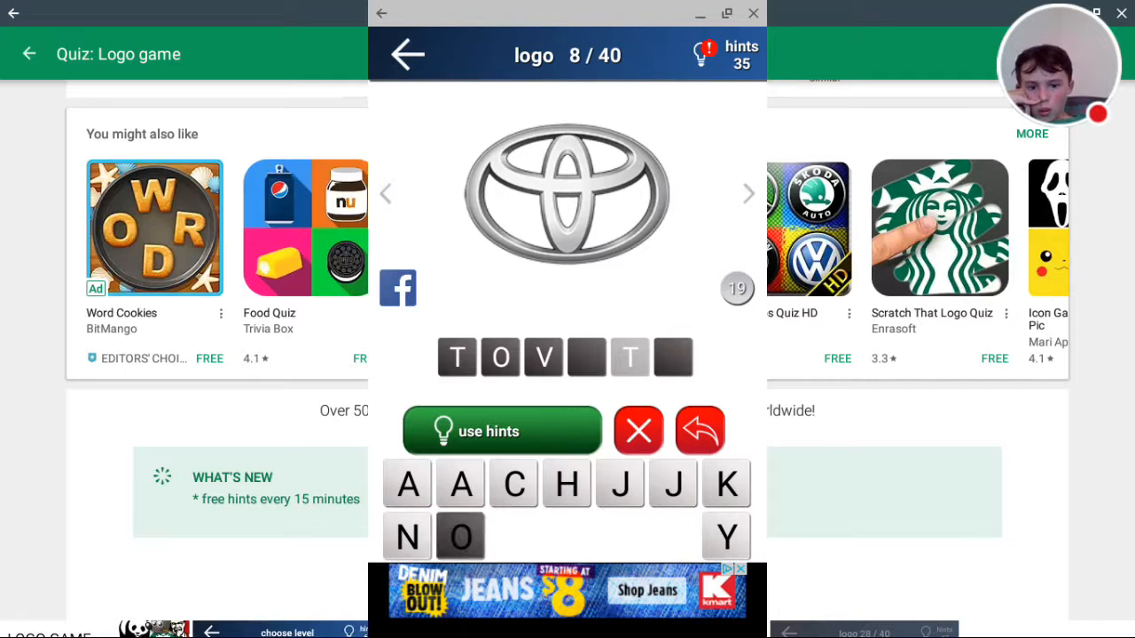
pyautogui.click(459, 537)
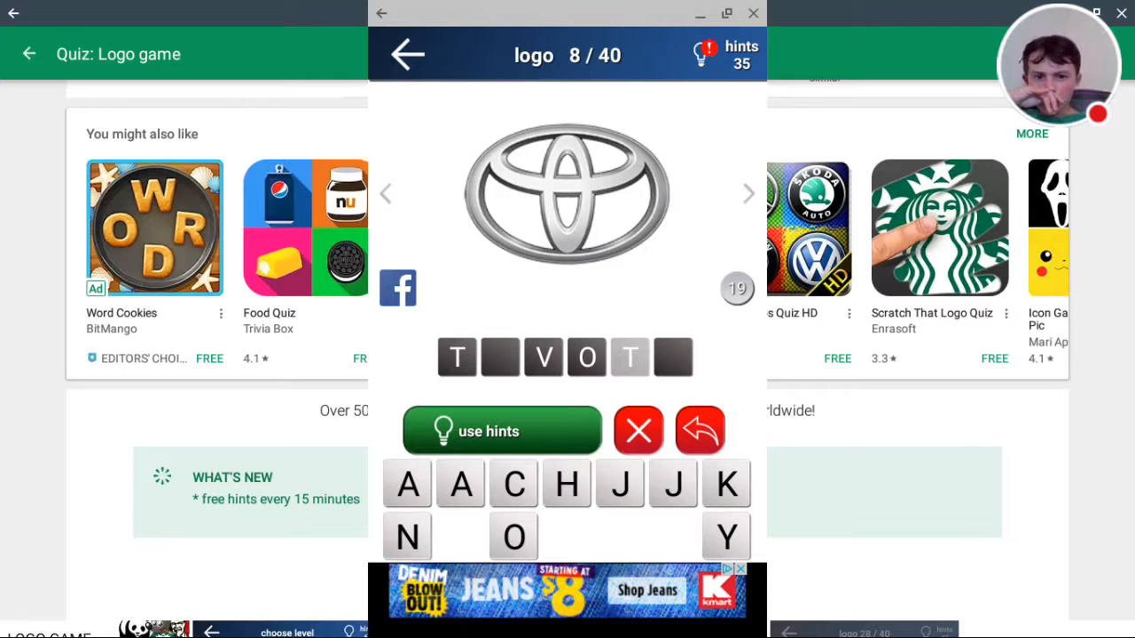
pyautogui.click(501, 430)
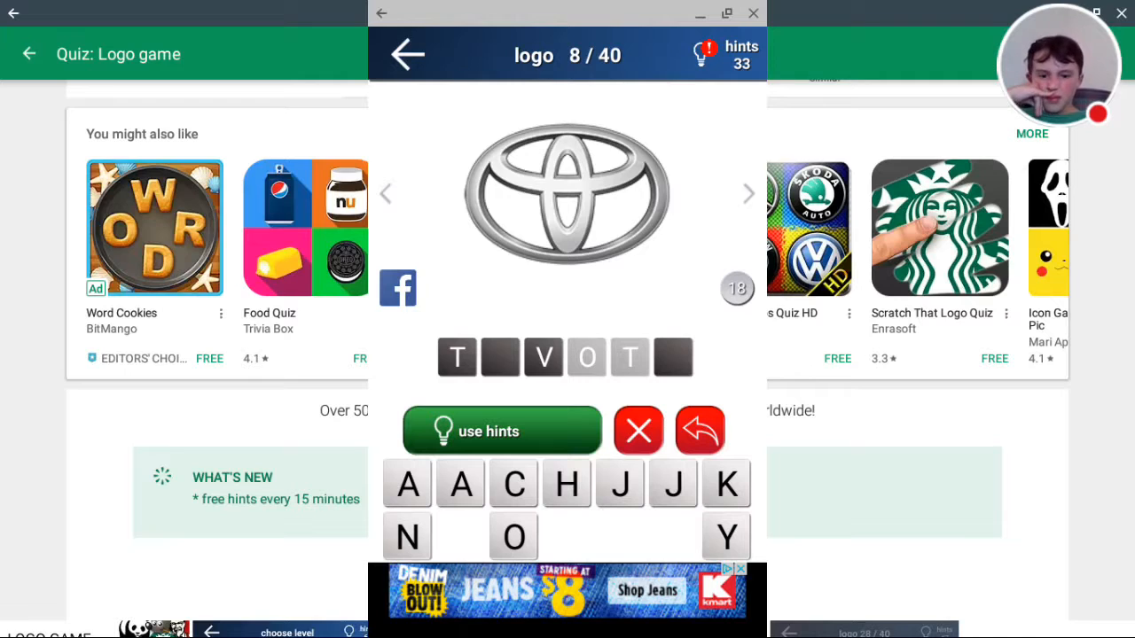
pyautogui.click(513, 536)
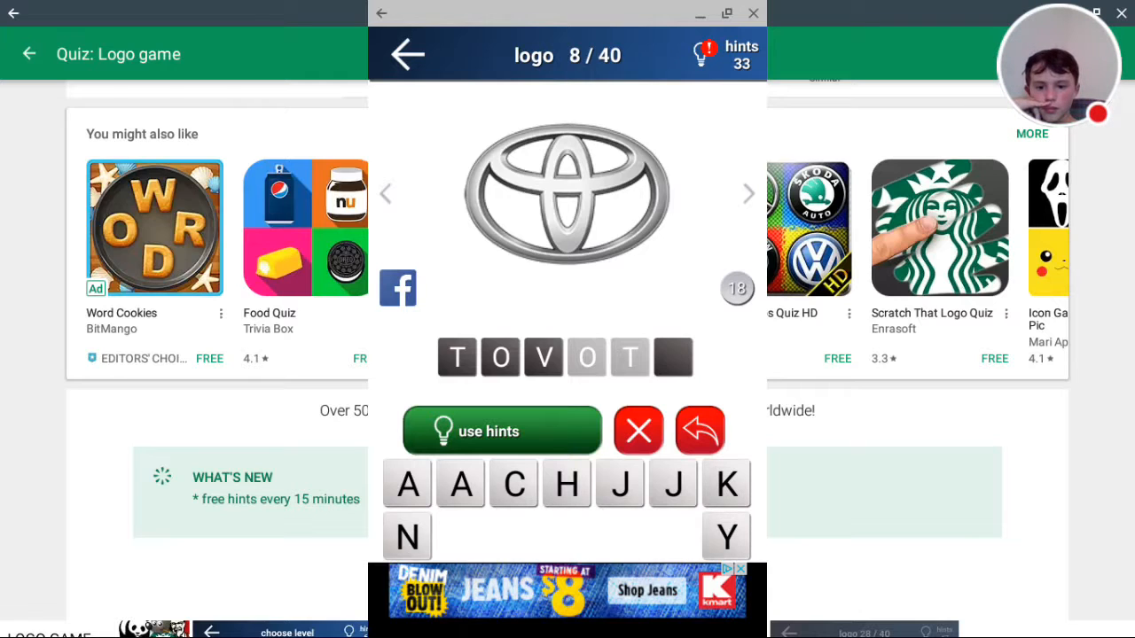
pyautogui.click(407, 483)
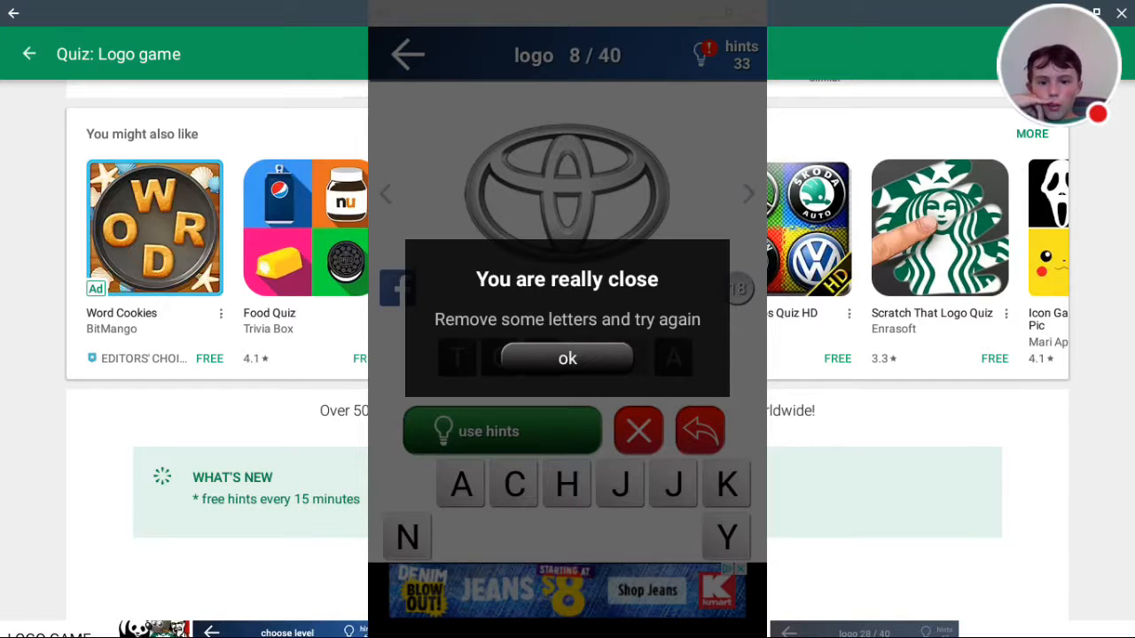
# Step: Dismiss the 'really close' message and try different letters, including A, in the last slot
pyautogui.click(566, 358)
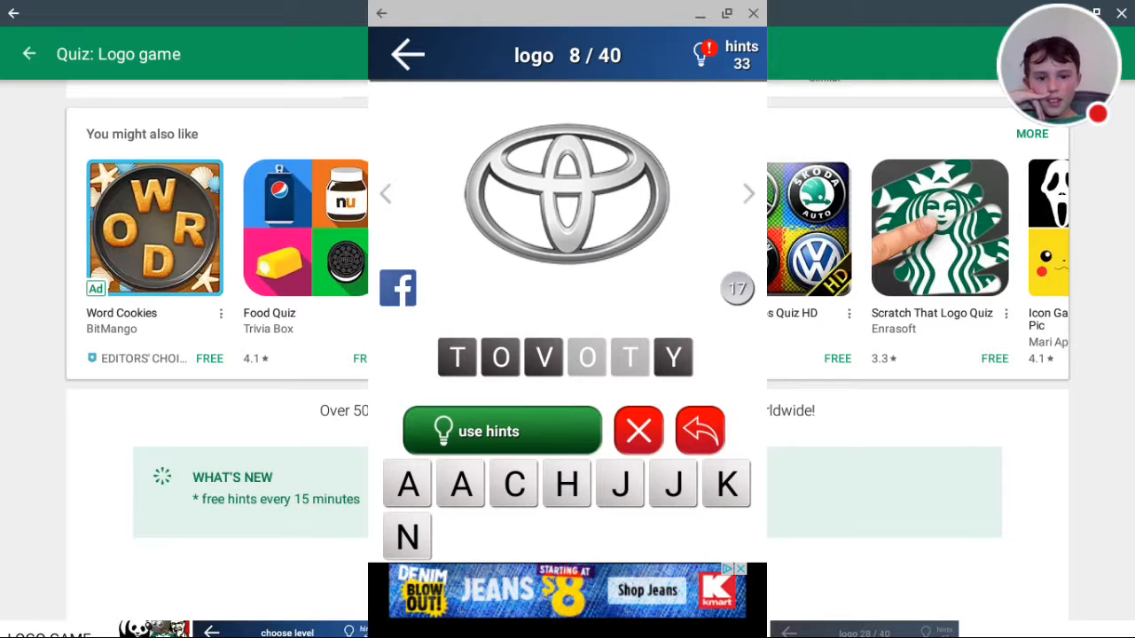
pyautogui.click(673, 356)
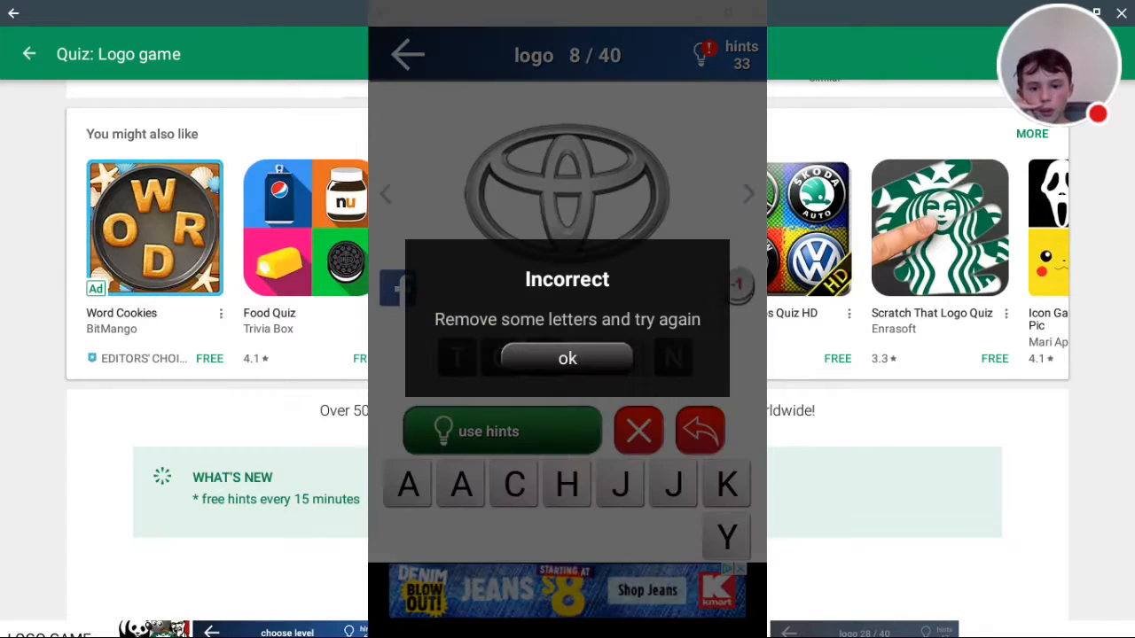
pyautogui.click(566, 359)
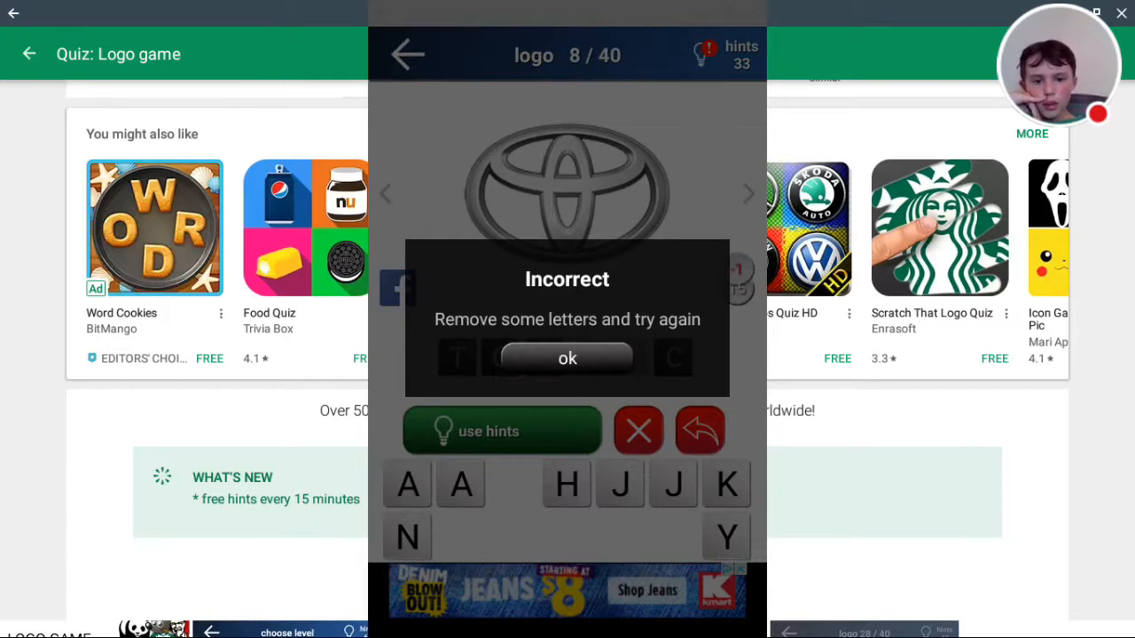
pyautogui.click(567, 358)
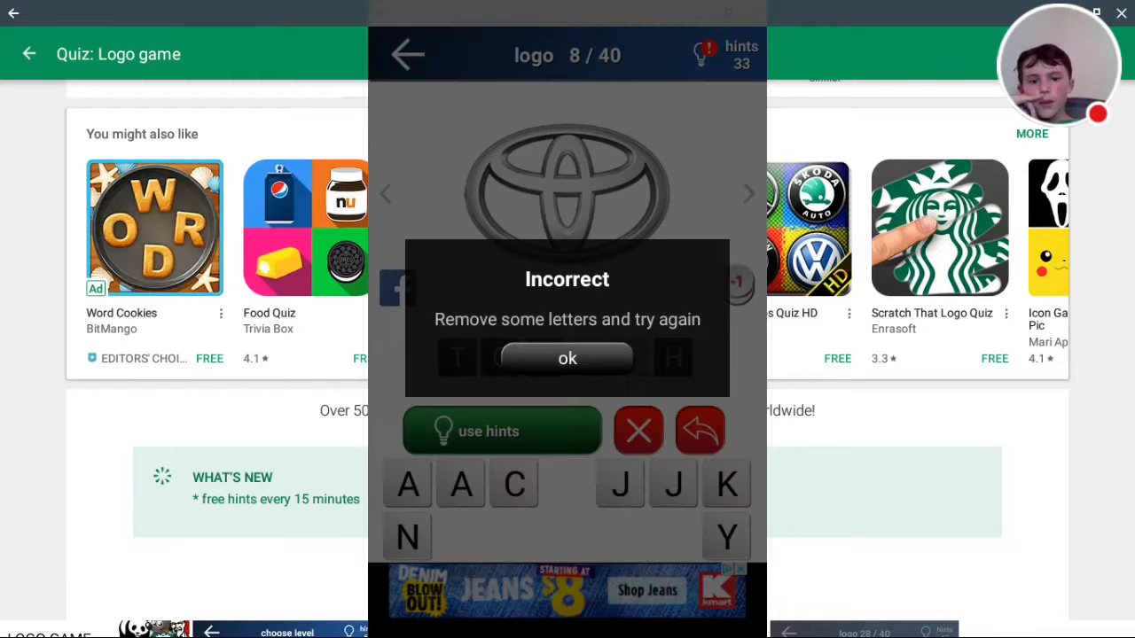
pyautogui.click(566, 357)
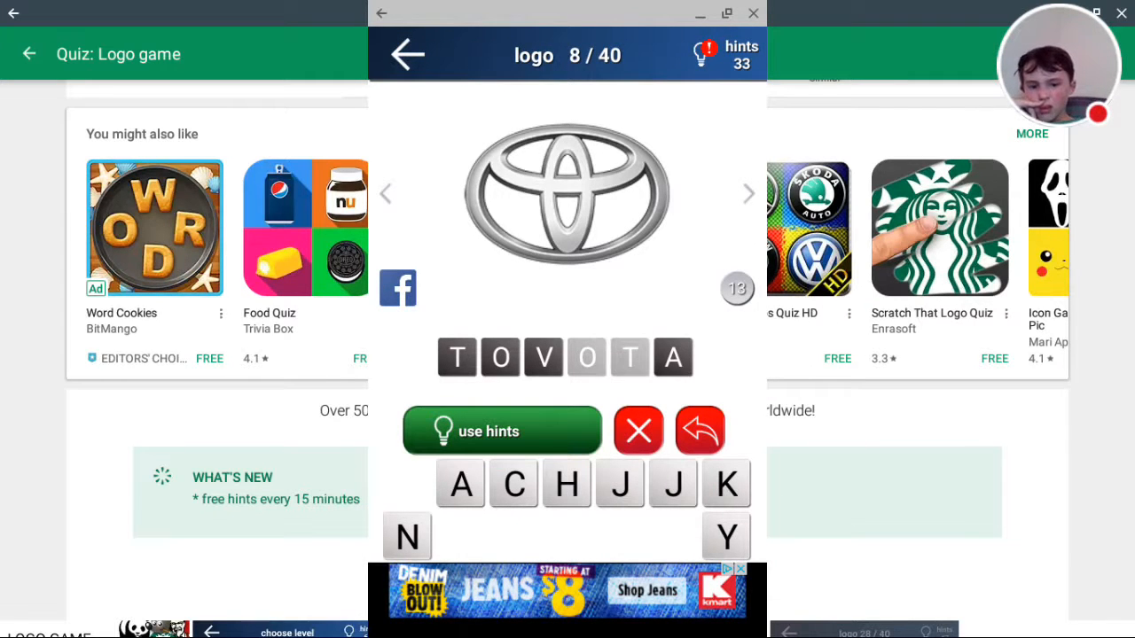
# Step: Reveal a letter with a hint, complete TOYOTA, and advance to logo 9
pyautogui.click(501, 431)
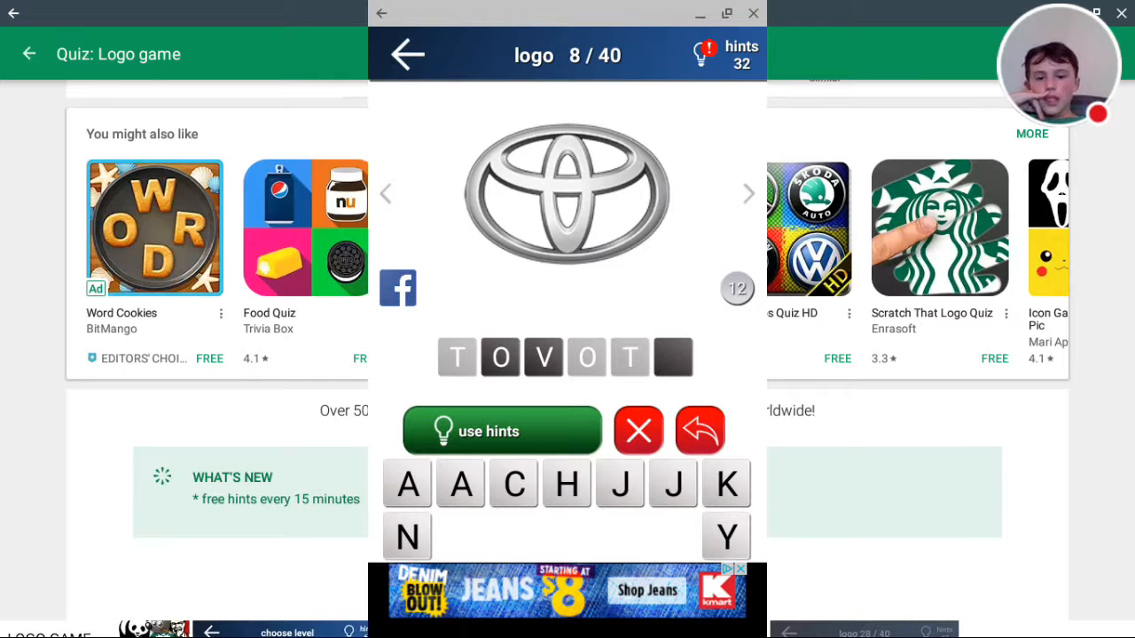
pyautogui.click(407, 483)
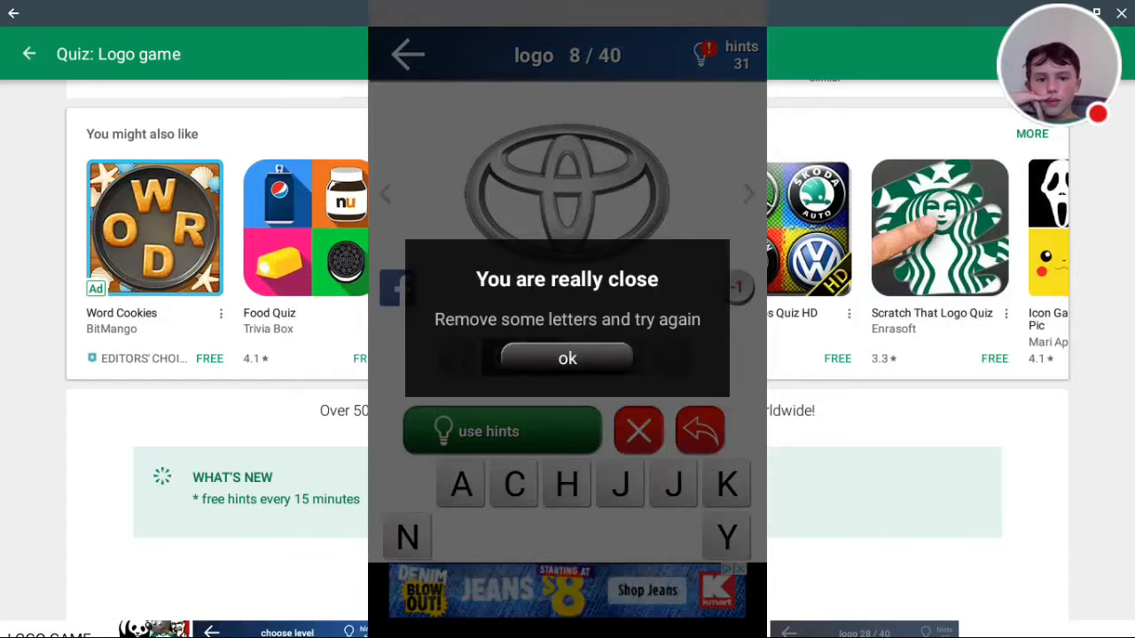
pyautogui.click(567, 358)
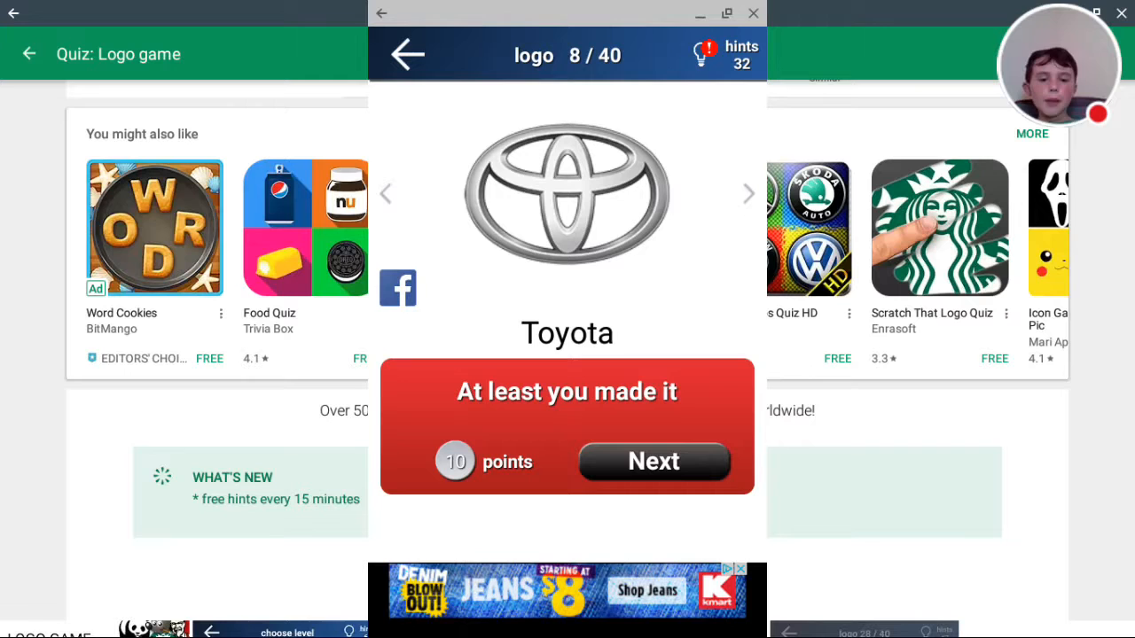
pyautogui.click(654, 461)
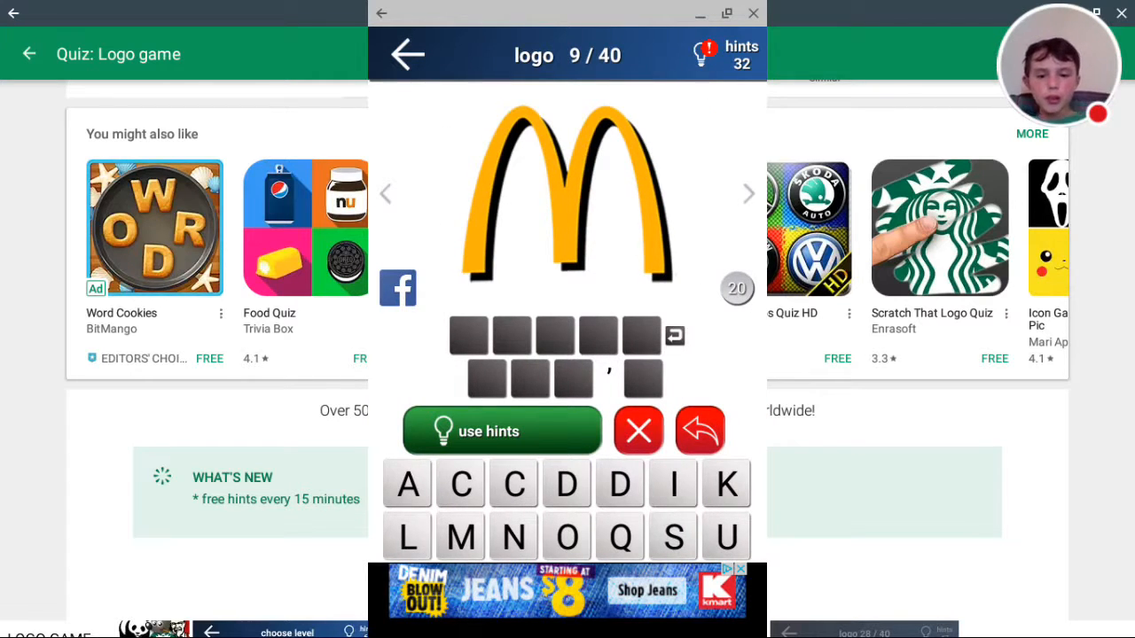
# Step: Spell MCDON ID for the golden arches, revealing one D with a hint
pyautogui.click(459, 536)
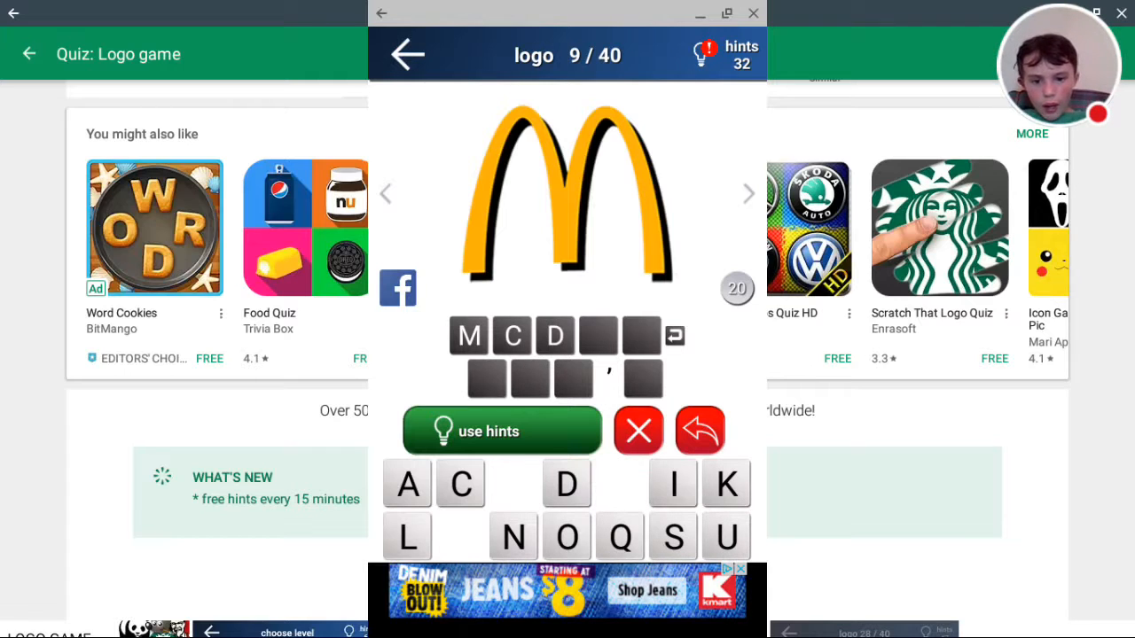
pyautogui.click(566, 536)
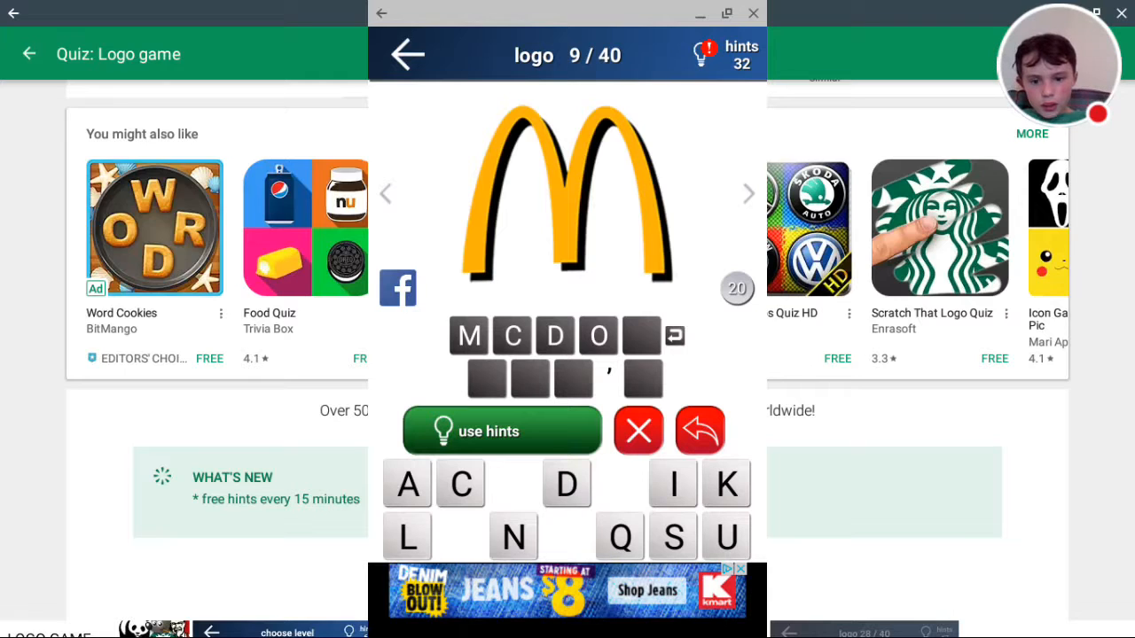
pyautogui.click(513, 536)
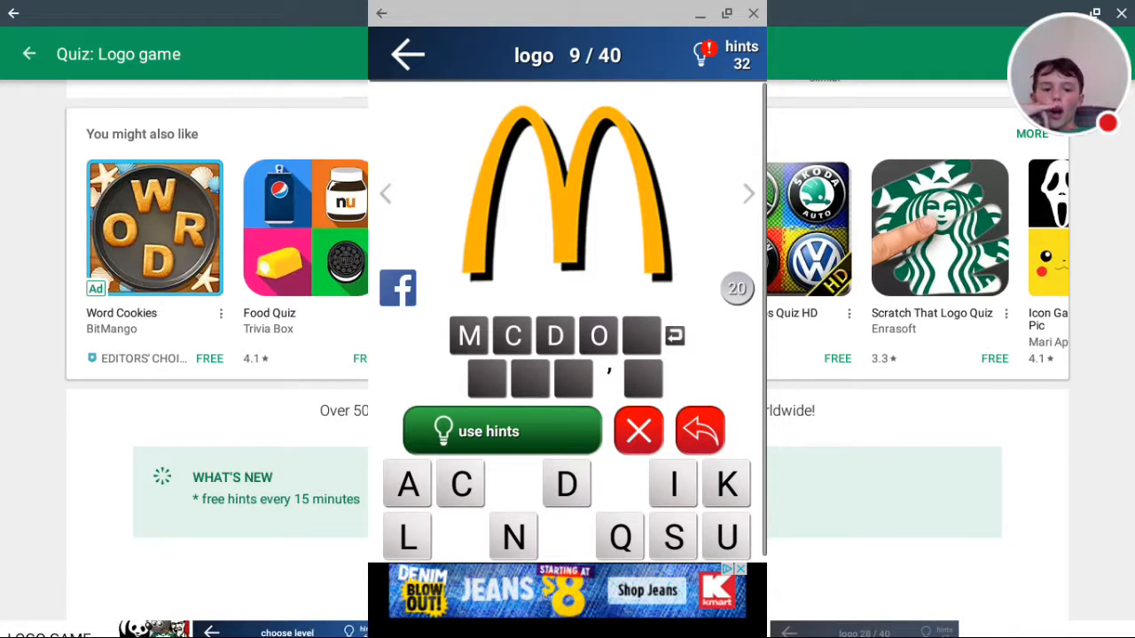
pyautogui.click(512, 536)
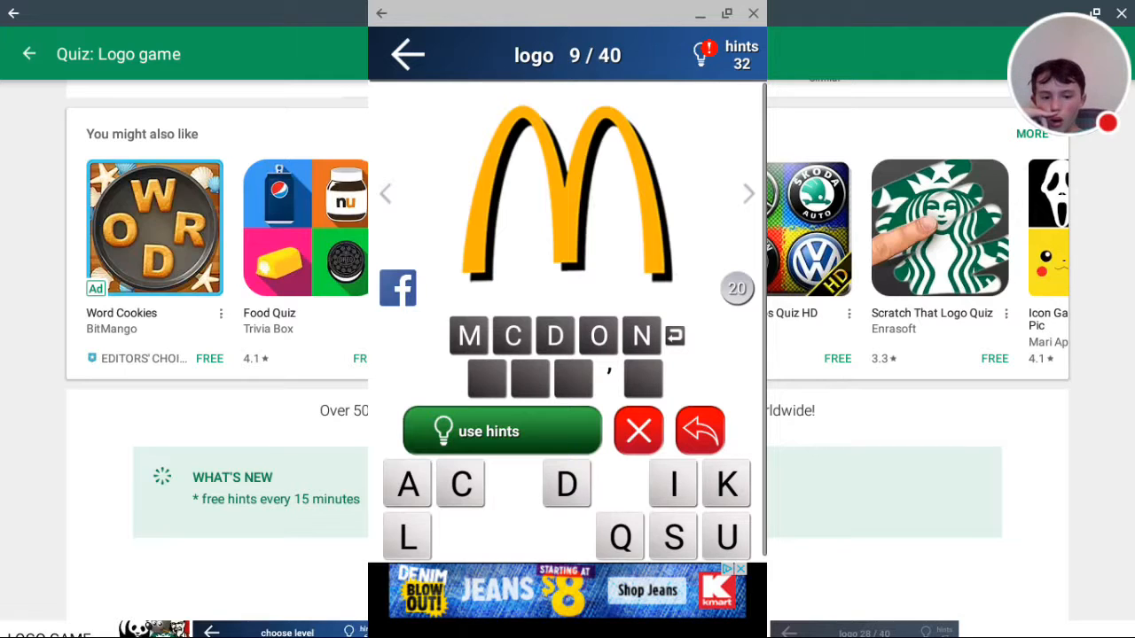
pyautogui.click(725, 536)
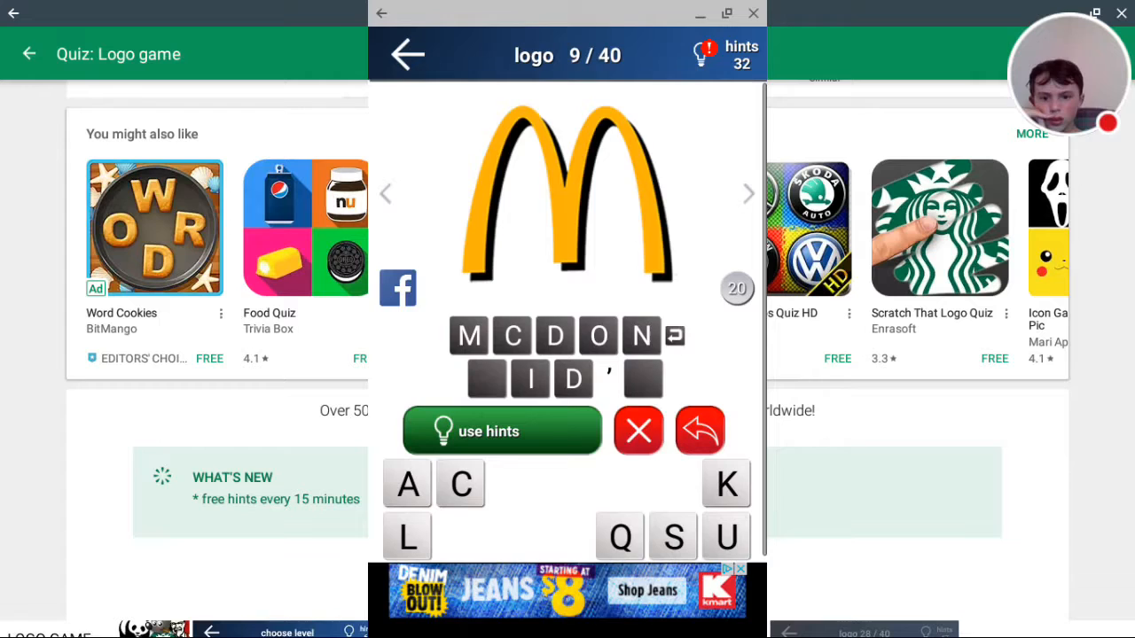
pyautogui.click(501, 431)
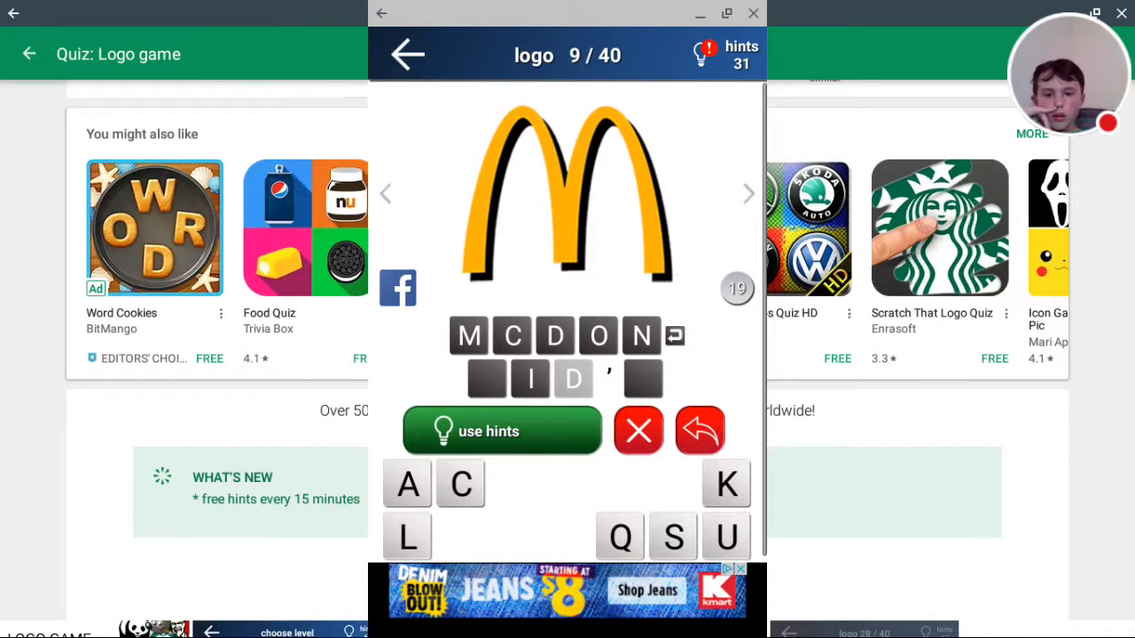
pyautogui.click(672, 536)
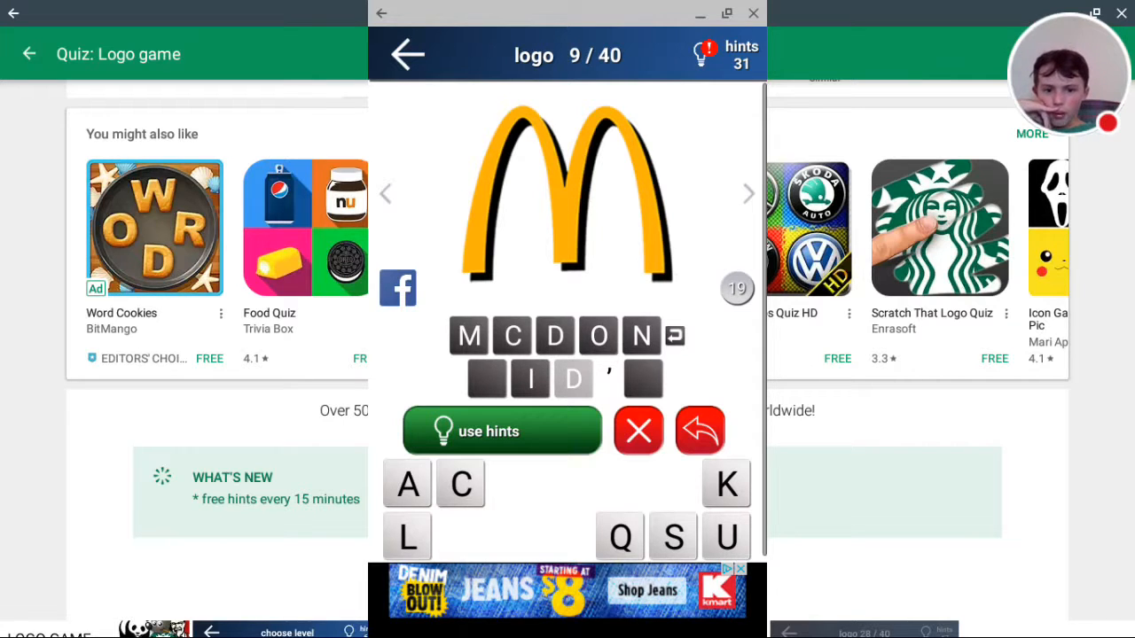
# Step: Fill the remaining slots, including S, until McDonald's is accepted with a Good result
pyautogui.click(407, 537)
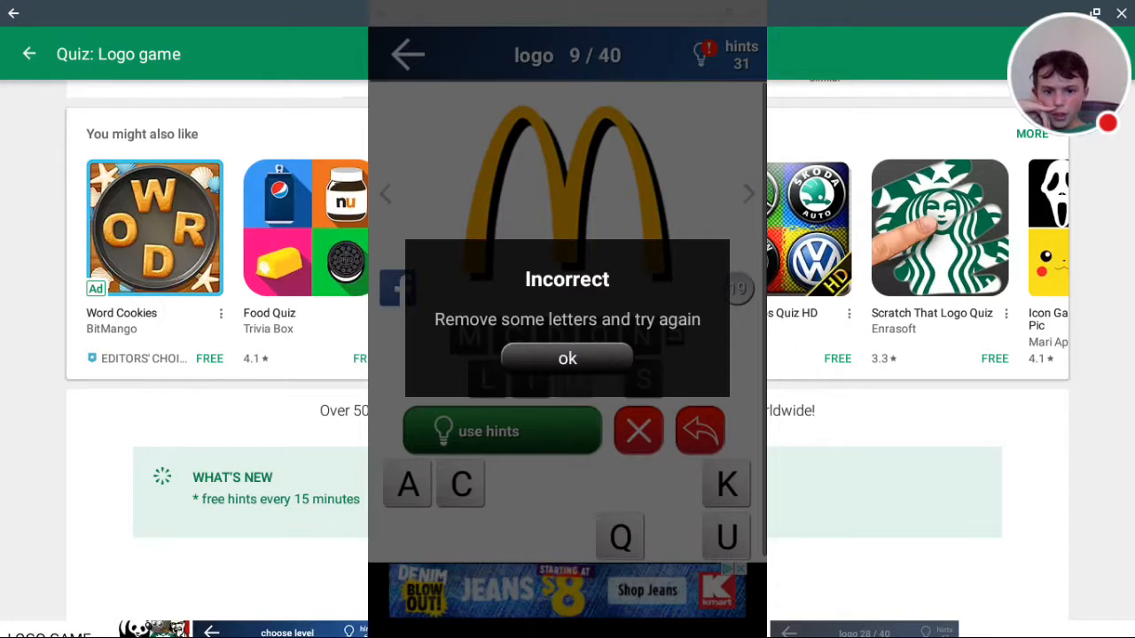
pyautogui.click(566, 359)
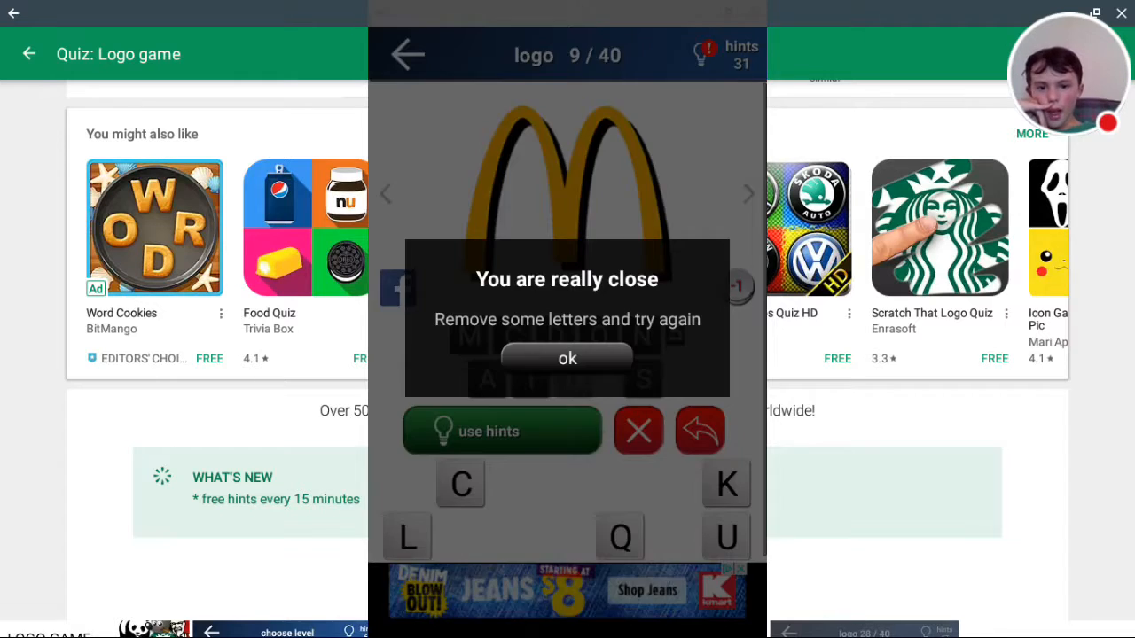
pyautogui.click(566, 358)
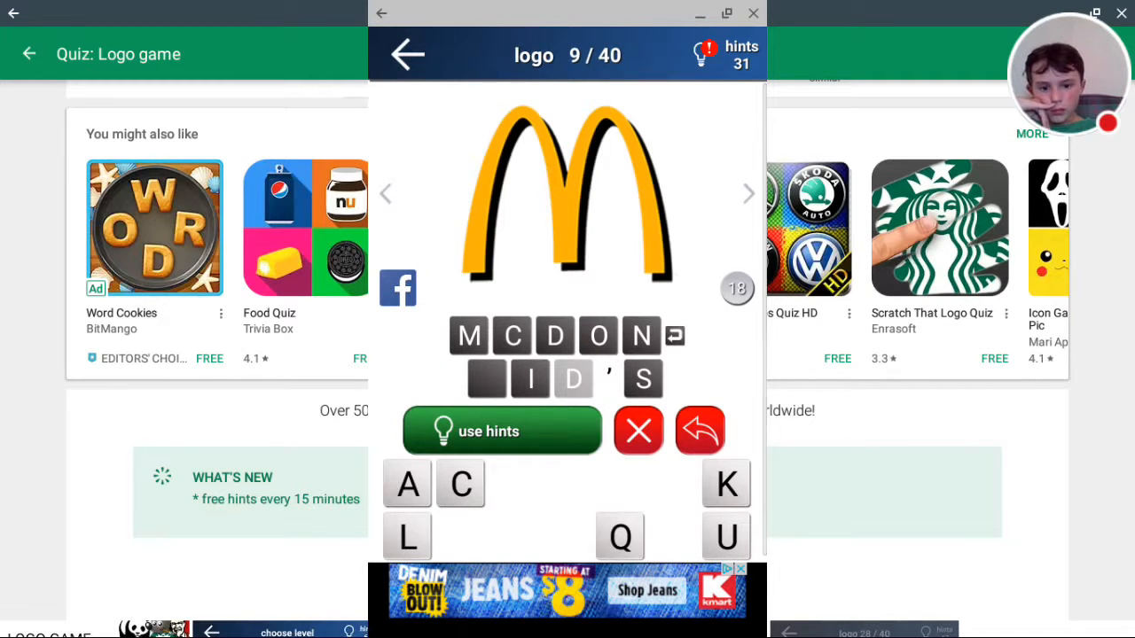
pyautogui.click(727, 537)
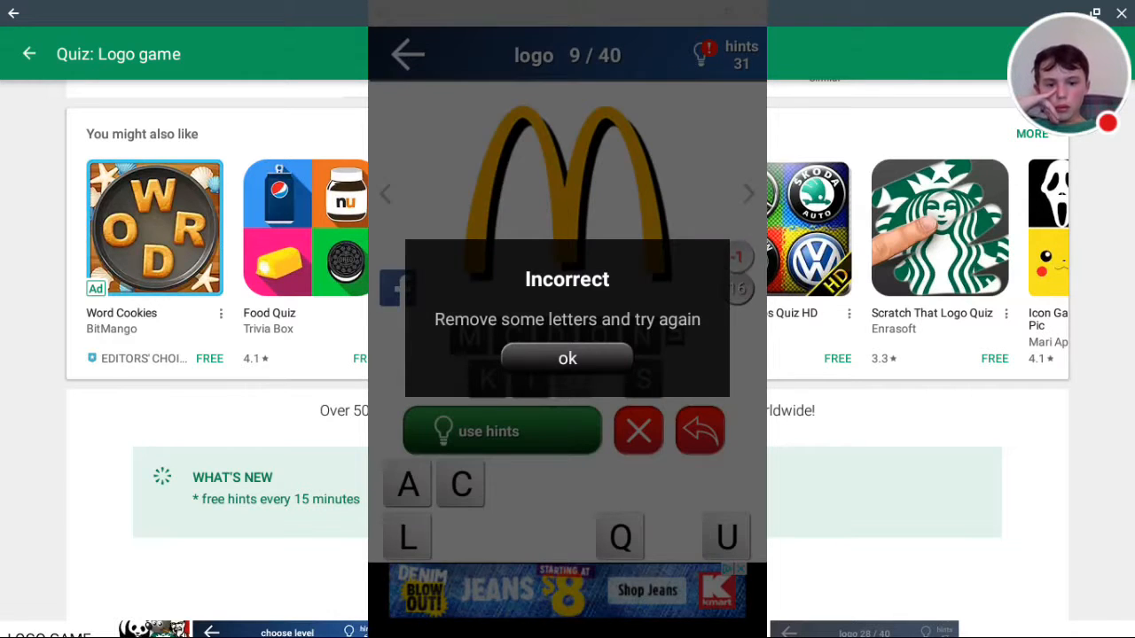
pyautogui.click(567, 358)
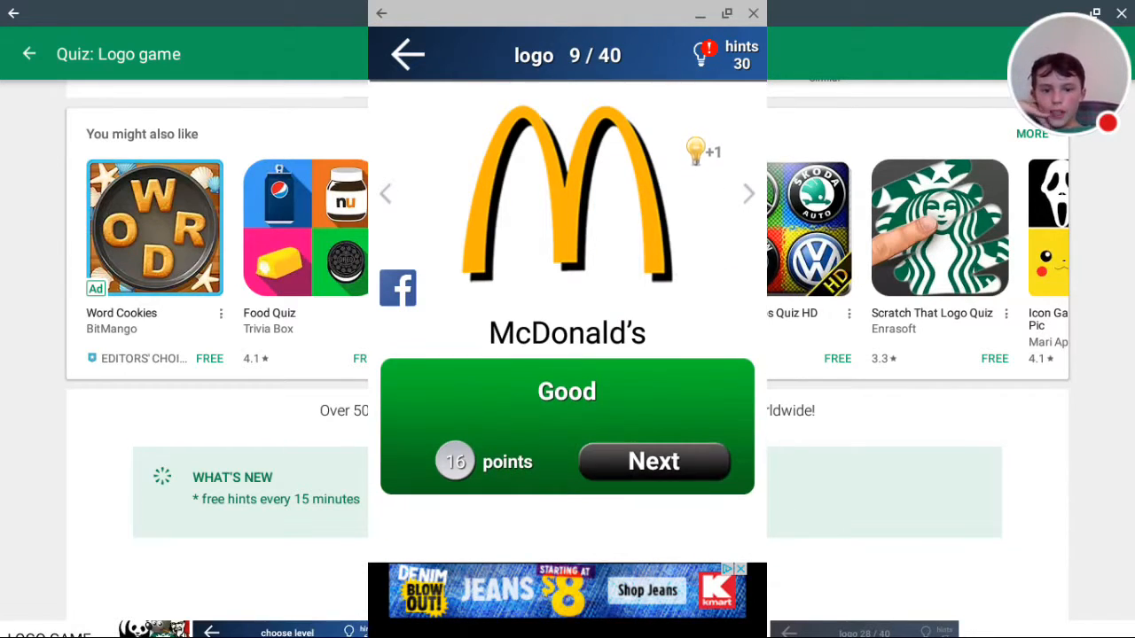
pyautogui.click(701, 53)
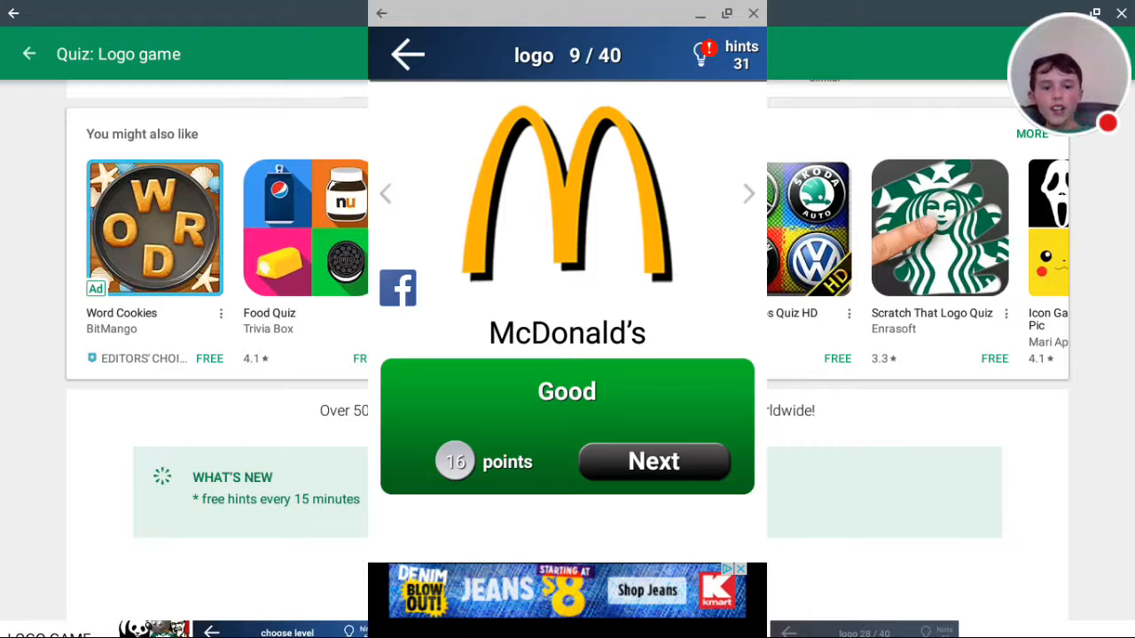
# Step: Advance to Hello Kitty and complete its answer
pyautogui.click(653, 461)
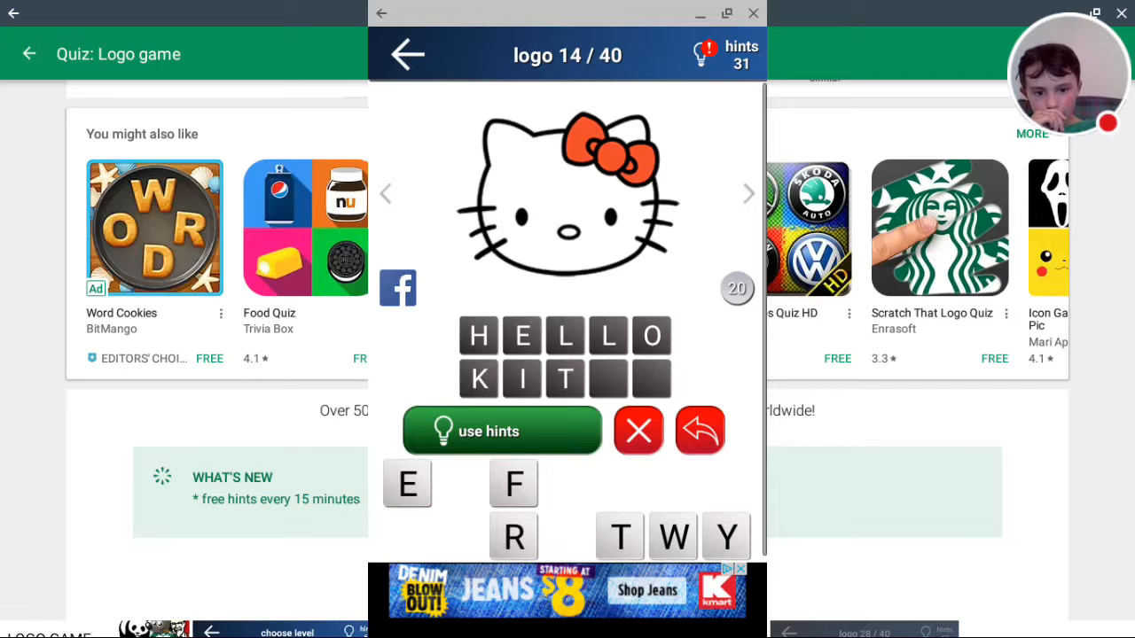
pyautogui.click(725, 536)
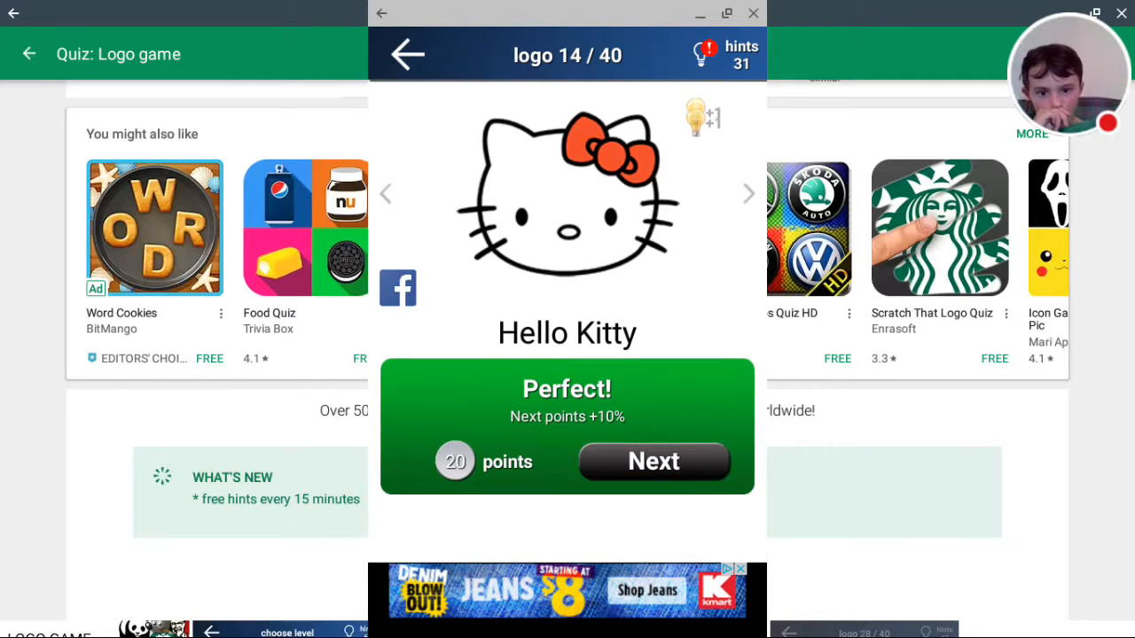
pyautogui.click(653, 461)
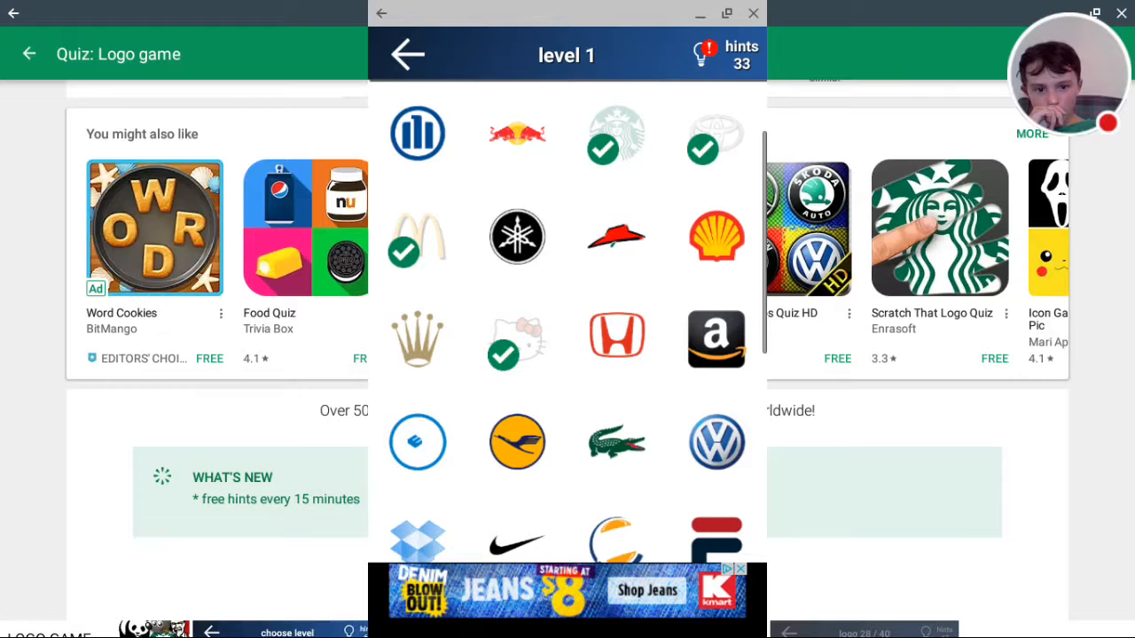
# Step: Open logo 16 and spell AMAZON for a perfect 22 points
pyautogui.click(715, 338)
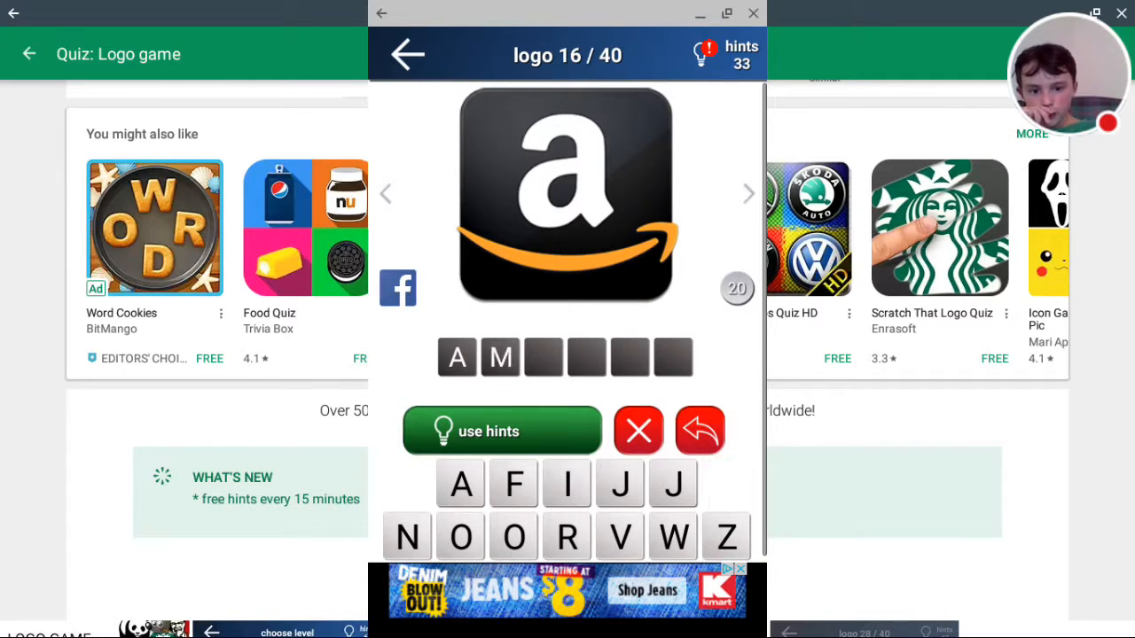
pyautogui.click(459, 483)
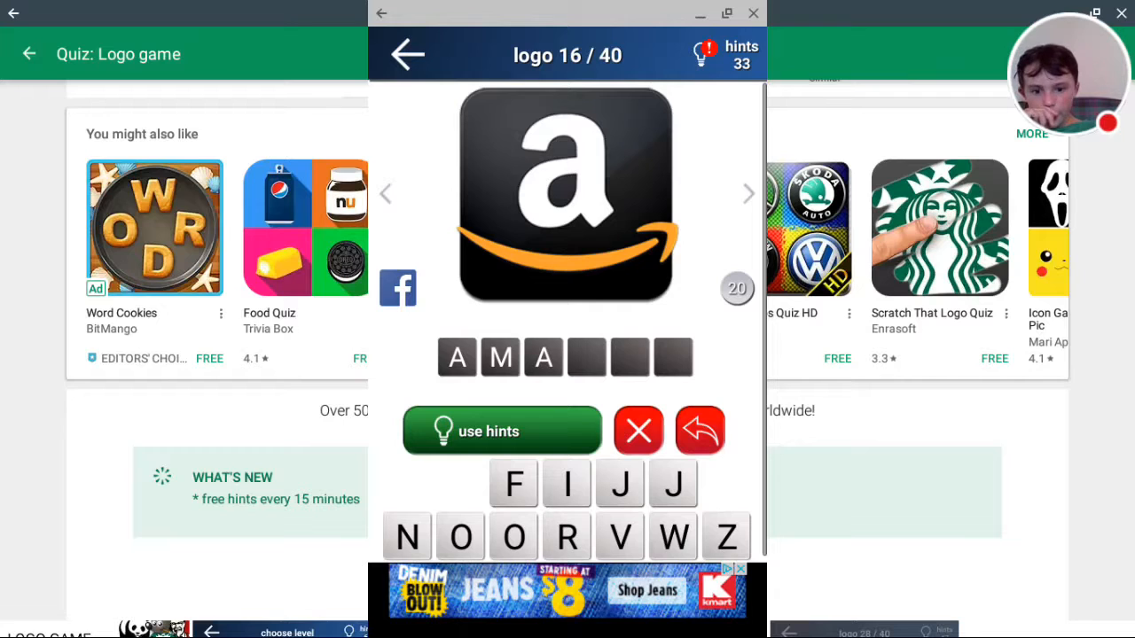
pyautogui.click(725, 536)
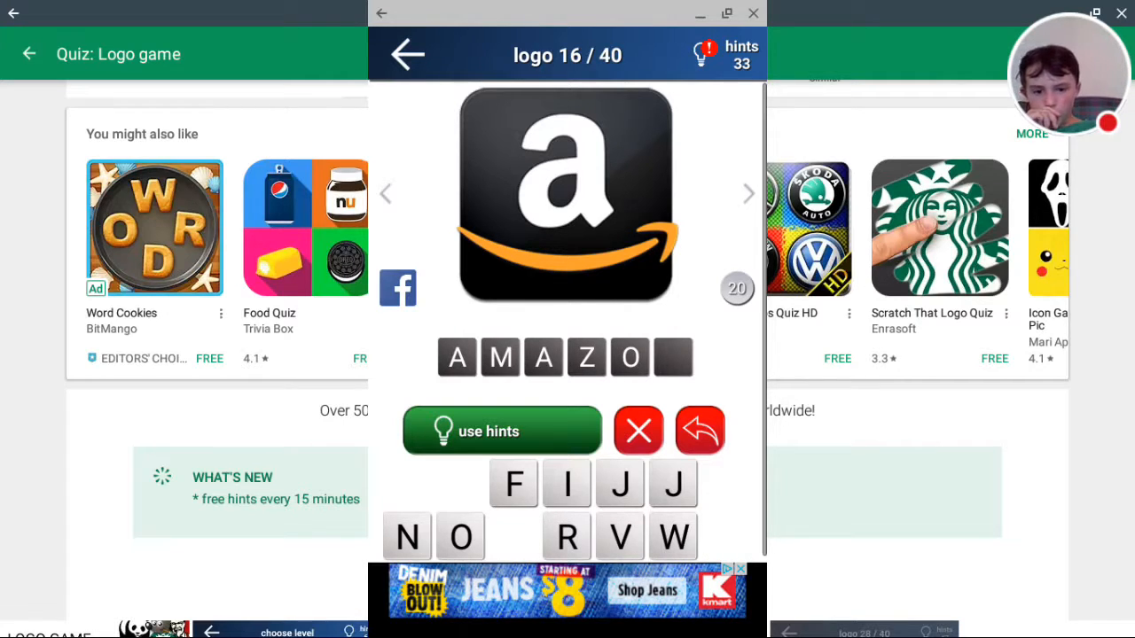
pyautogui.click(407, 537)
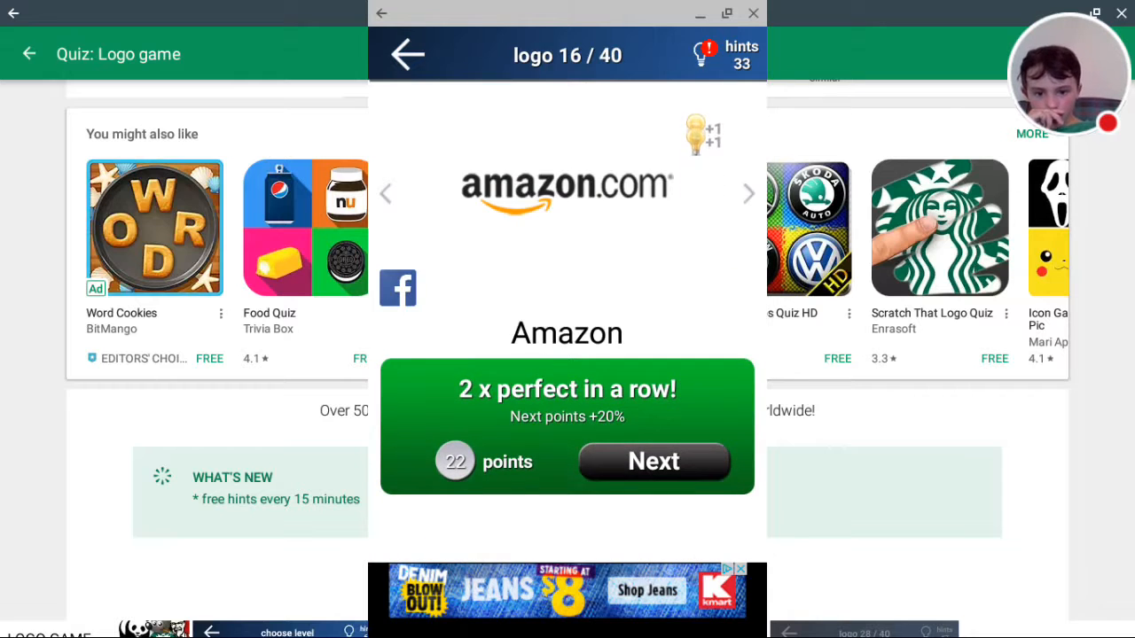
# Step: Return to the Level 1 grid, scroll down and open the Apple logo
pyautogui.click(653, 461)
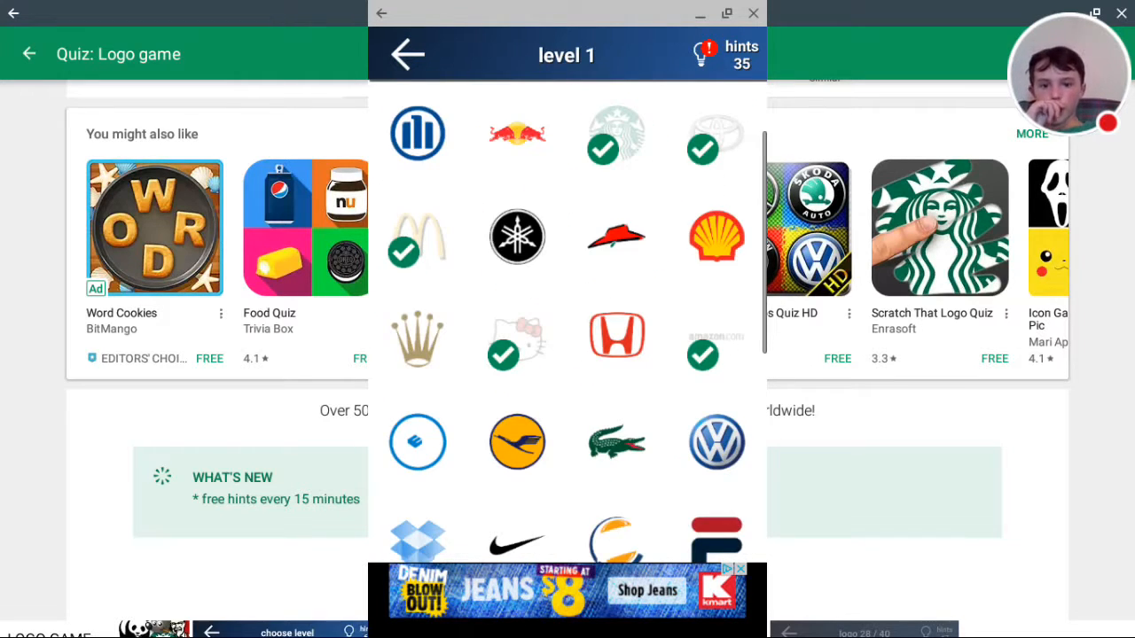
pyautogui.scroll(-3)
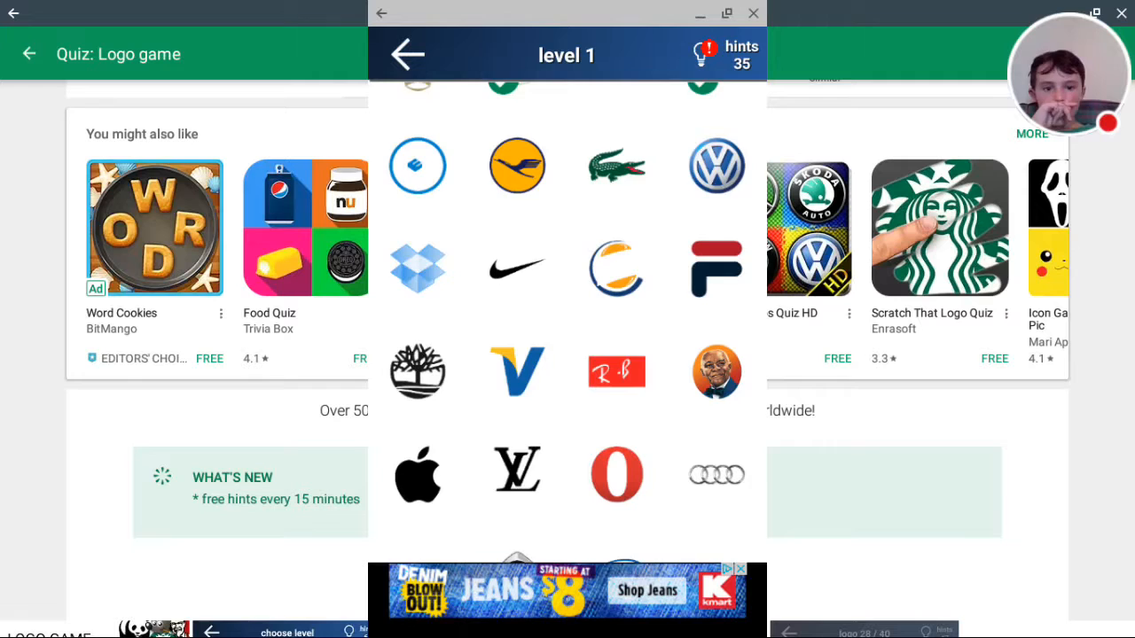
pyautogui.click(417, 474)
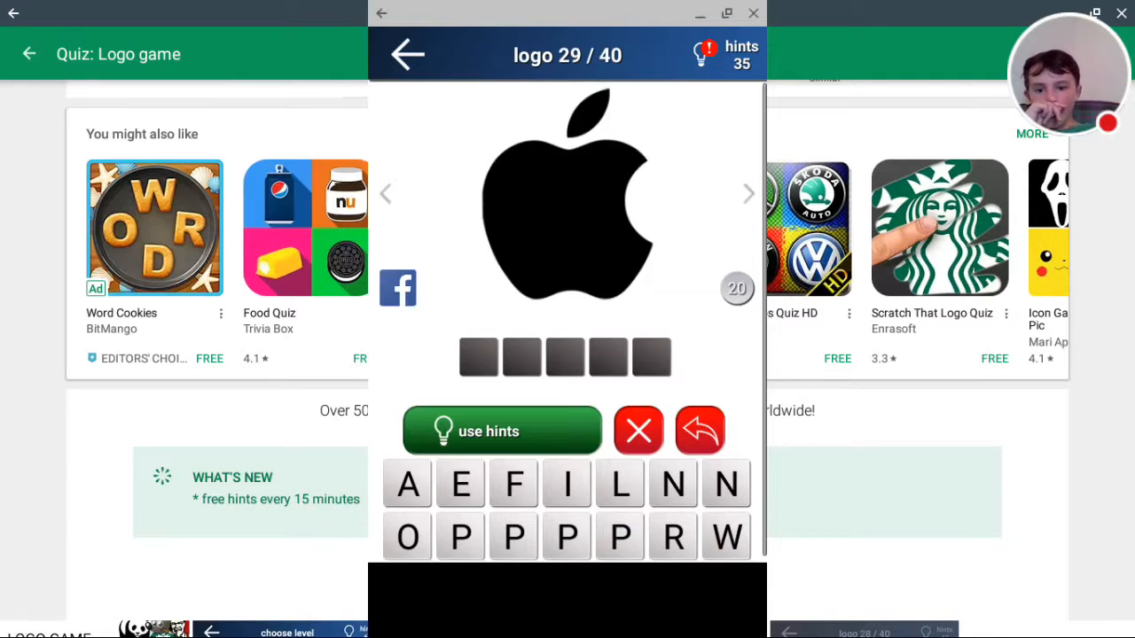
# Step: Spell Apple, finish Twitter, spell NBC for 26 points, then return to the grid
pyautogui.click(407, 483)
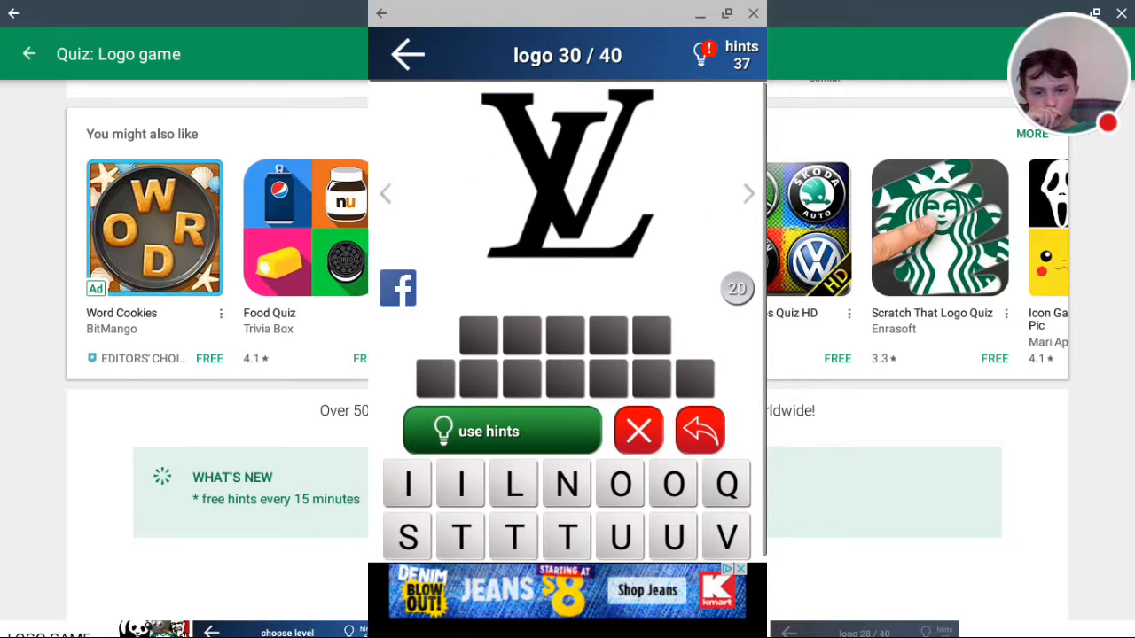
pyautogui.click(407, 54)
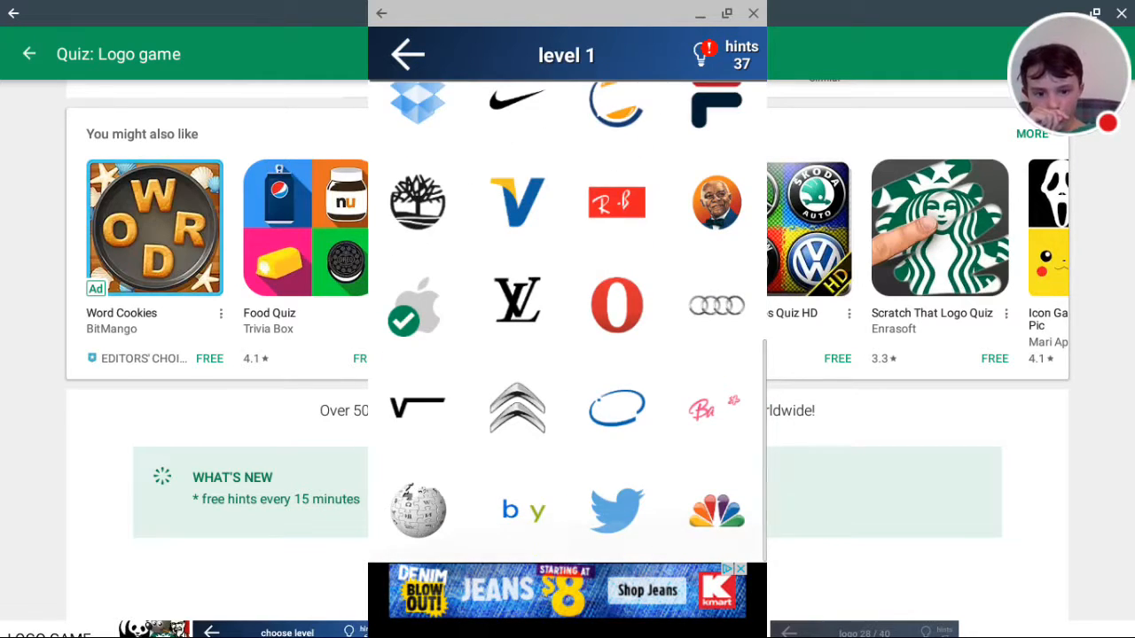
pyautogui.click(617, 510)
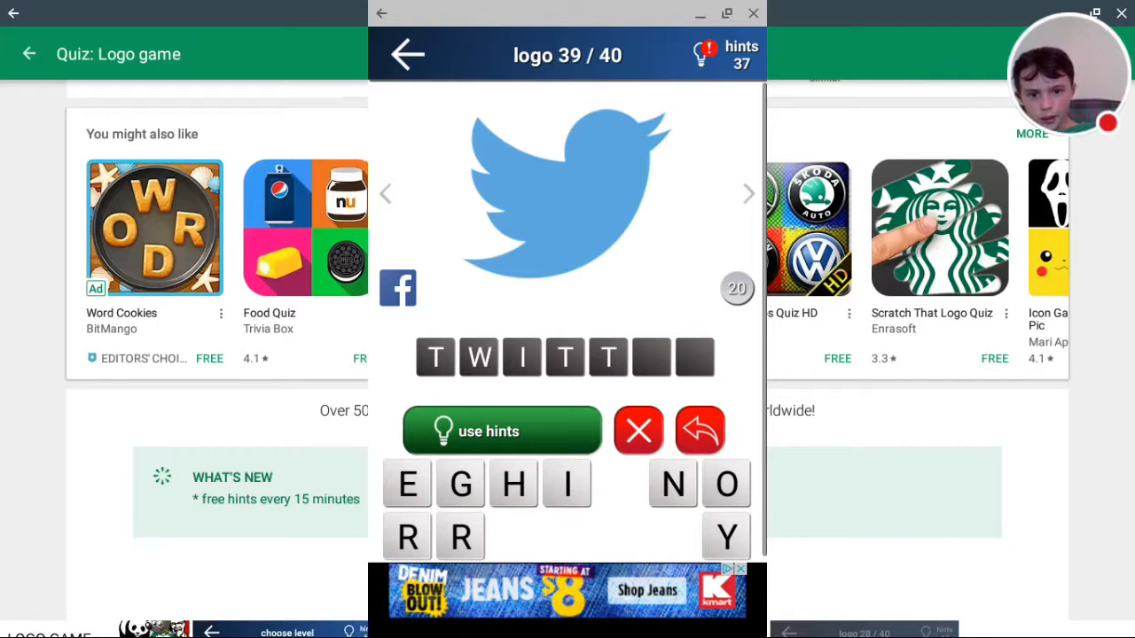
pyautogui.click(407, 484)
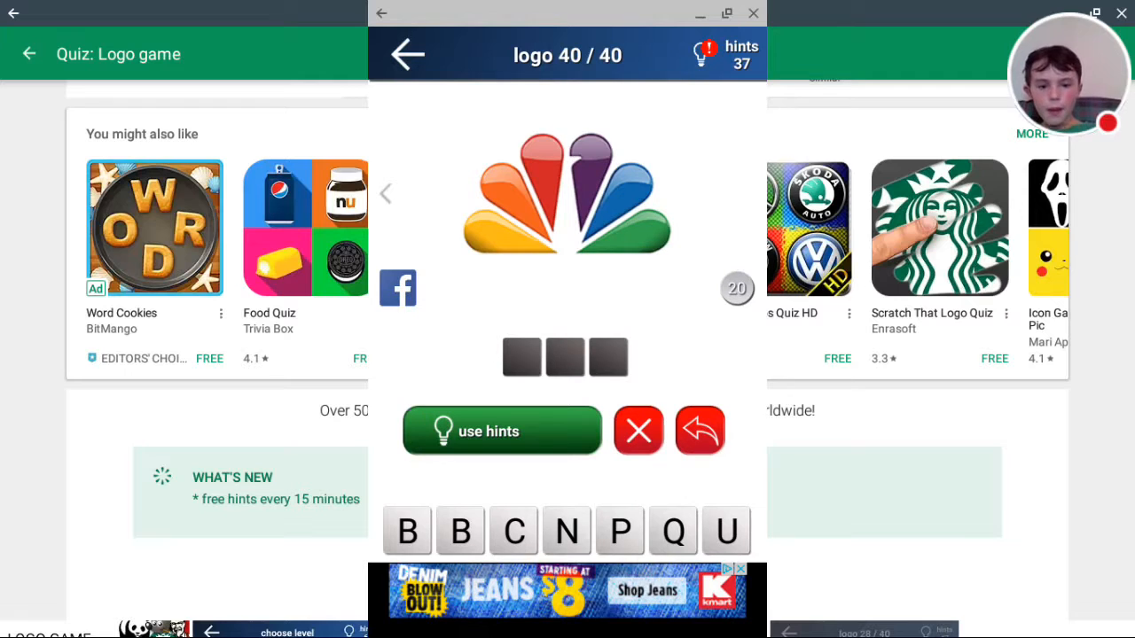
pyautogui.click(566, 531)
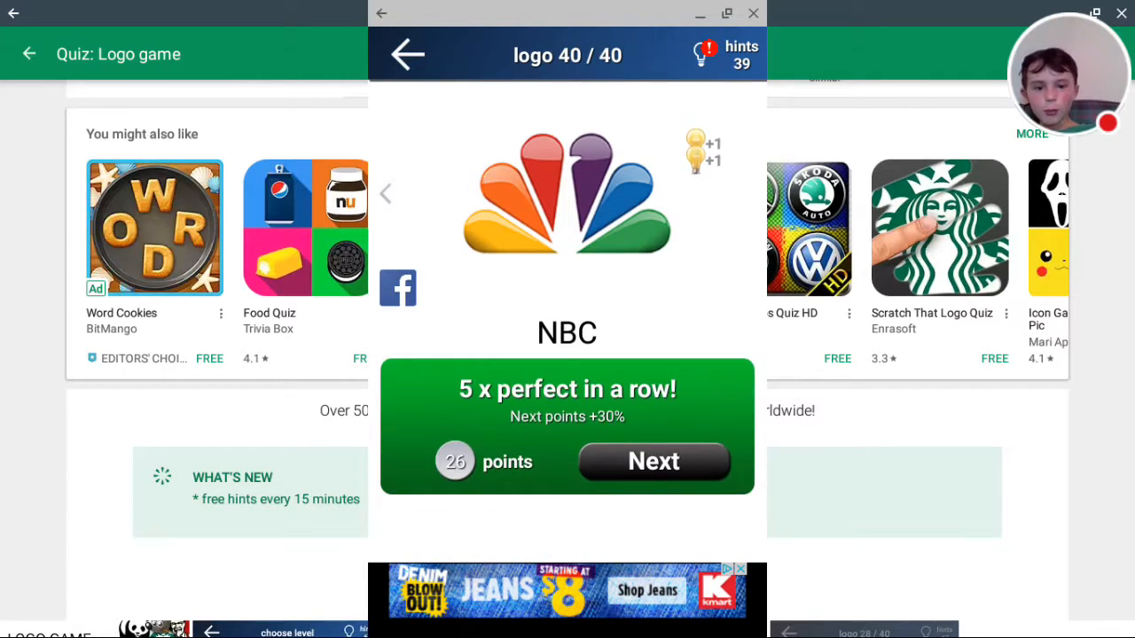
pyautogui.click(654, 461)
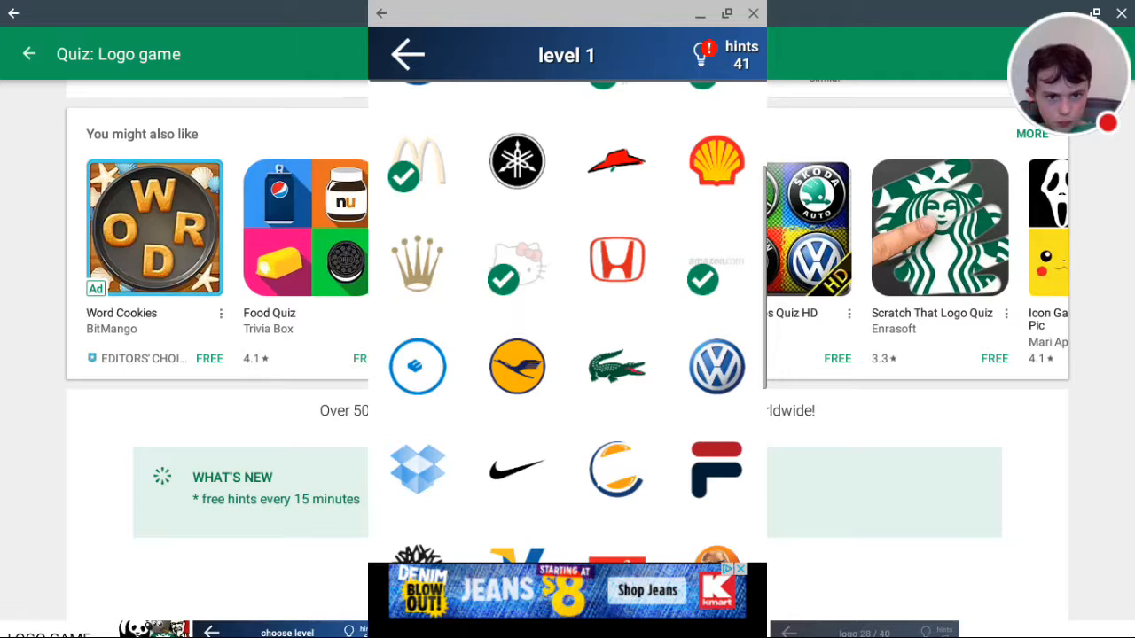
# Step: Try the Shell logo, scroll the Level 1 grid, and reopen Level 1 from the level list
pyautogui.click(716, 160)
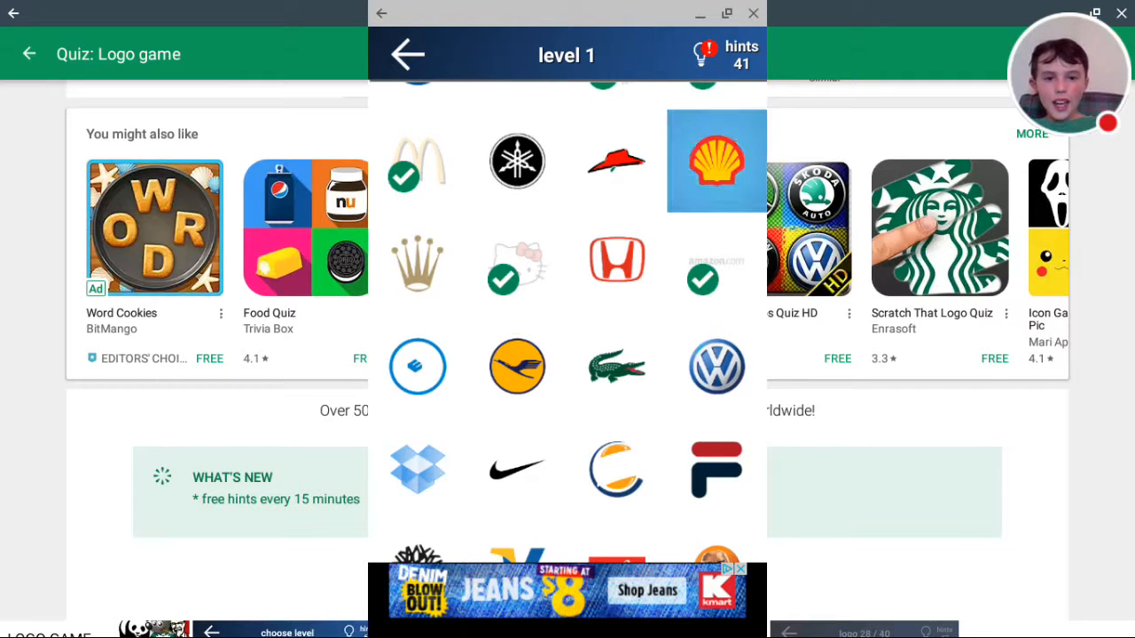
pyautogui.scroll(-3)
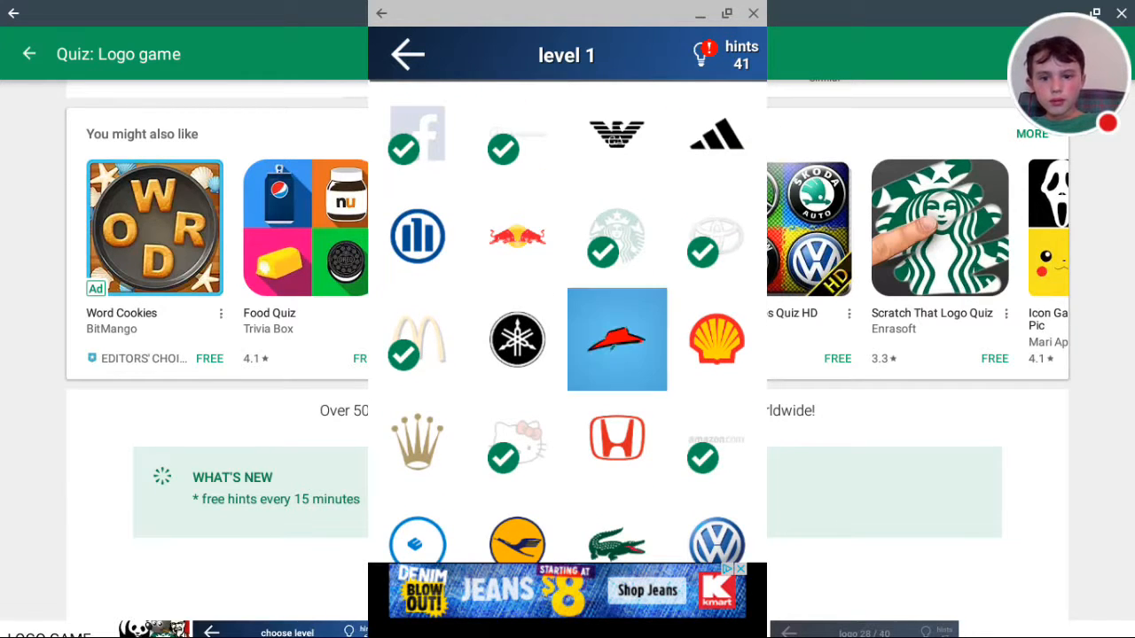
pyautogui.click(617, 339)
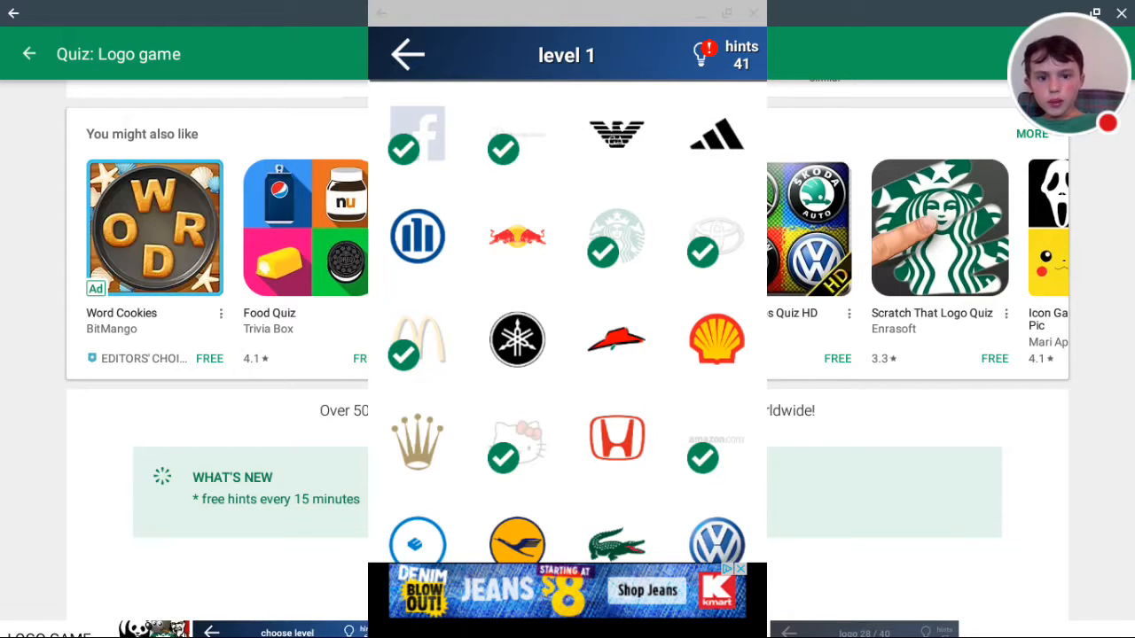
pyautogui.click(616, 133)
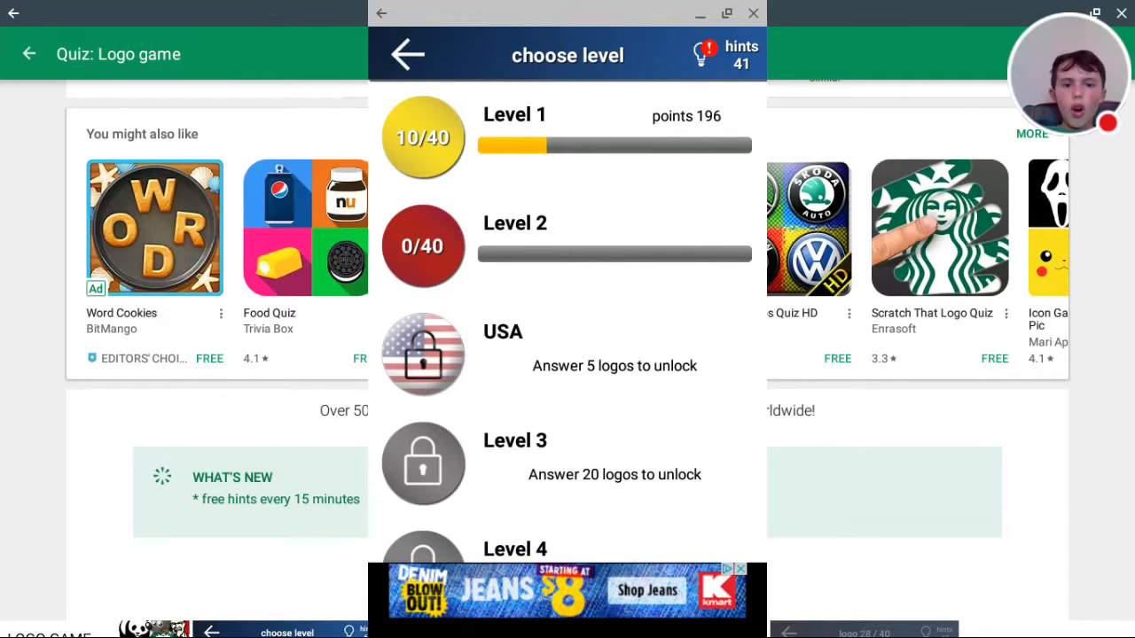
pyautogui.click(423, 137)
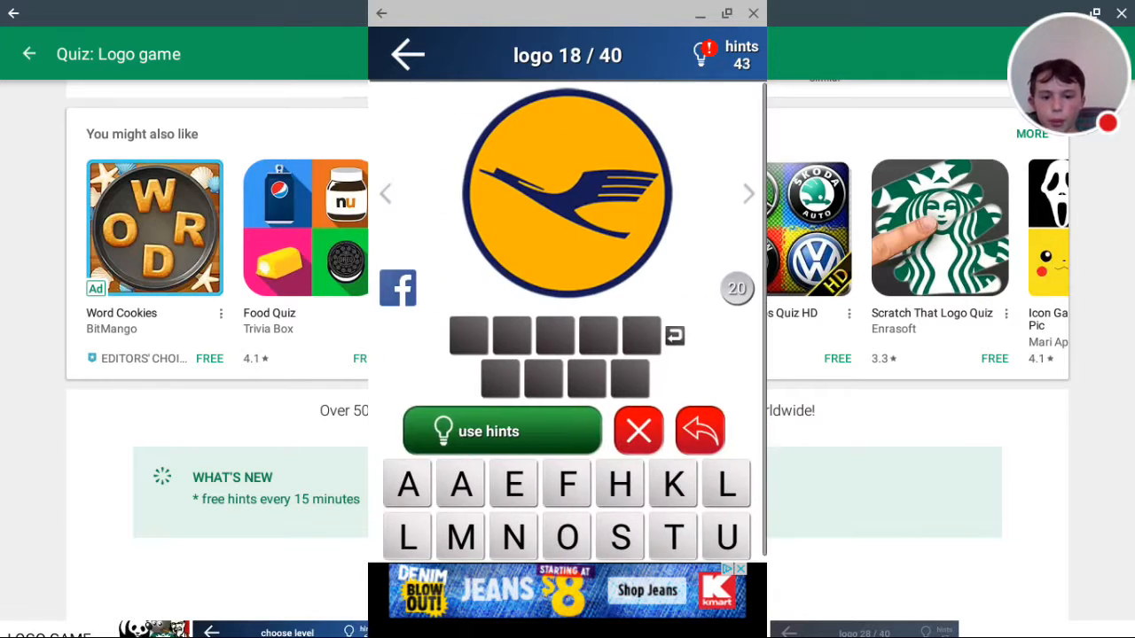
# Step: Leave the Lufthansa logo, glance at the crocodile logo, and back out to Level 1
pyautogui.click(407, 55)
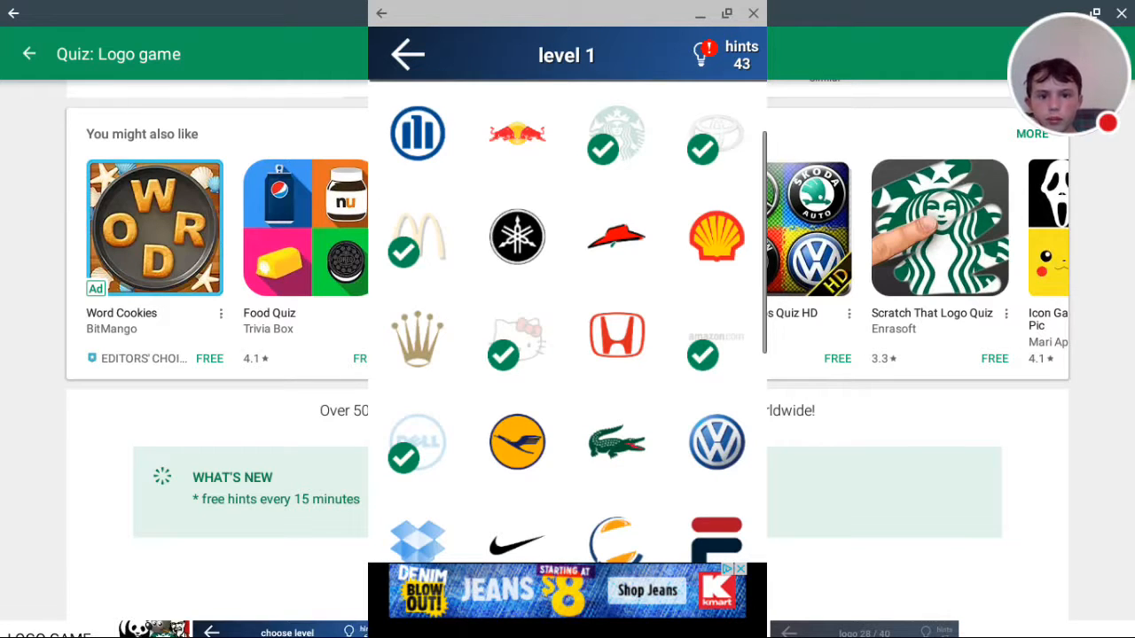
pyautogui.scroll(-3)
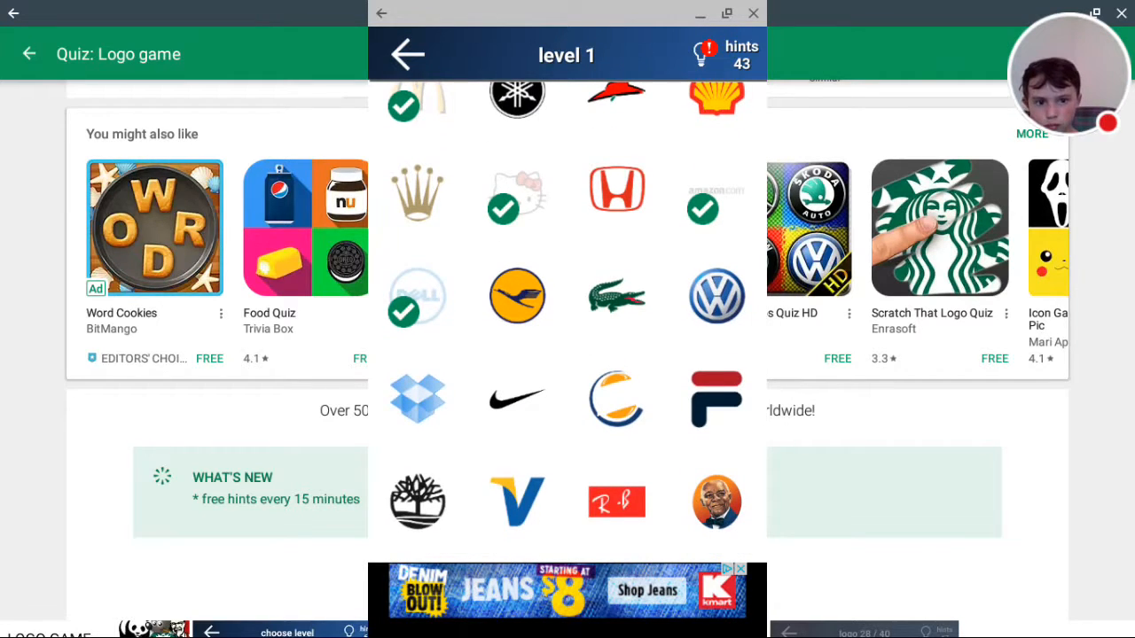
pyautogui.click(615, 296)
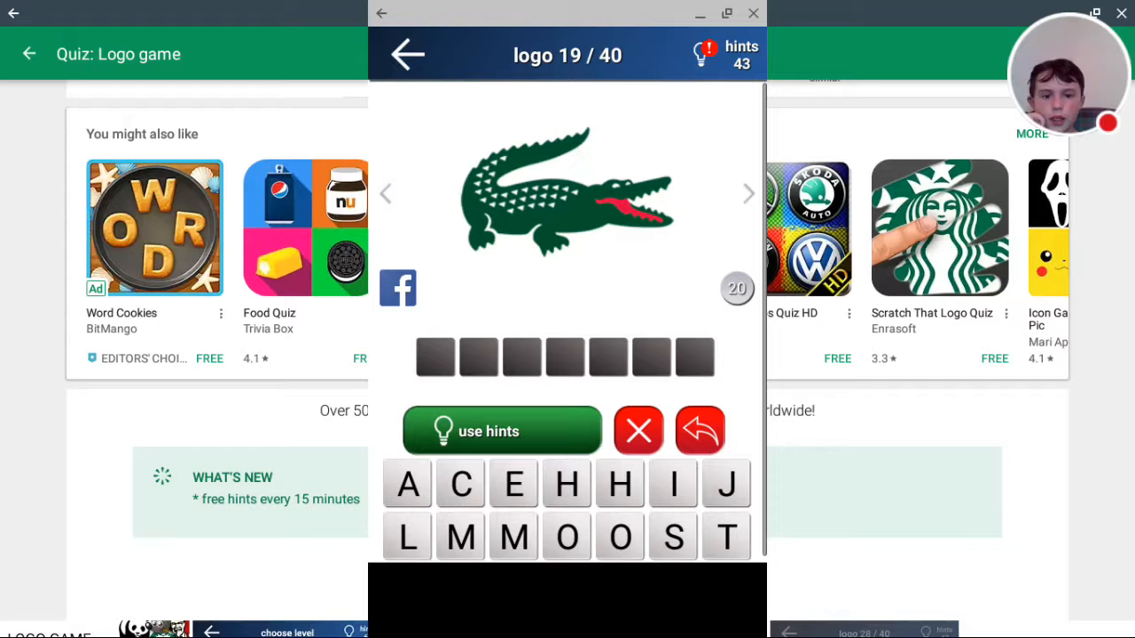
pyautogui.click(407, 54)
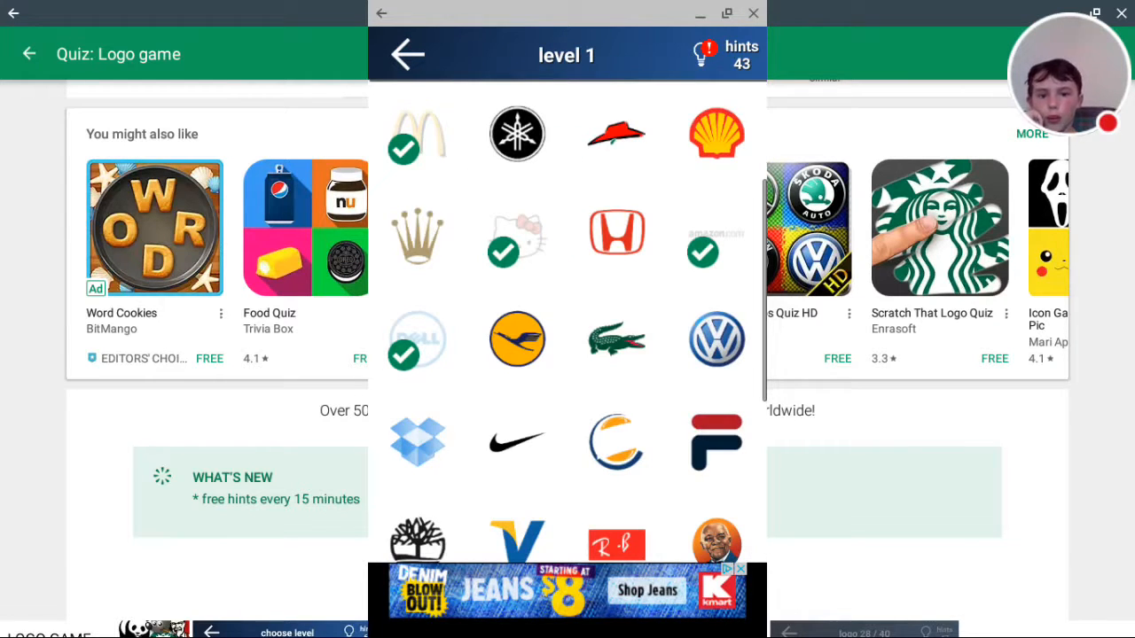
# Step: Open the Audi four-rings logo, spend a hint revealing a letter, then exit to Level 2's grid
pyautogui.scroll(-3)
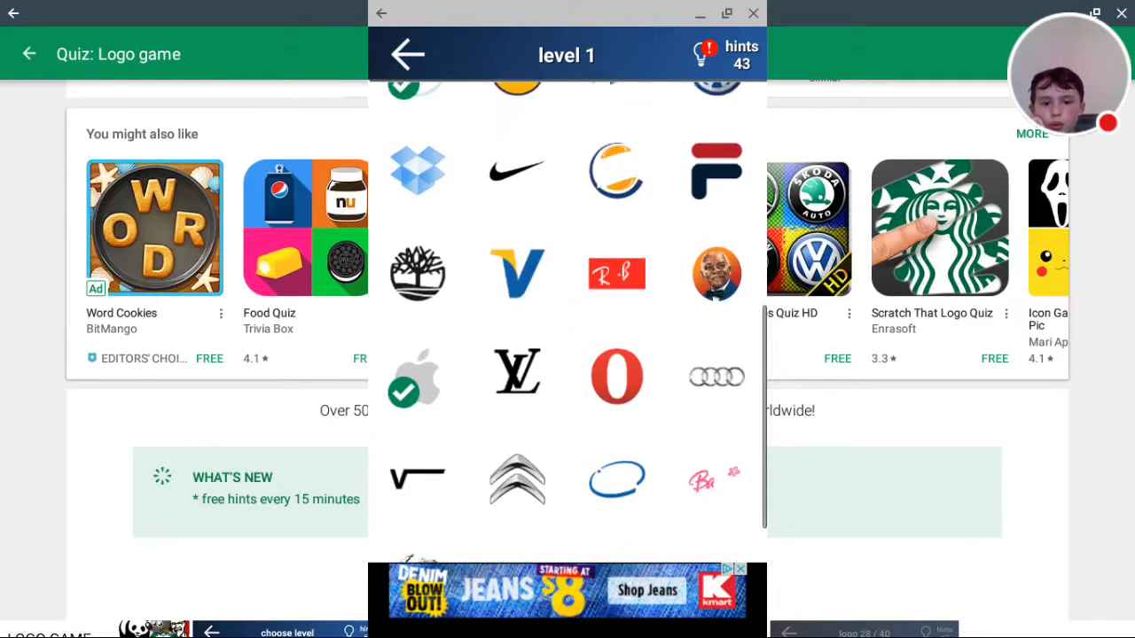
pyautogui.scroll(-3)
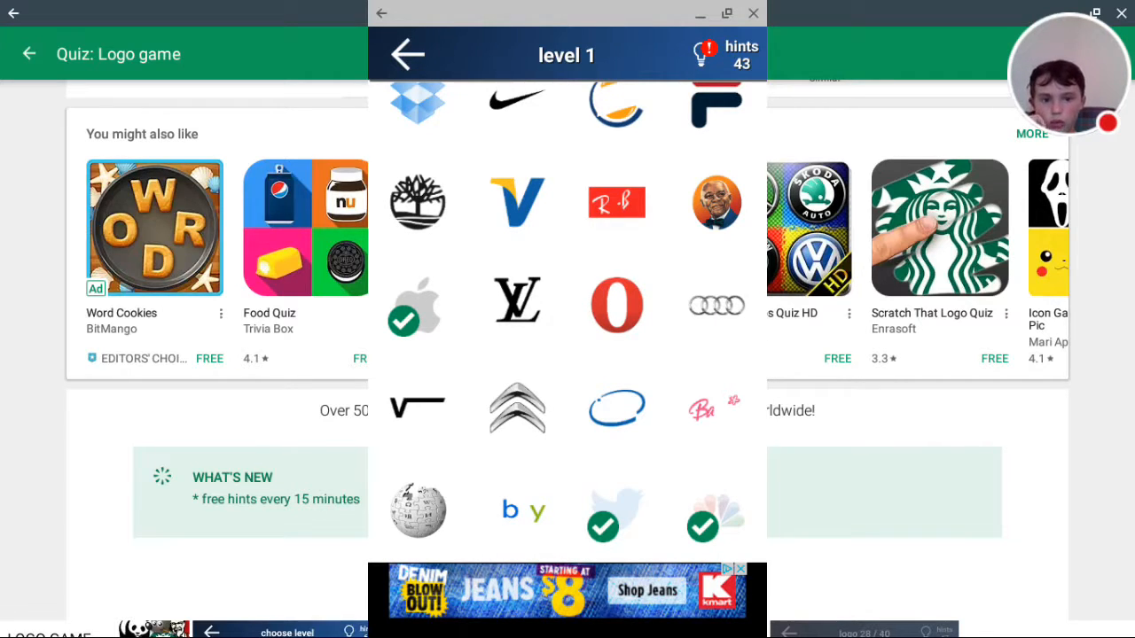
pyautogui.click(716, 304)
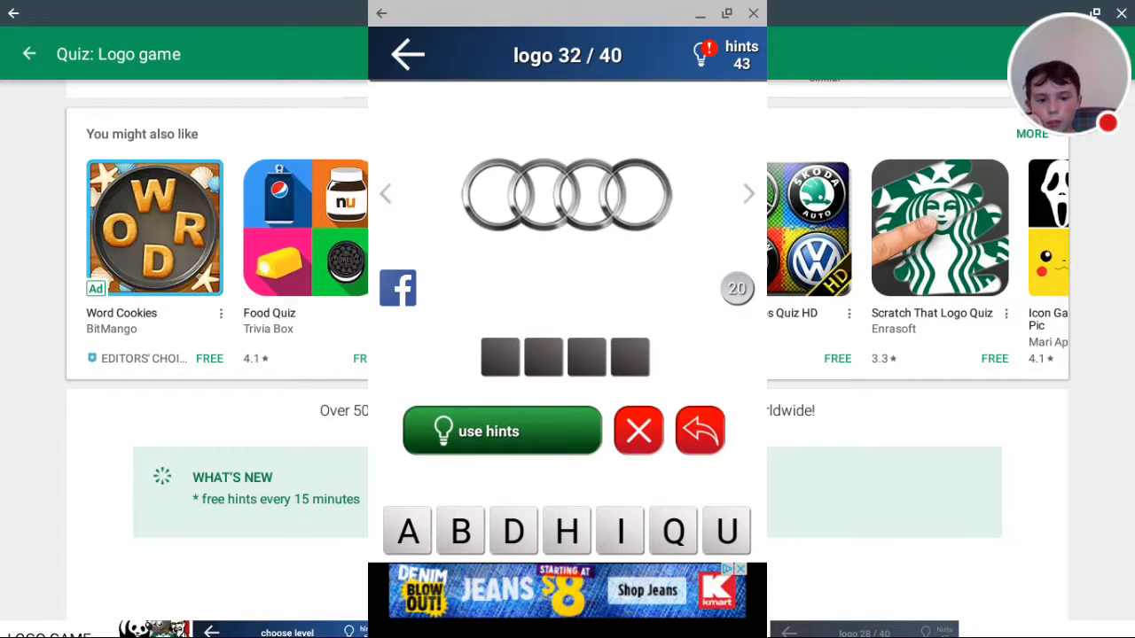
pyautogui.click(501, 431)
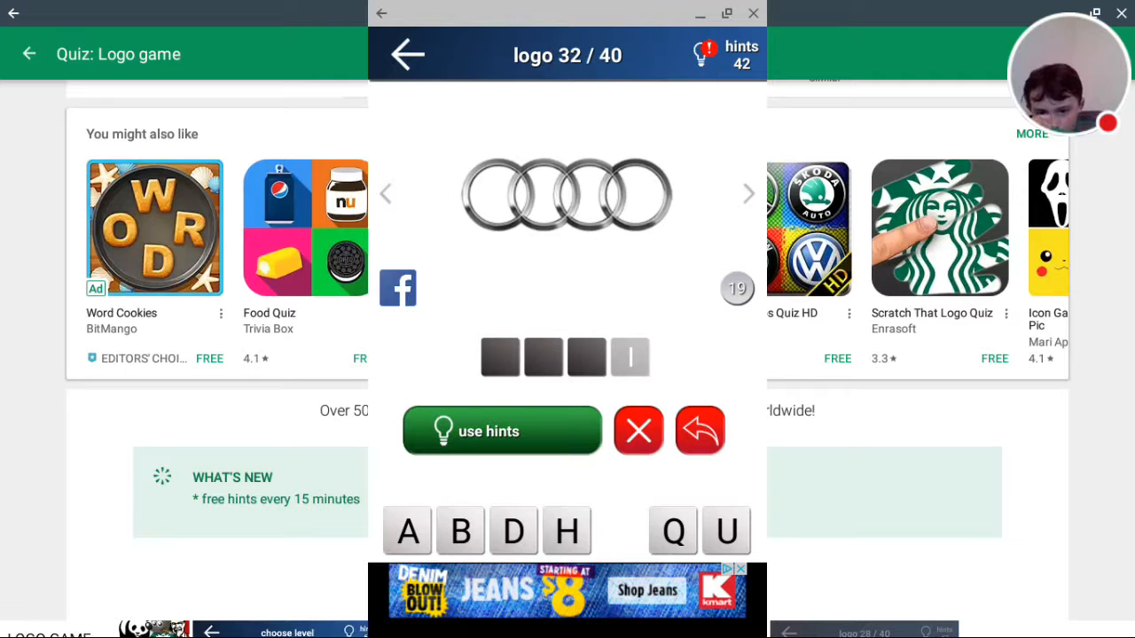
pyautogui.click(407, 531)
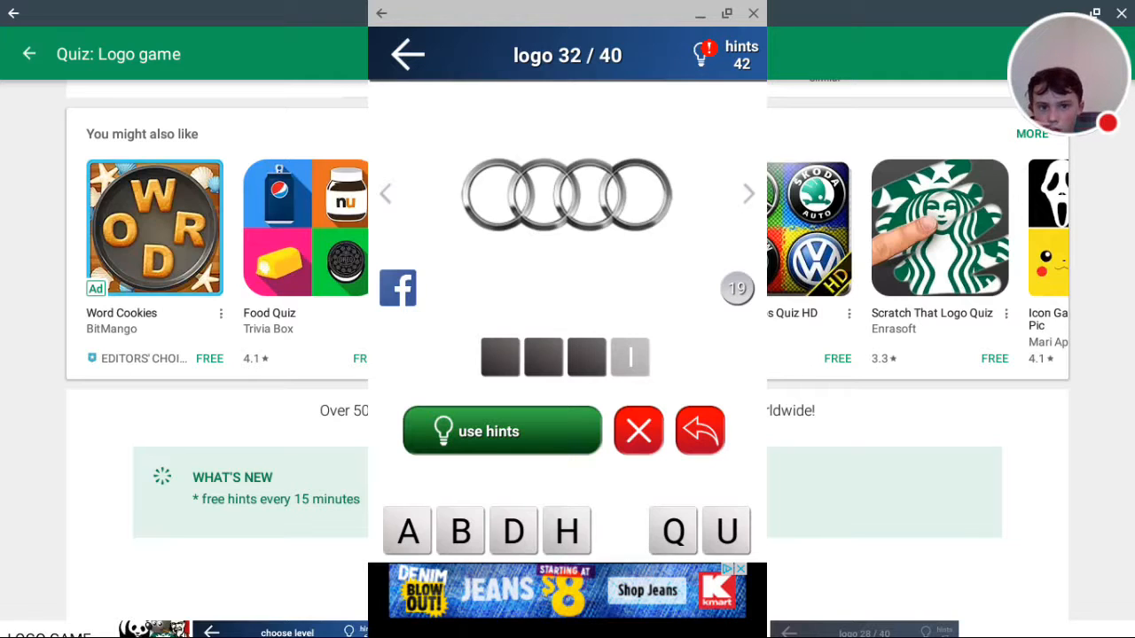
pyautogui.click(406, 54)
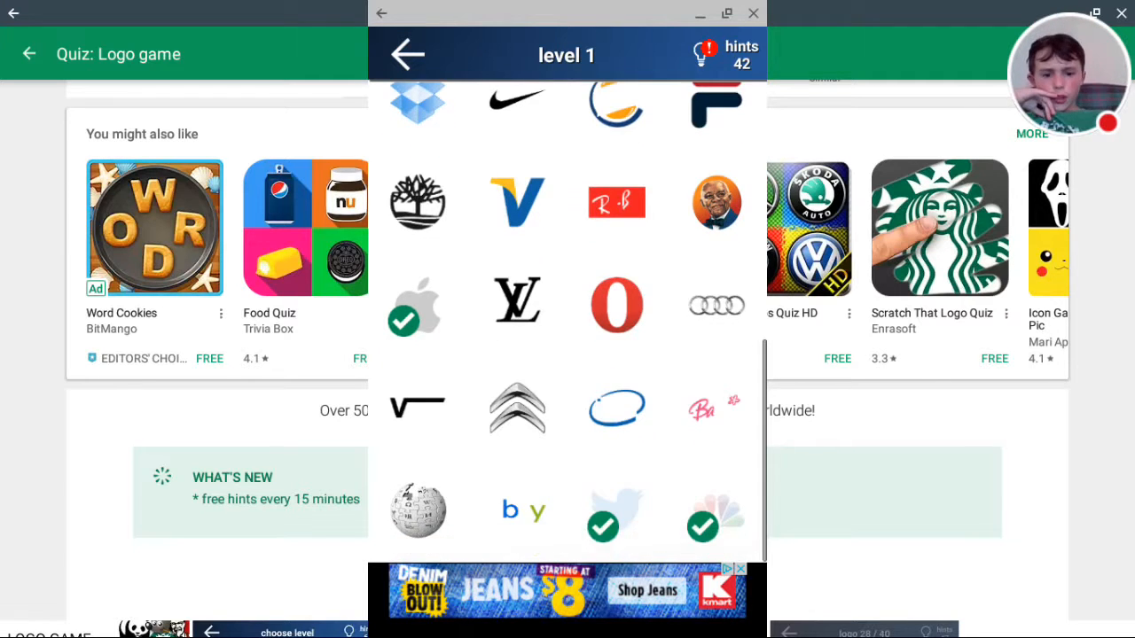
pyautogui.click(407, 54)
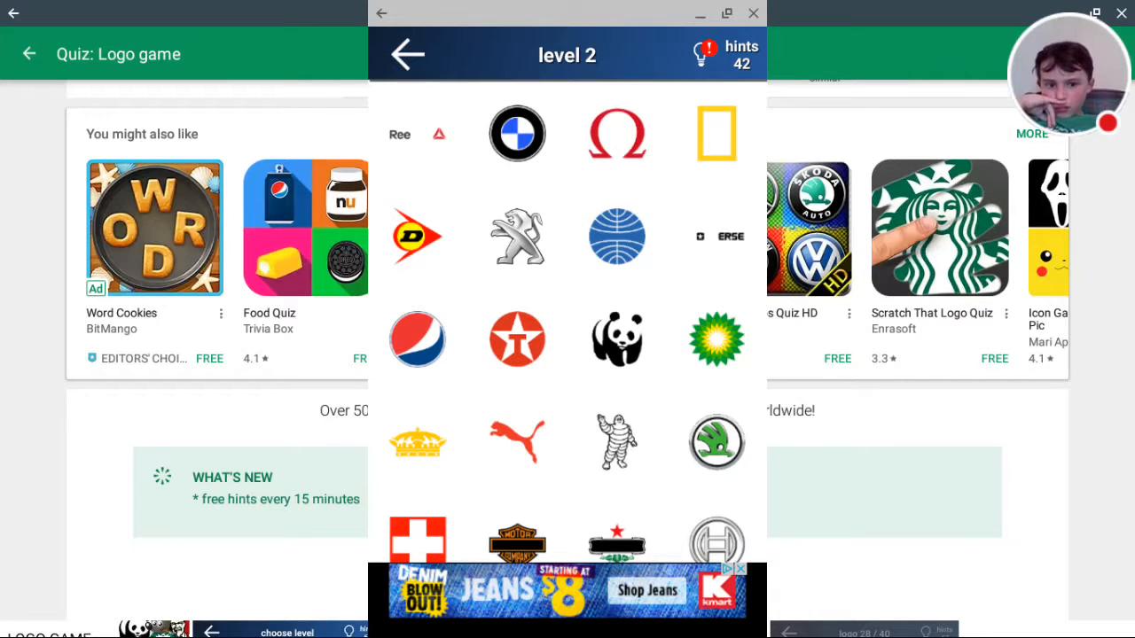
# Step: Try the orange fox globe logo, then leave it and reopen Level 2
pyautogui.scroll(-3)
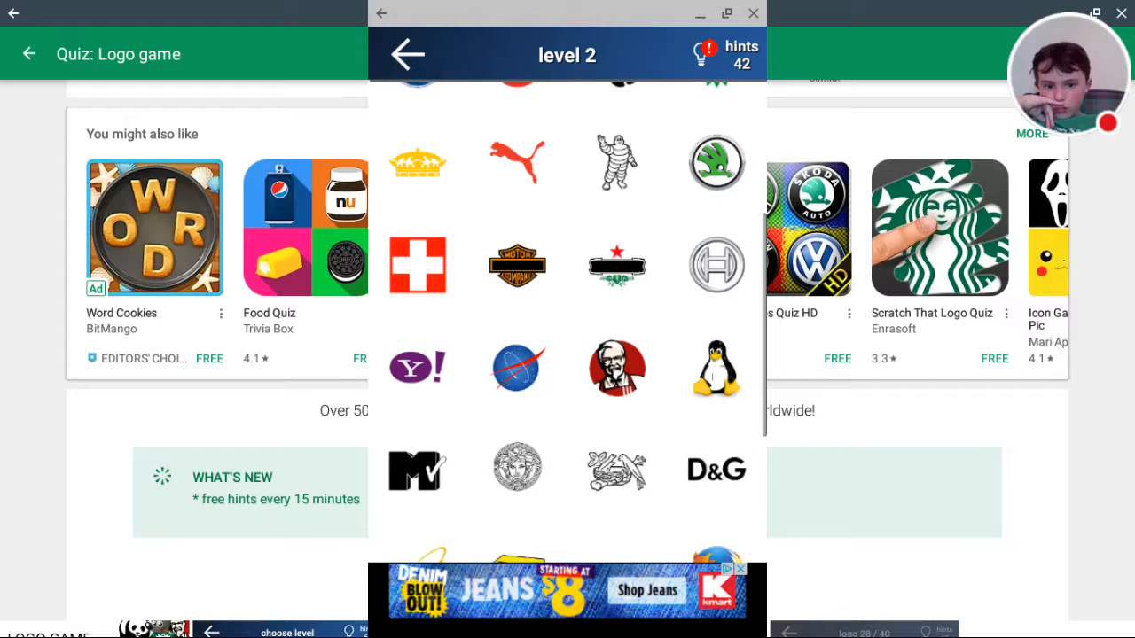
pyautogui.scroll(-3)
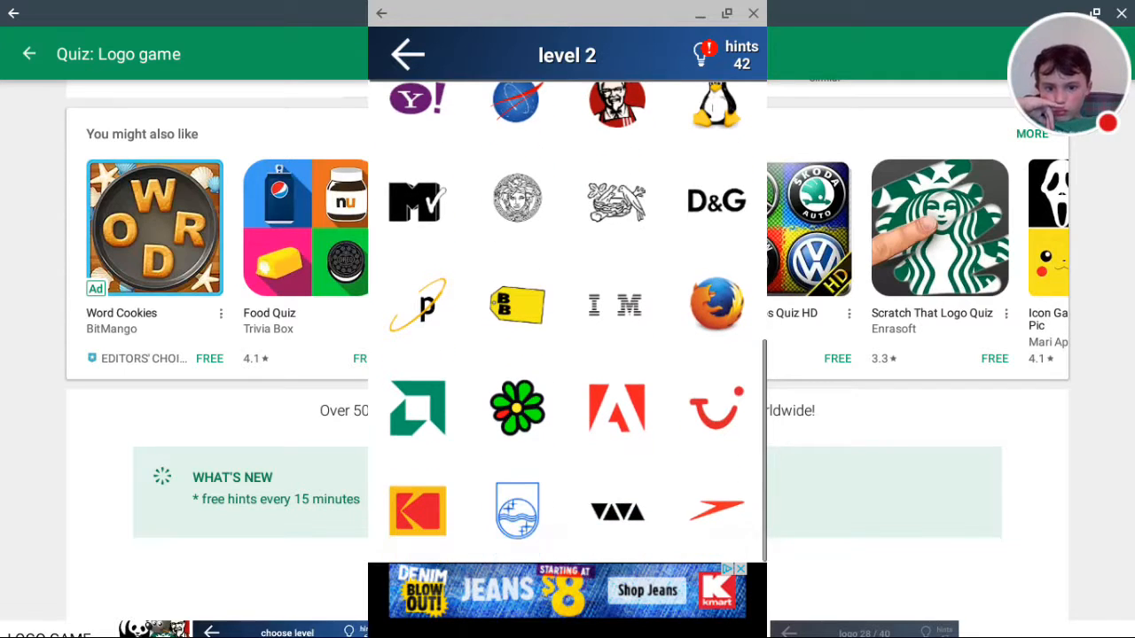
pyautogui.click(716, 304)
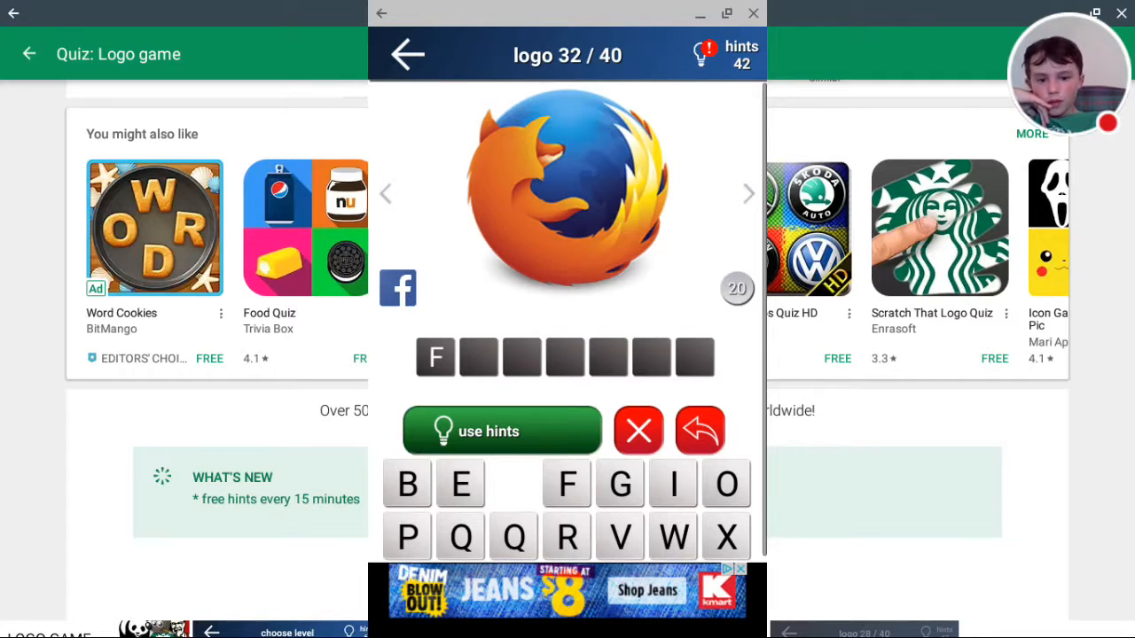
pyautogui.click(673, 483)
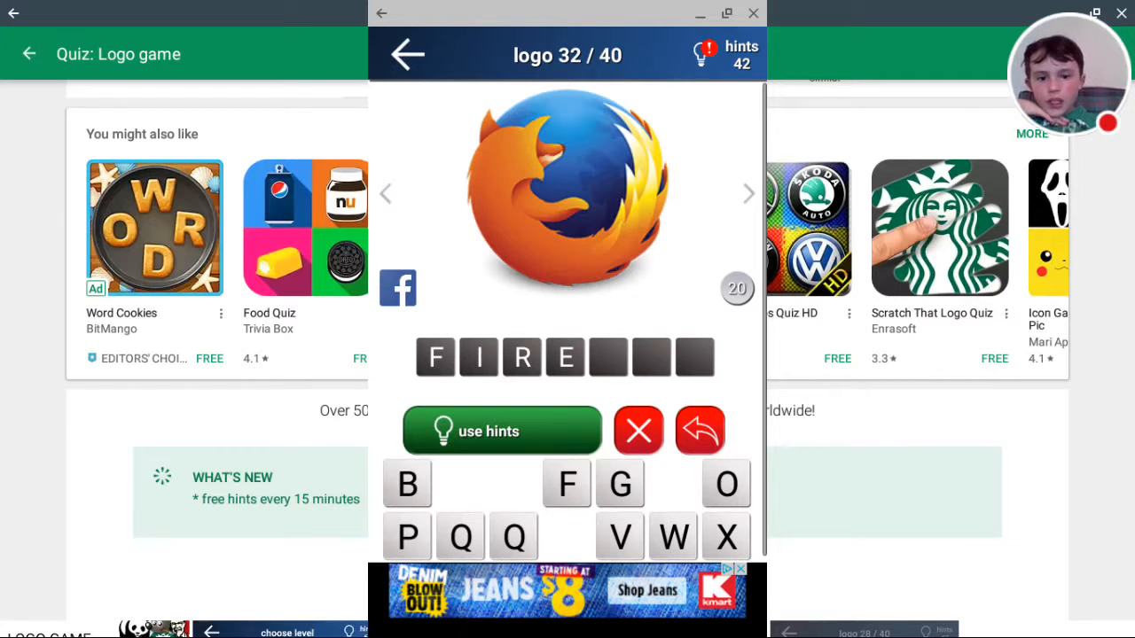
pyautogui.click(566, 484)
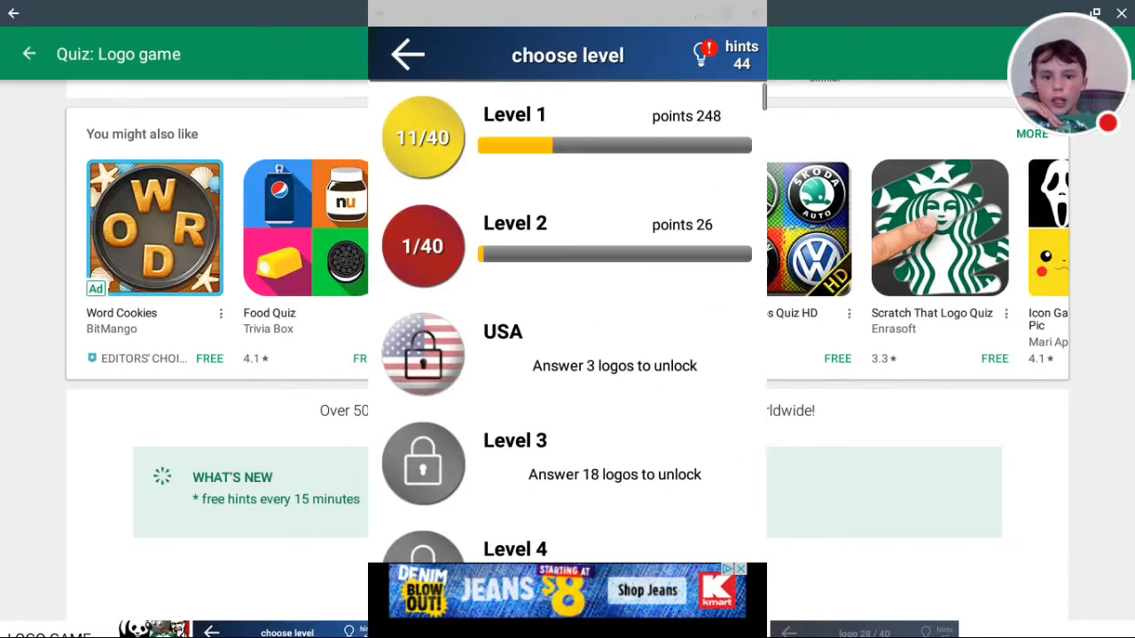
pyautogui.click(423, 246)
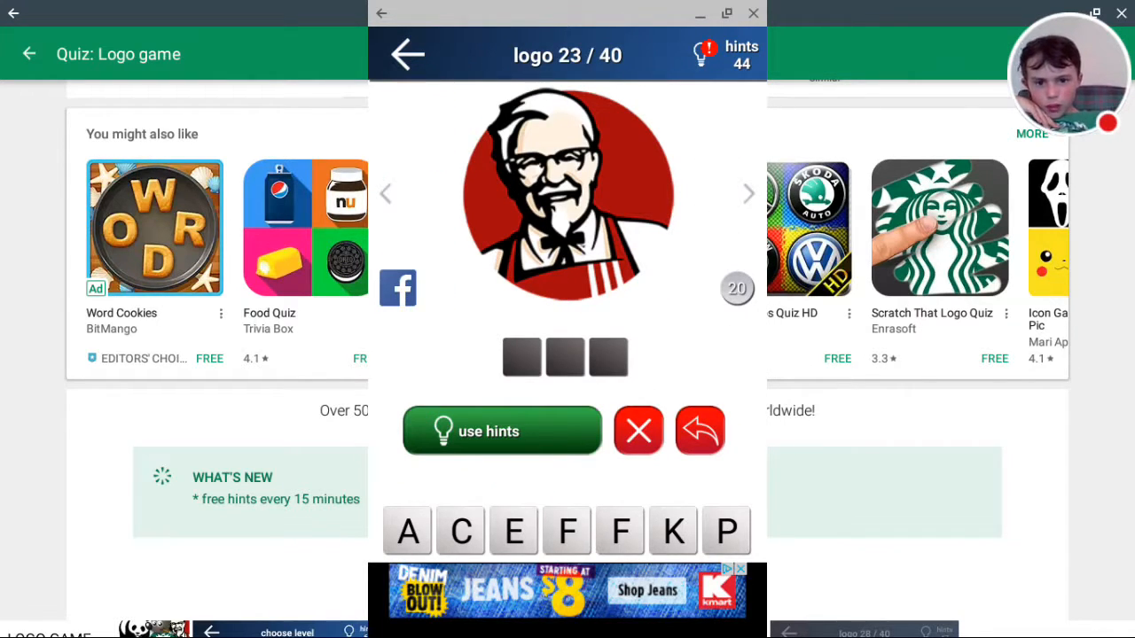
# Step: Spell KFC and return to the Level 2 logo grid
pyautogui.click(501, 431)
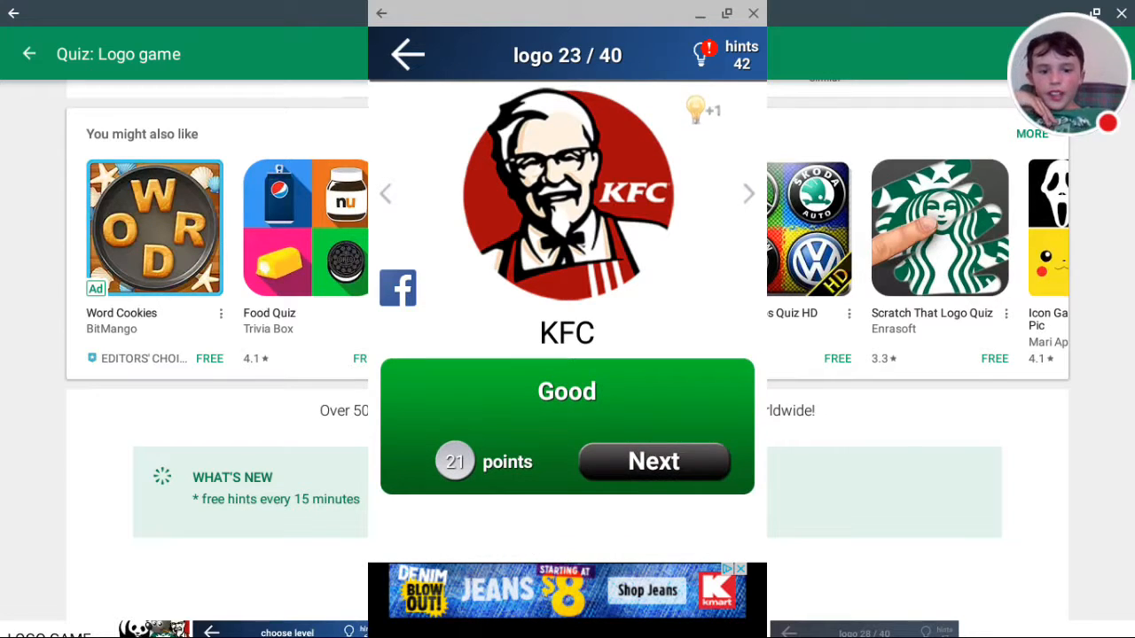
pyautogui.click(653, 461)
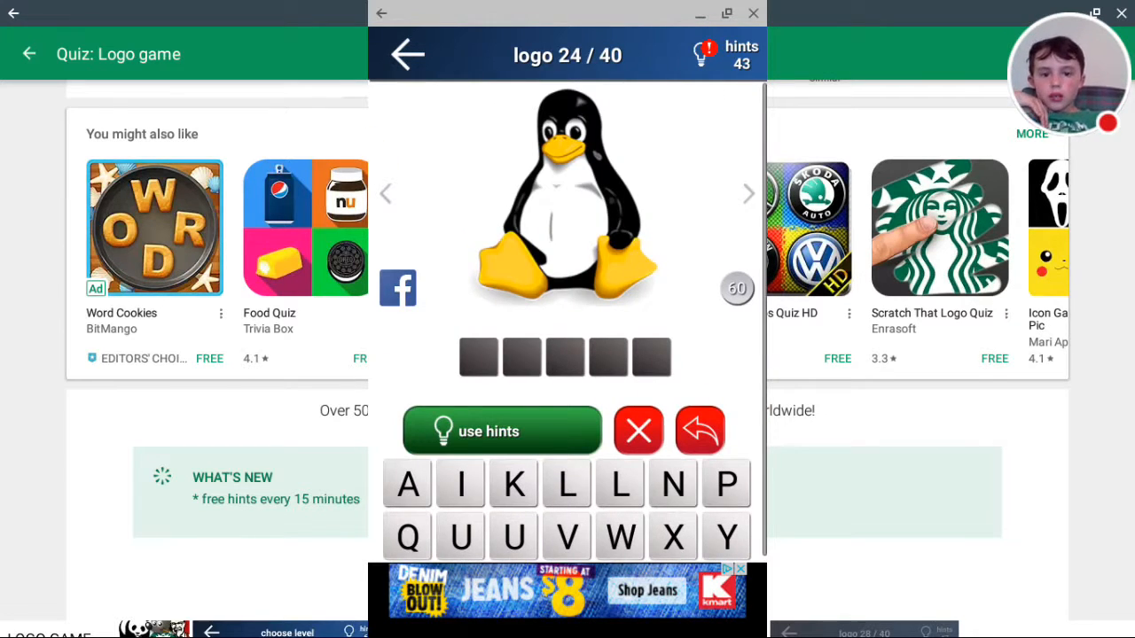
pyautogui.click(406, 54)
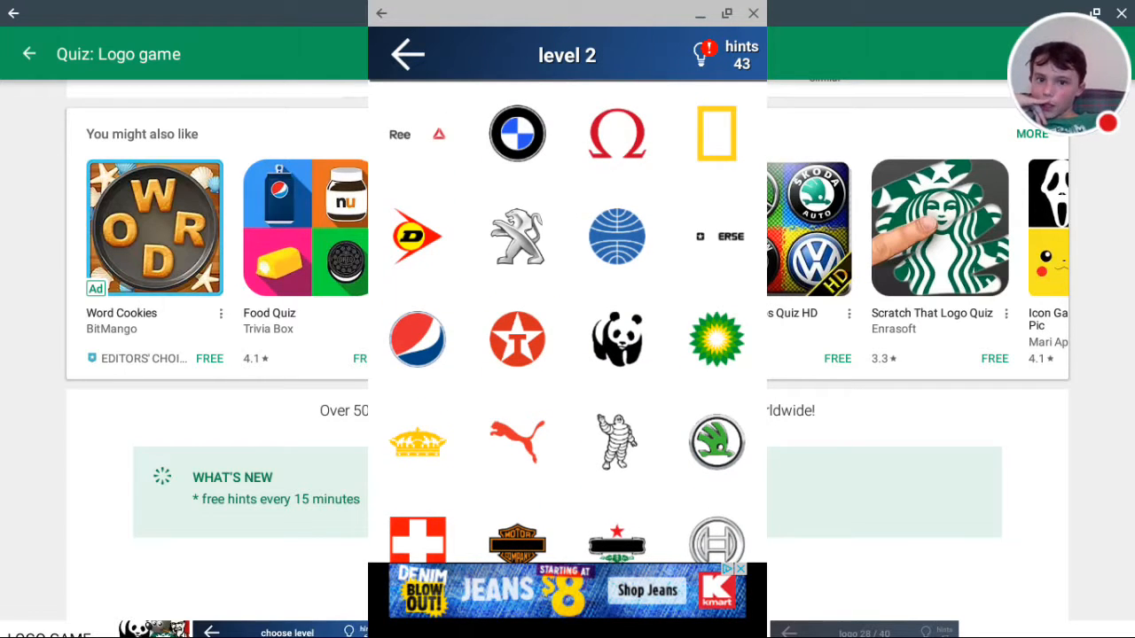
# Step: Open the green-and-yellow sunburst logo, spell BP, and return to the grid
pyautogui.click(717, 339)
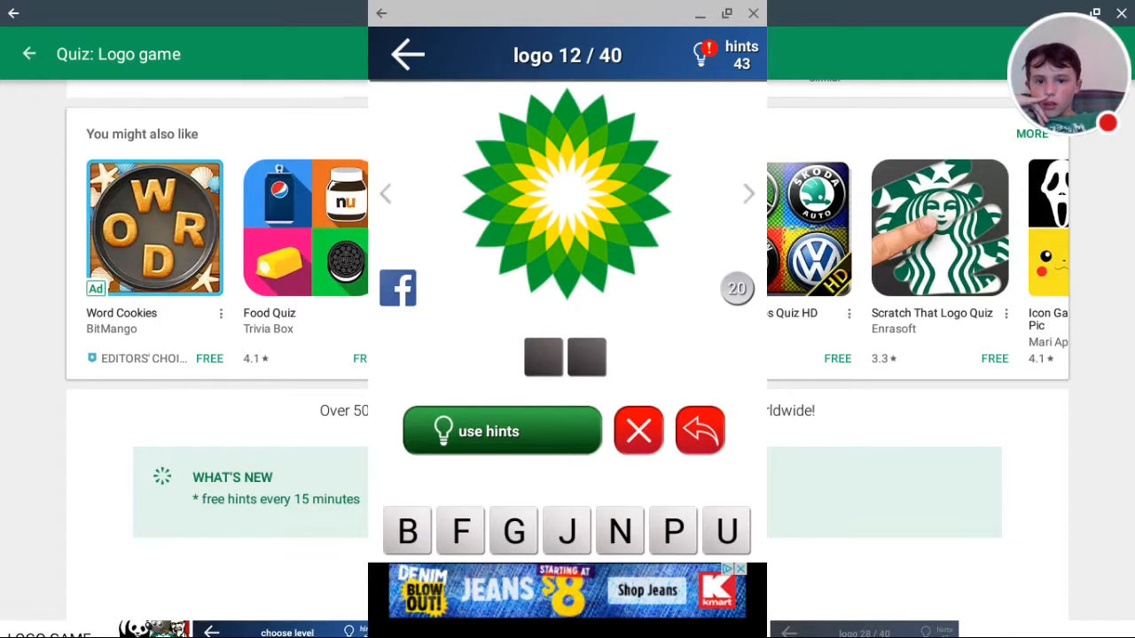
pyautogui.click(502, 431)
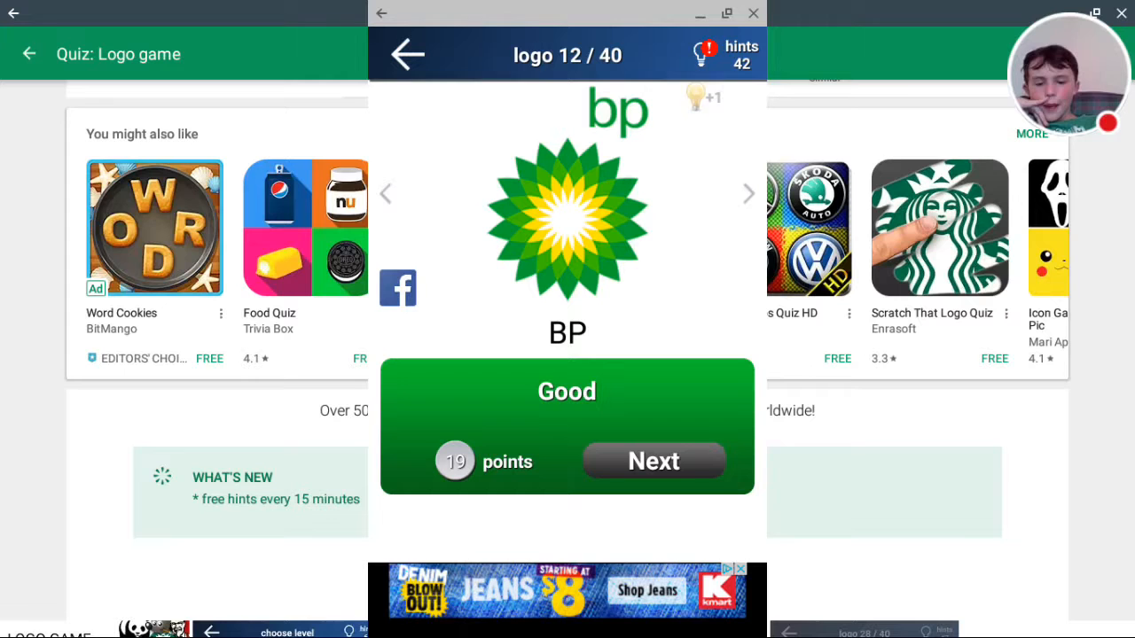
pyautogui.click(654, 460)
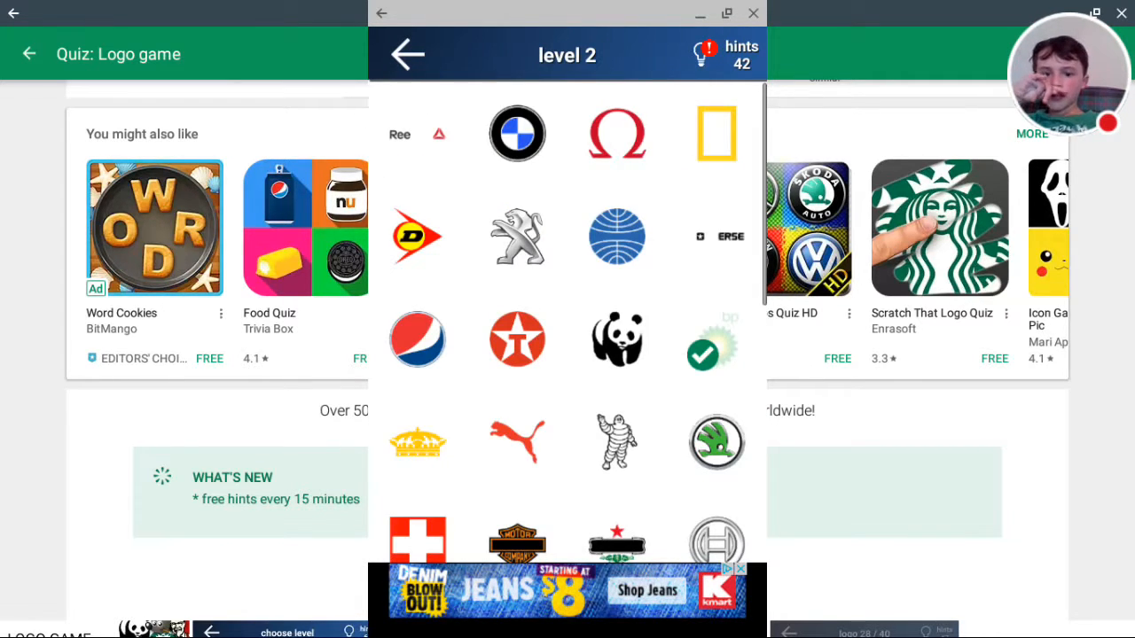
pyautogui.scroll(-3)
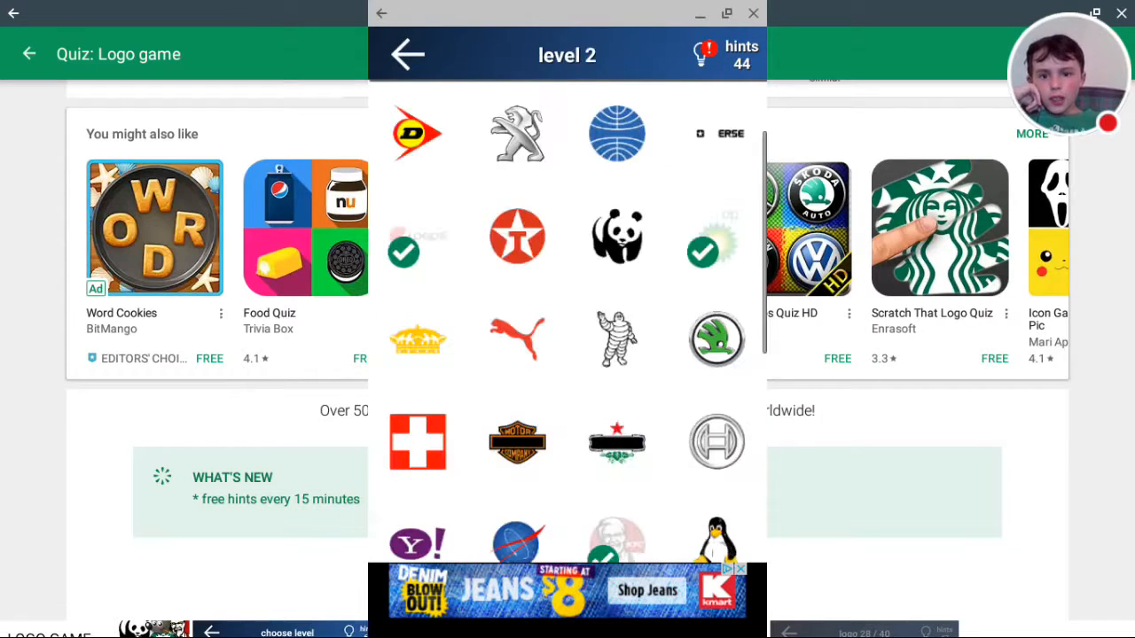
# Step: From the home screen, enter the unlocked USA level and solve the Tide logo
pyautogui.click(407, 54)
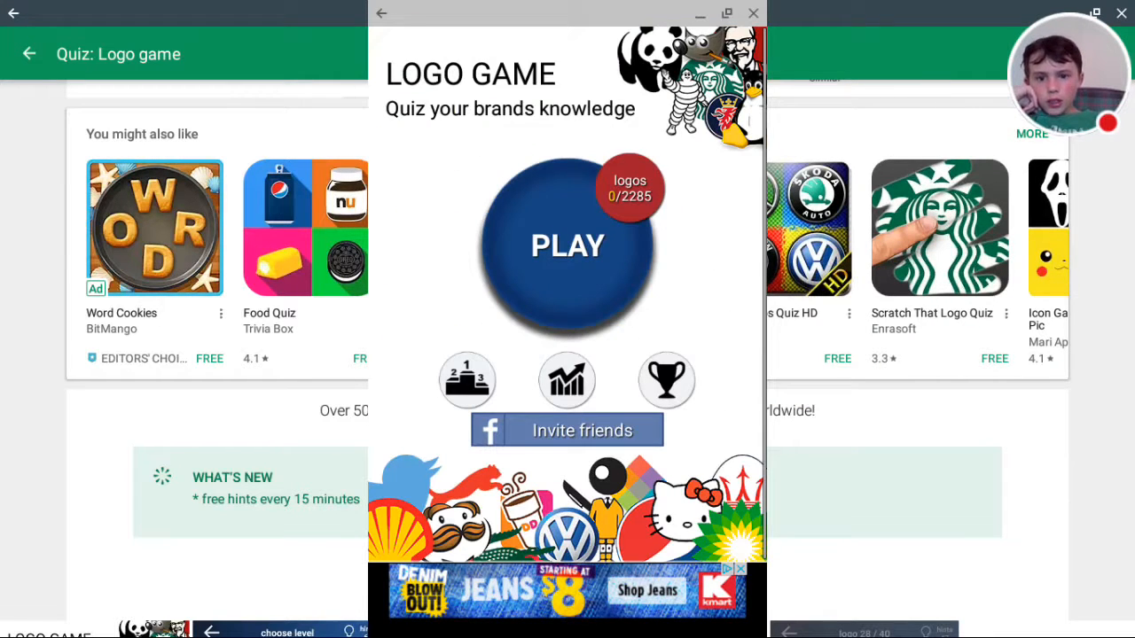
pyautogui.click(567, 246)
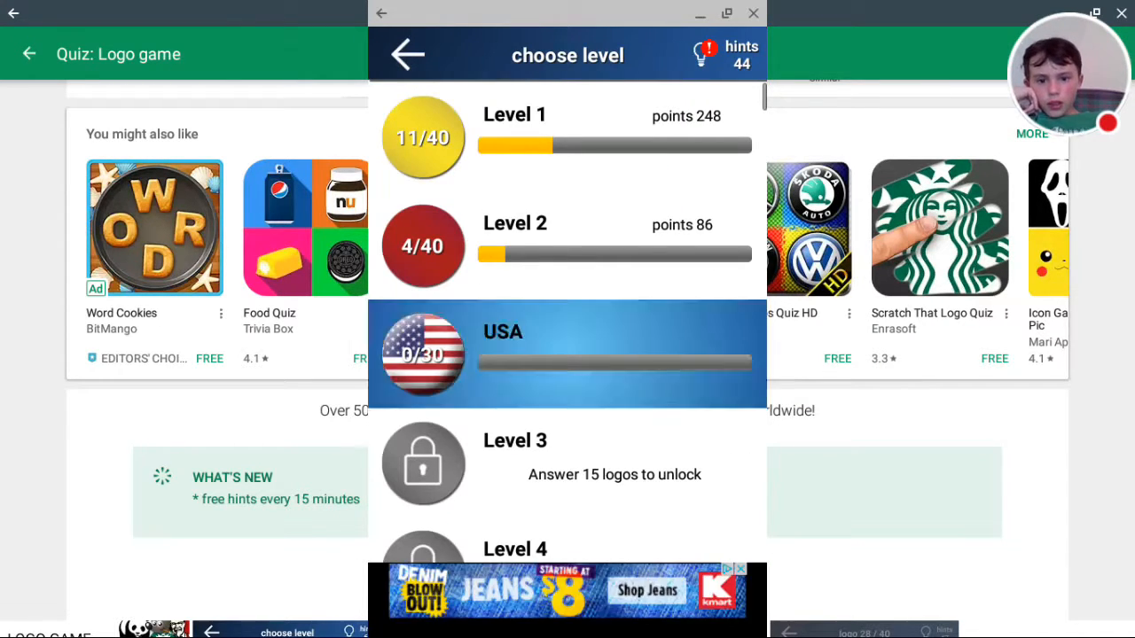
pyautogui.click(567, 354)
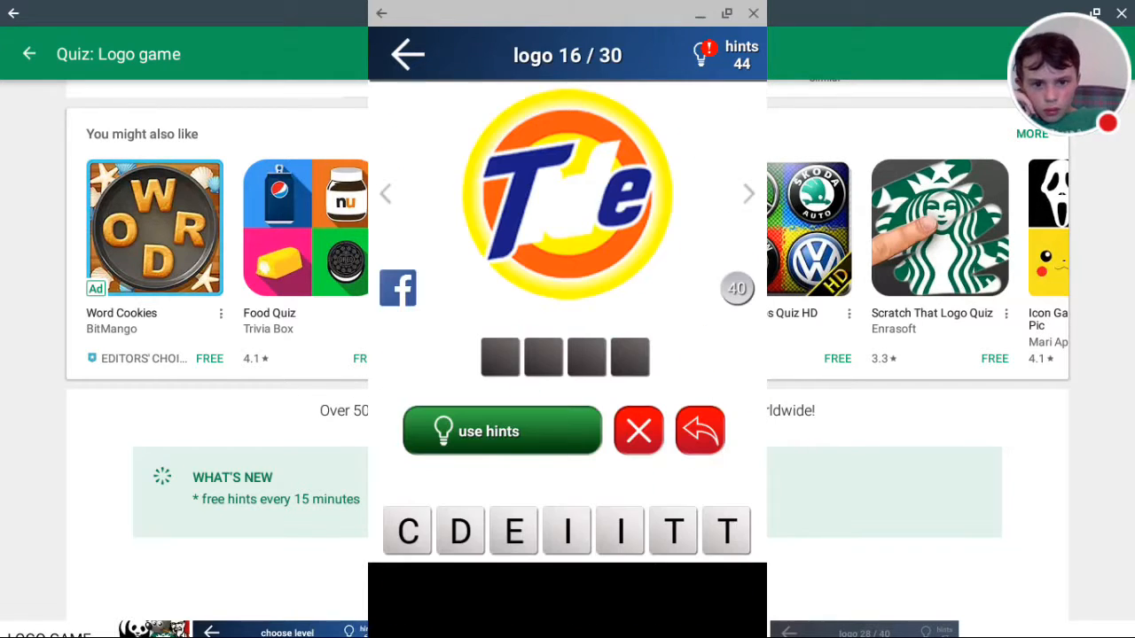
pyautogui.click(619, 531)
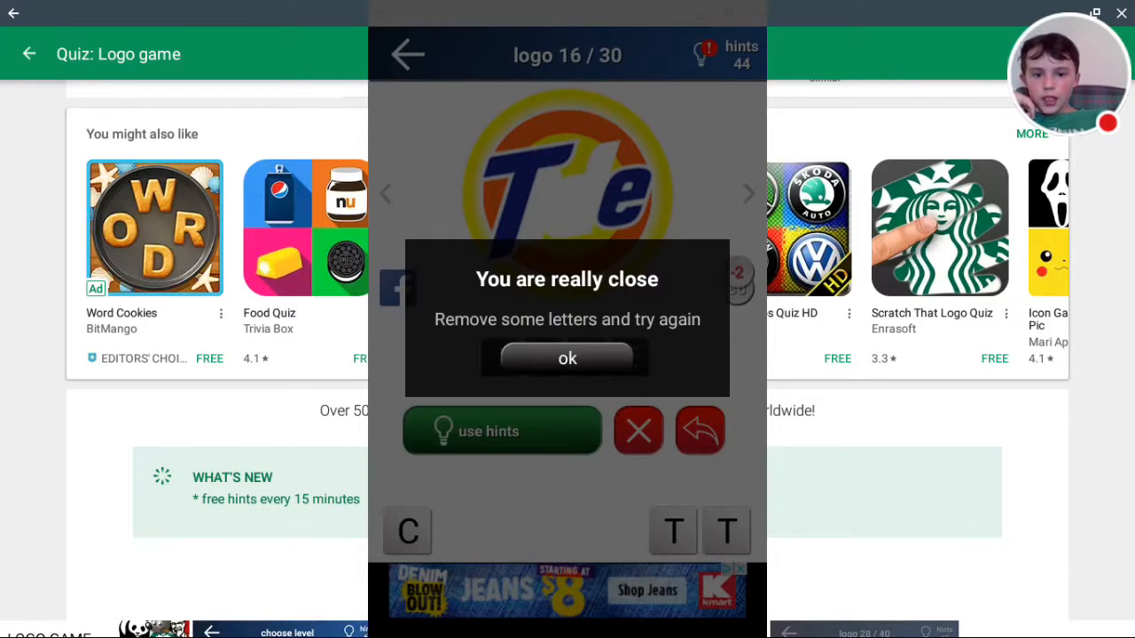
pyautogui.click(566, 358)
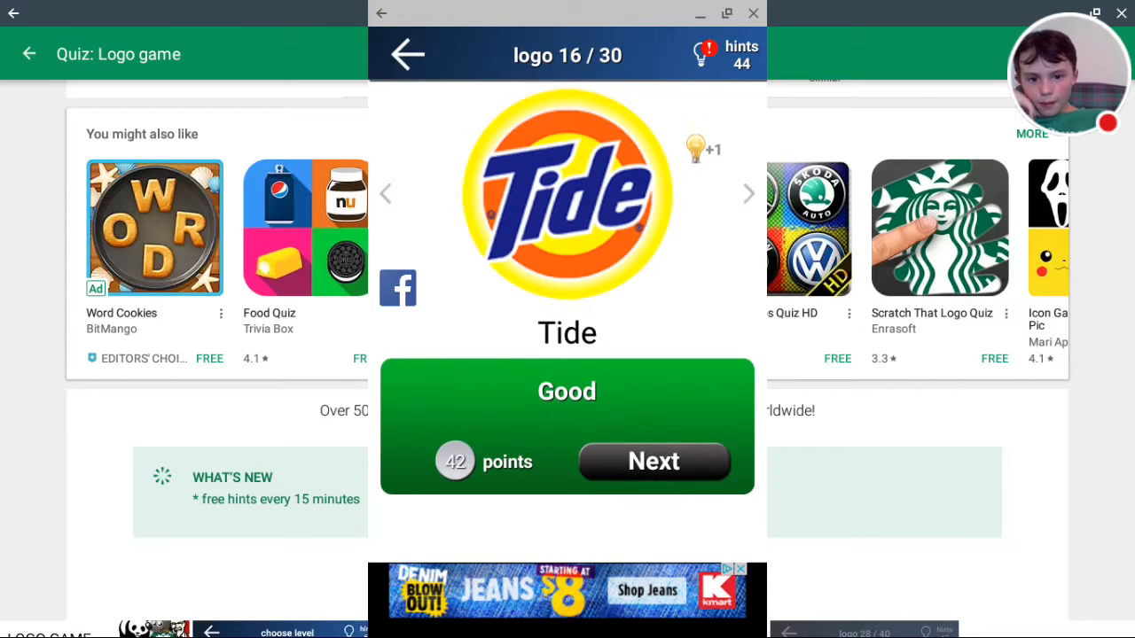
pyautogui.click(654, 461)
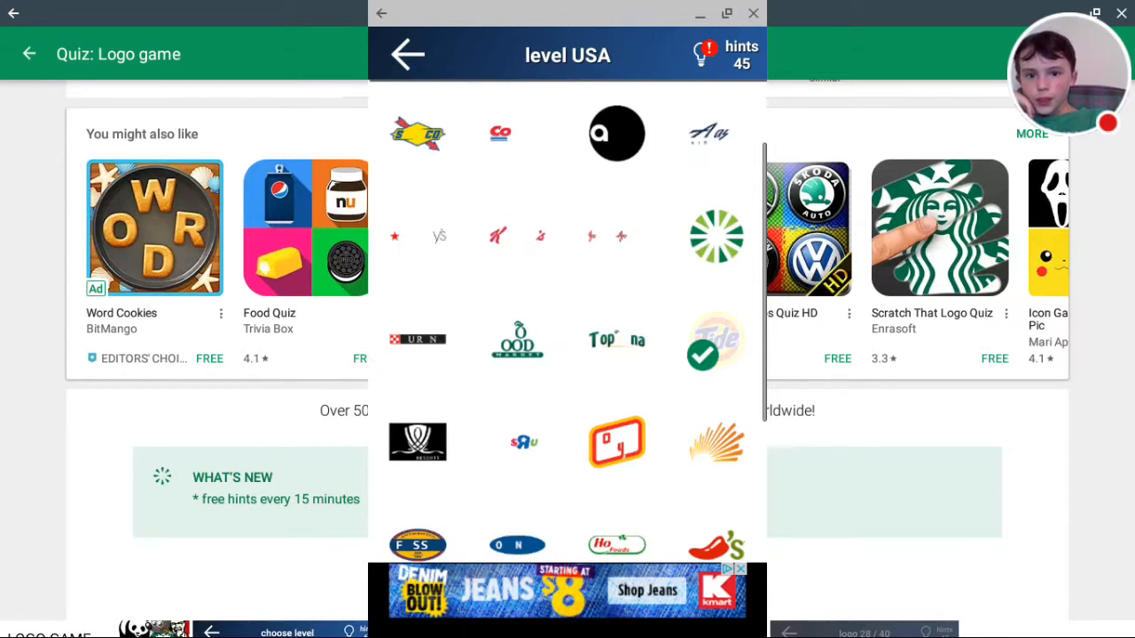
# Step: Attempt the red chili pepper logo, adding and removing letters, then give up
pyautogui.scroll(-3)
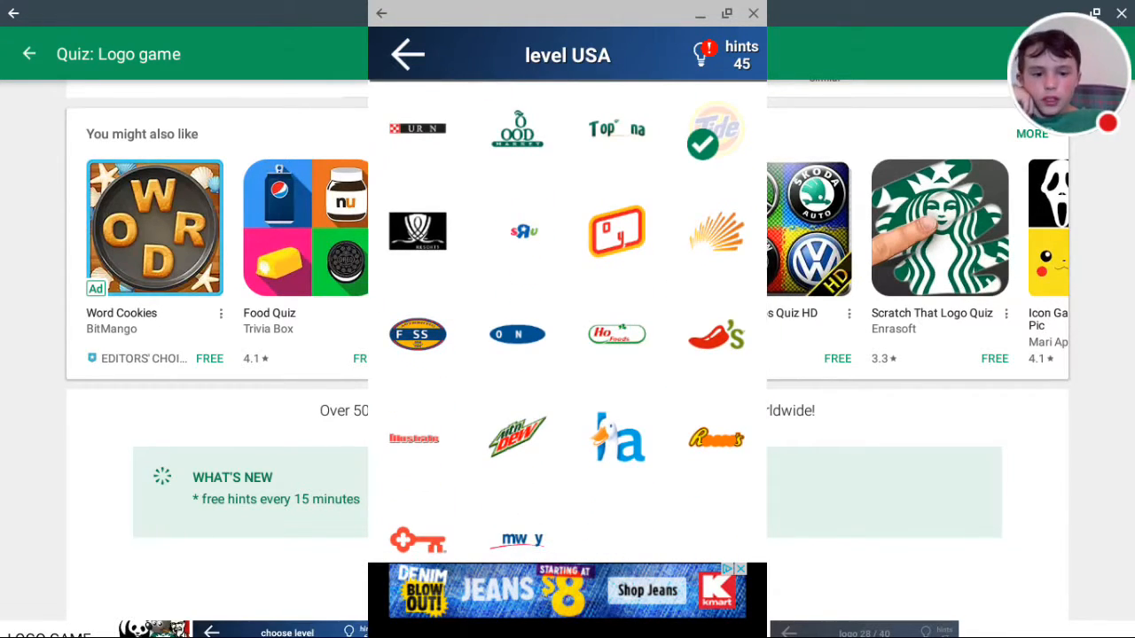
pyautogui.click(717, 334)
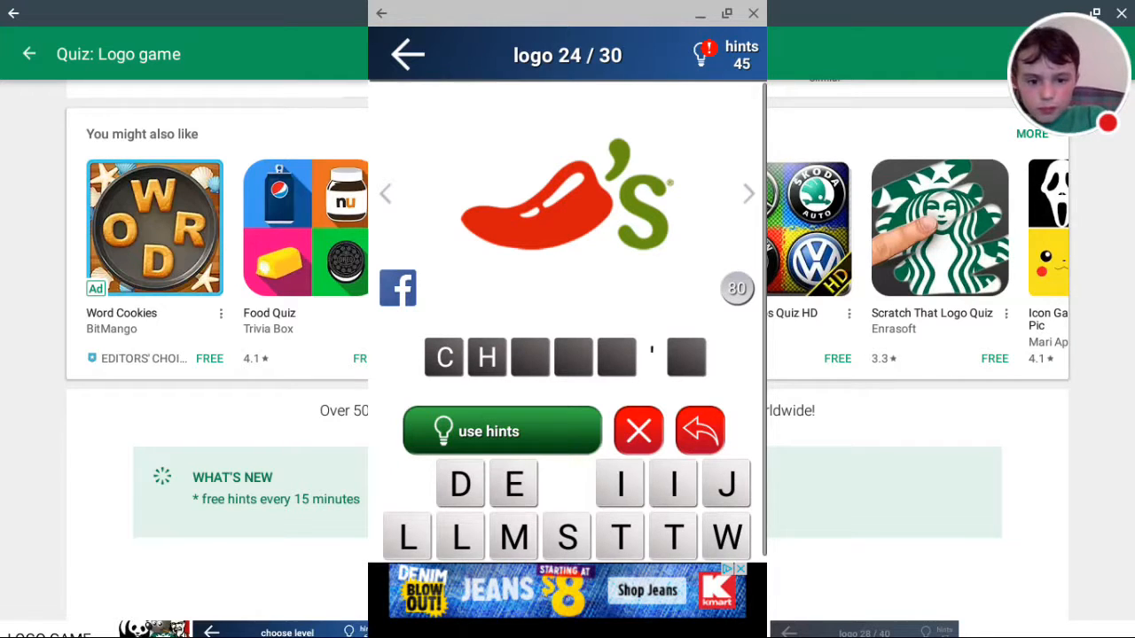
pyautogui.click(619, 483)
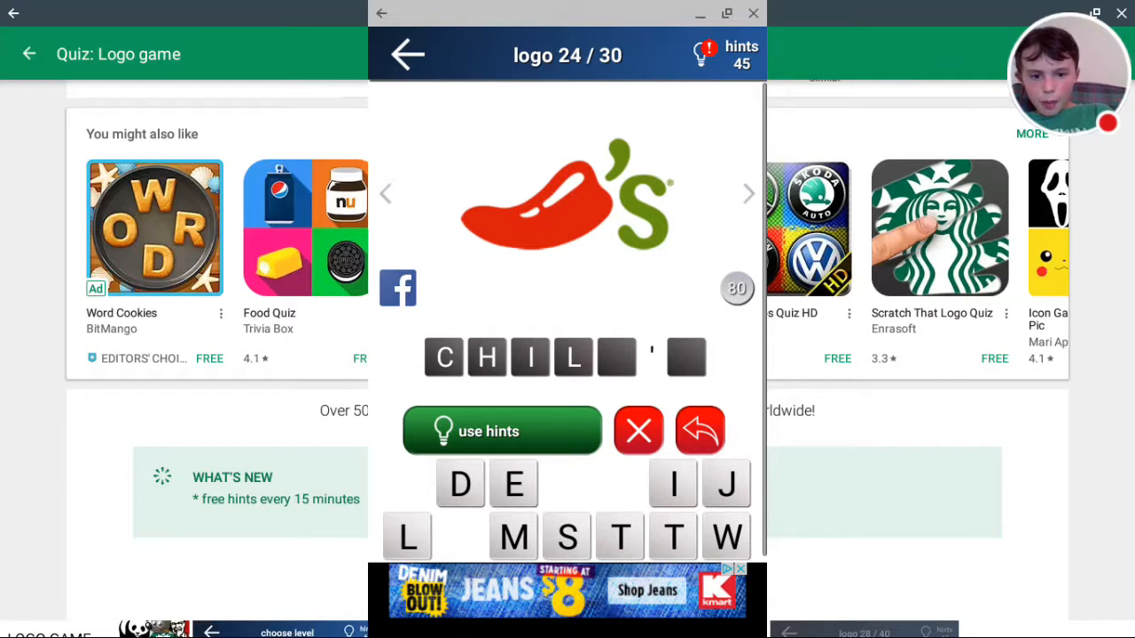
pyautogui.click(406, 536)
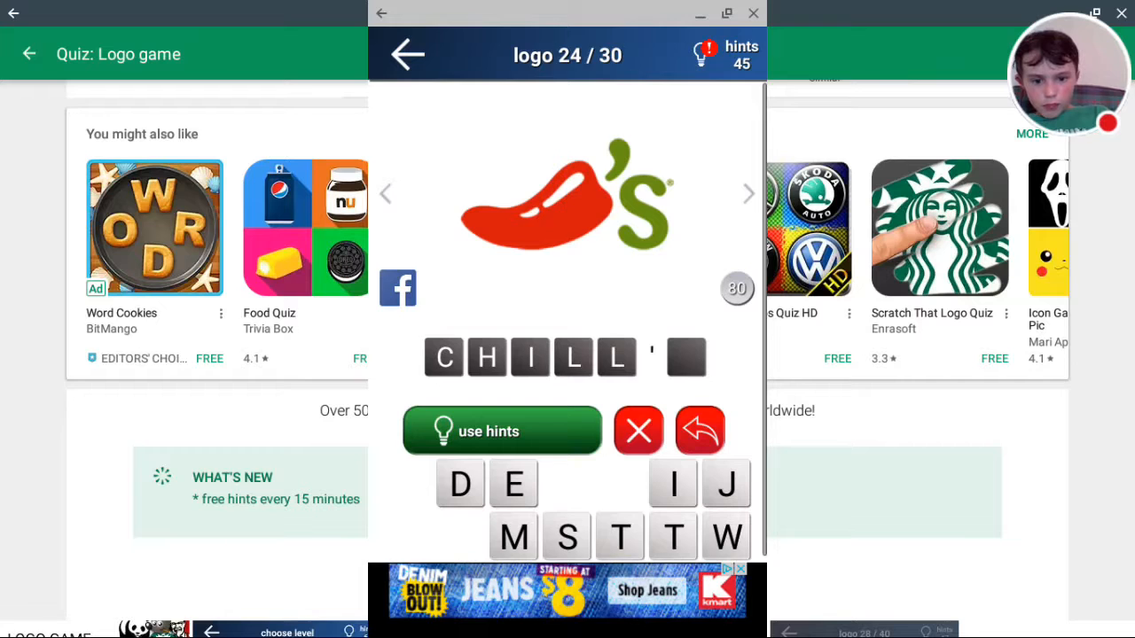
pyautogui.click(566, 536)
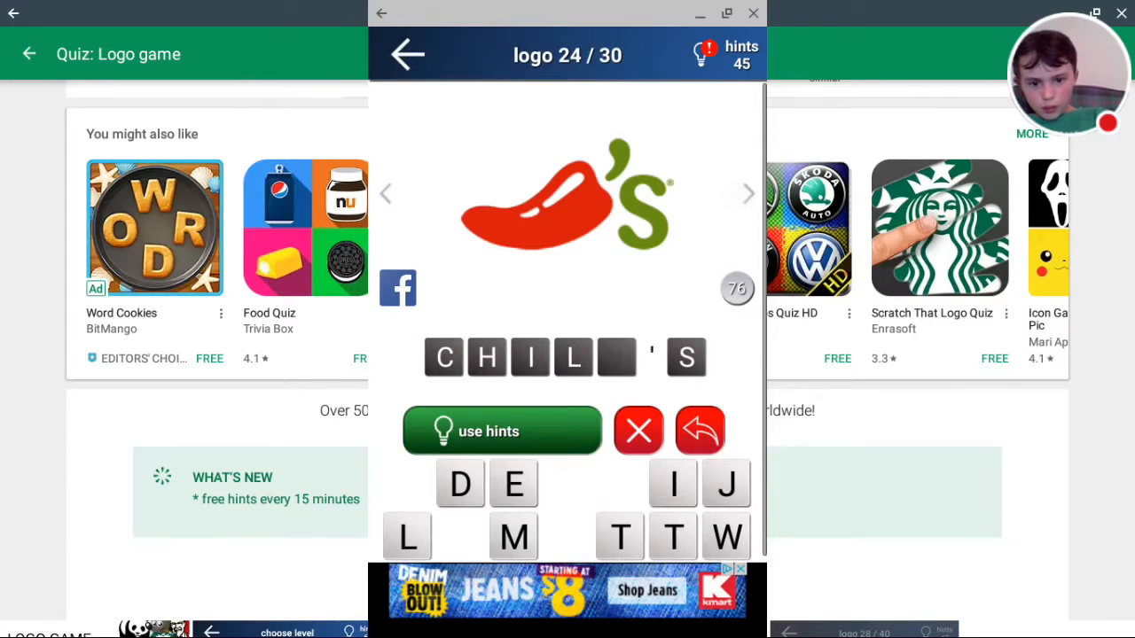
pyautogui.click(513, 484)
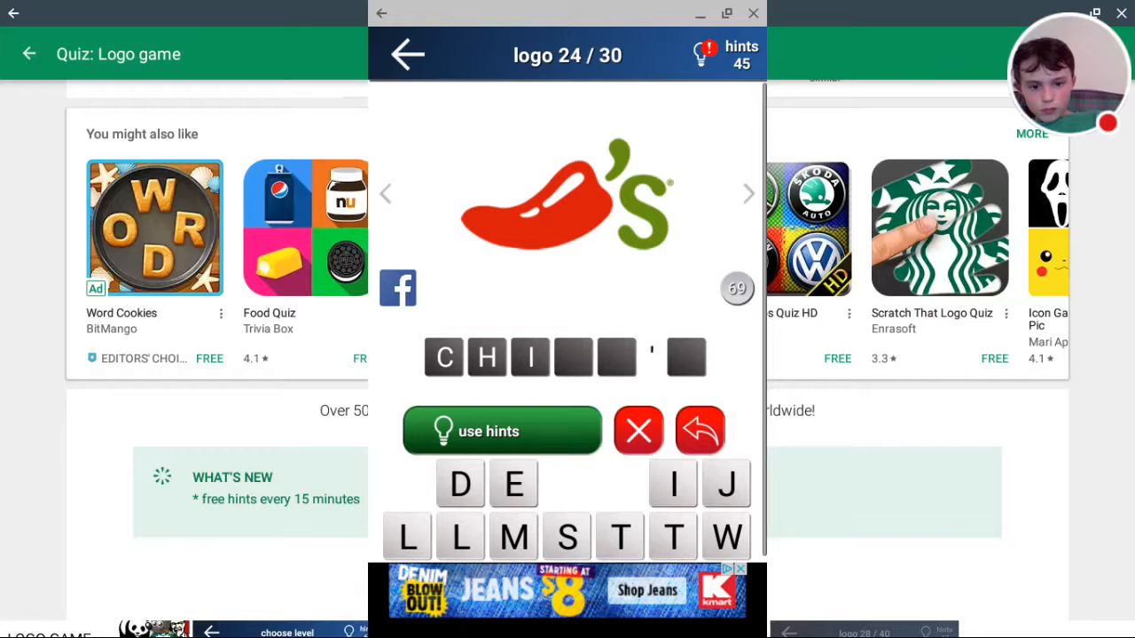
pyautogui.click(407, 537)
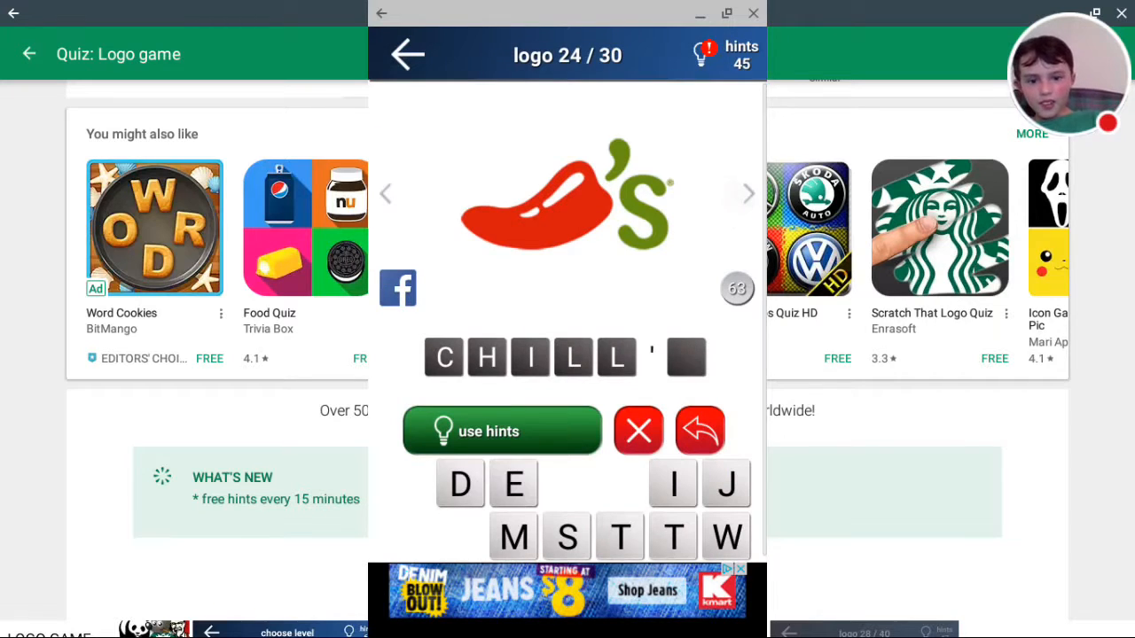
pyautogui.click(565, 537)
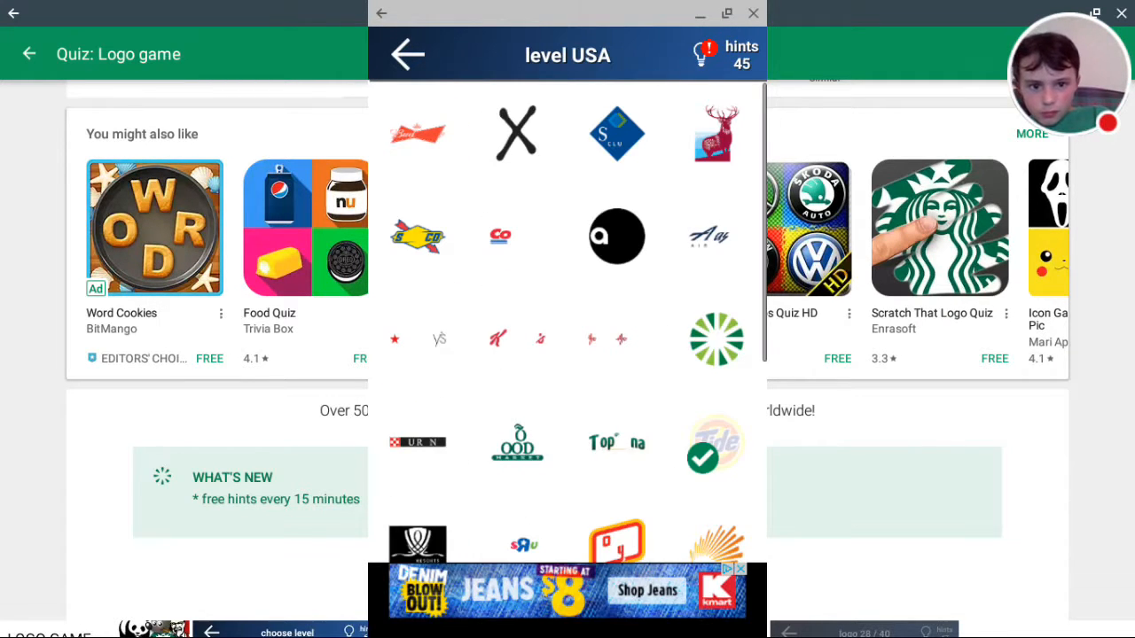
# Step: Spell Reese's for a perfect 60-point answer and continue
pyautogui.scroll(-3)
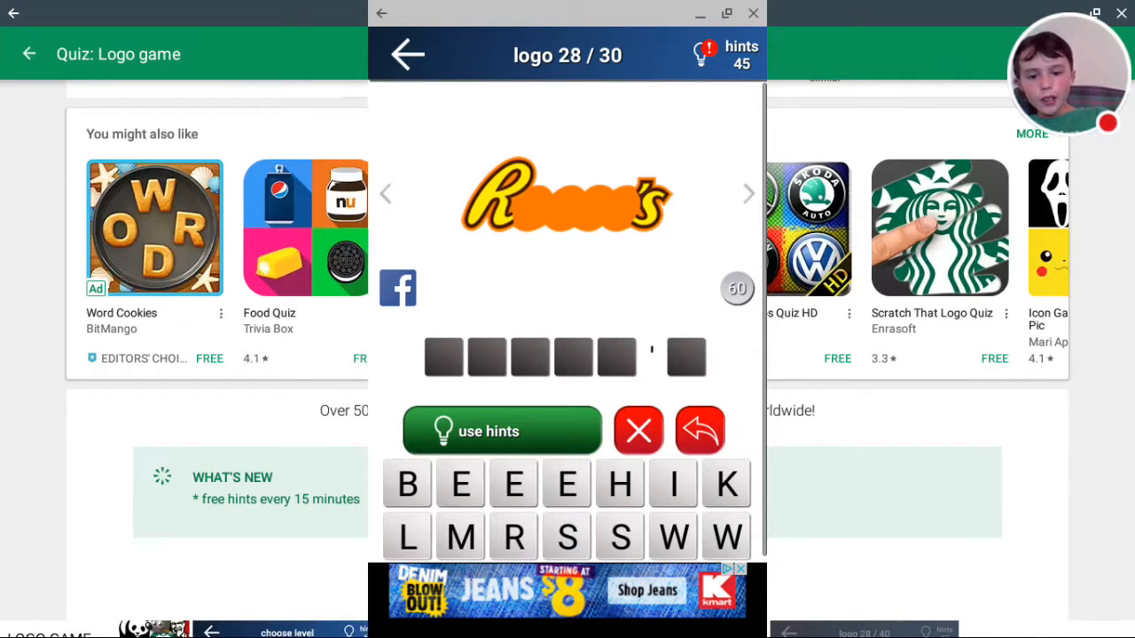
pyautogui.click(512, 536)
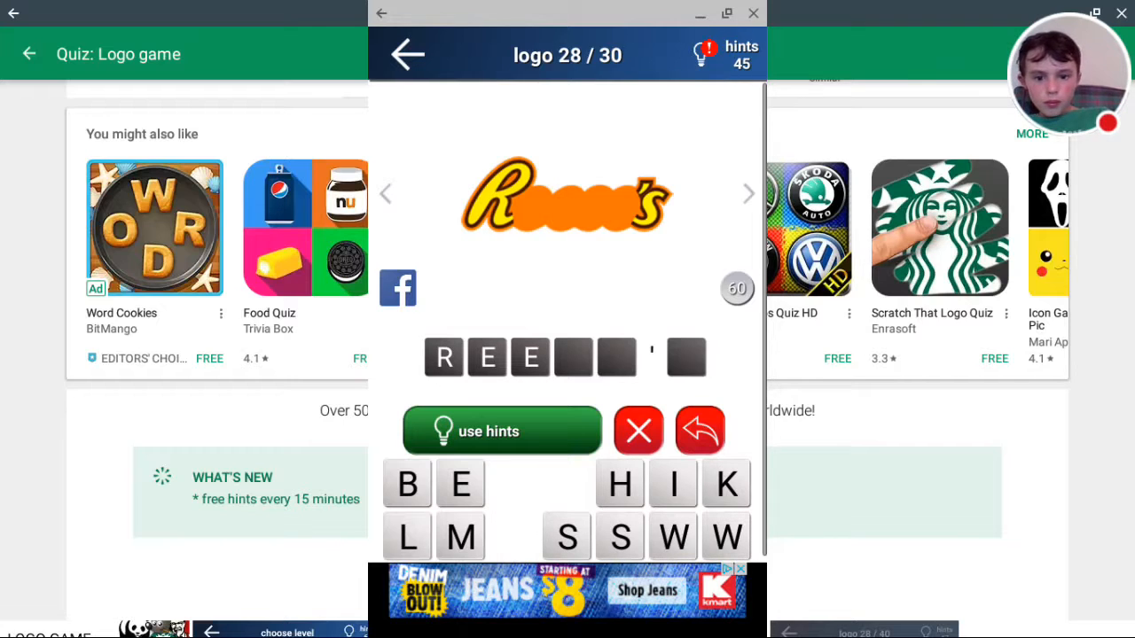
pyautogui.click(565, 536)
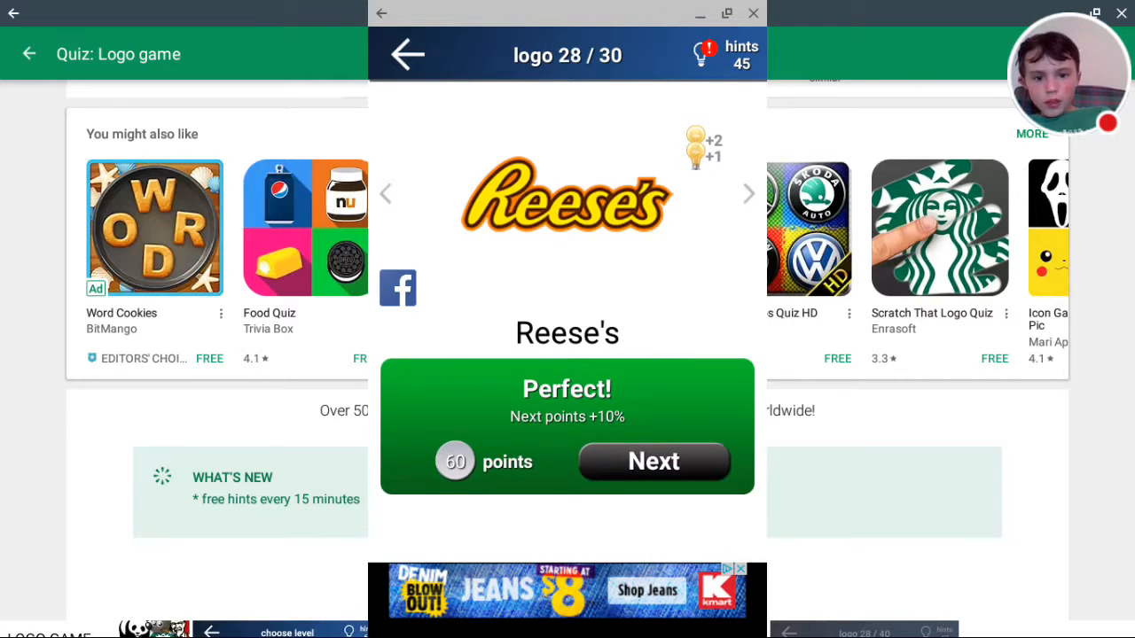
pyautogui.click(654, 461)
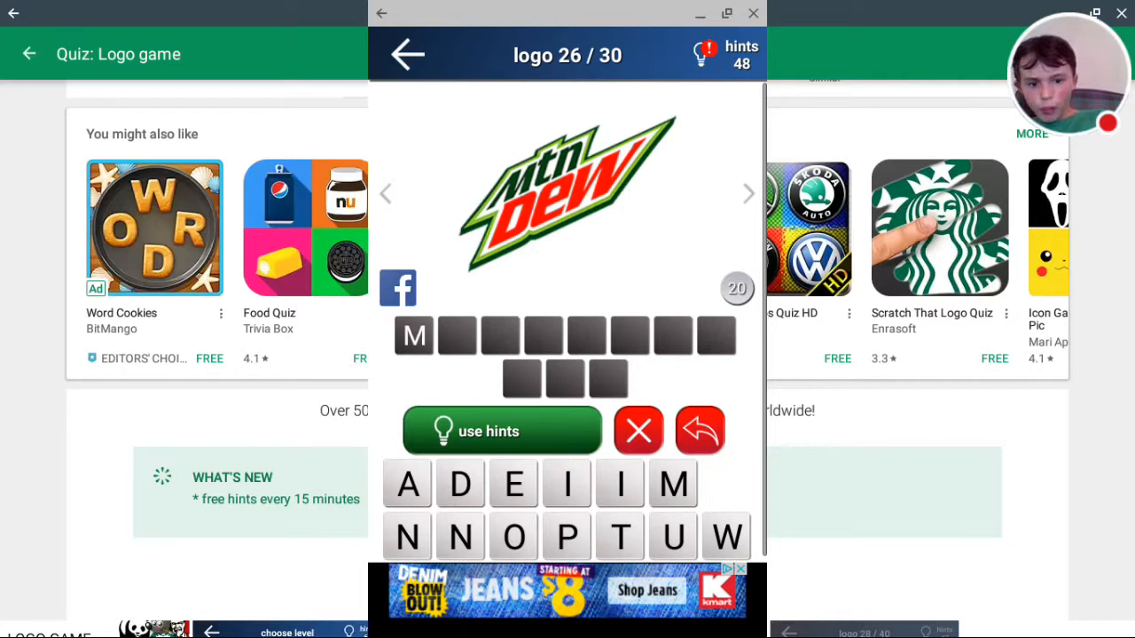
# Step: Enter letters for the Mtn Dew answer and spend a hint on it
pyautogui.click(513, 536)
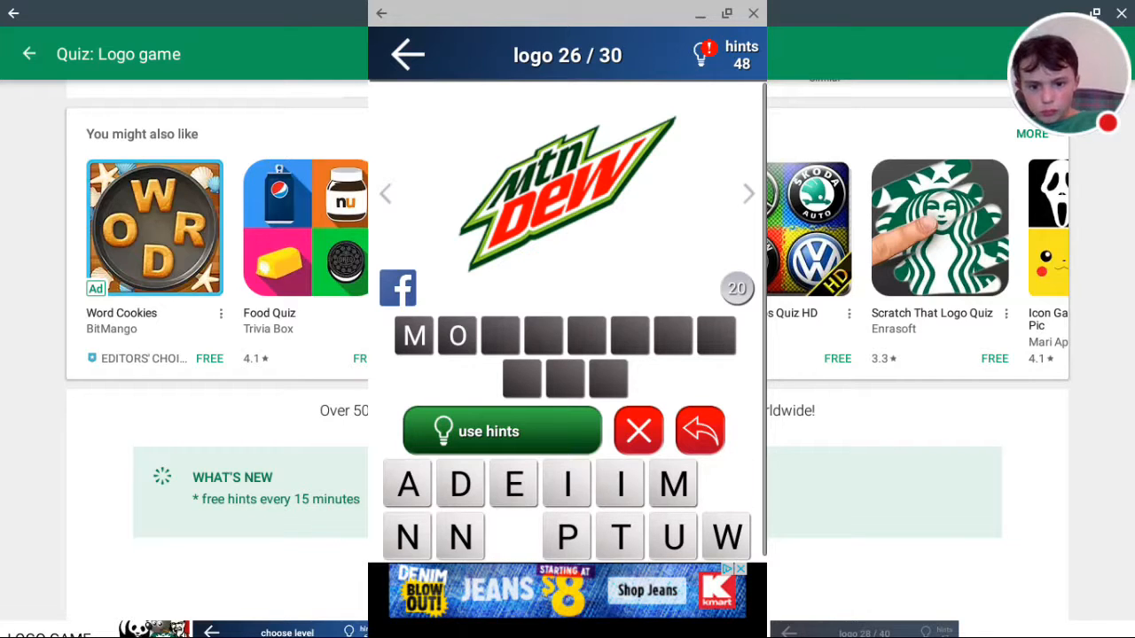
pyautogui.click(673, 536)
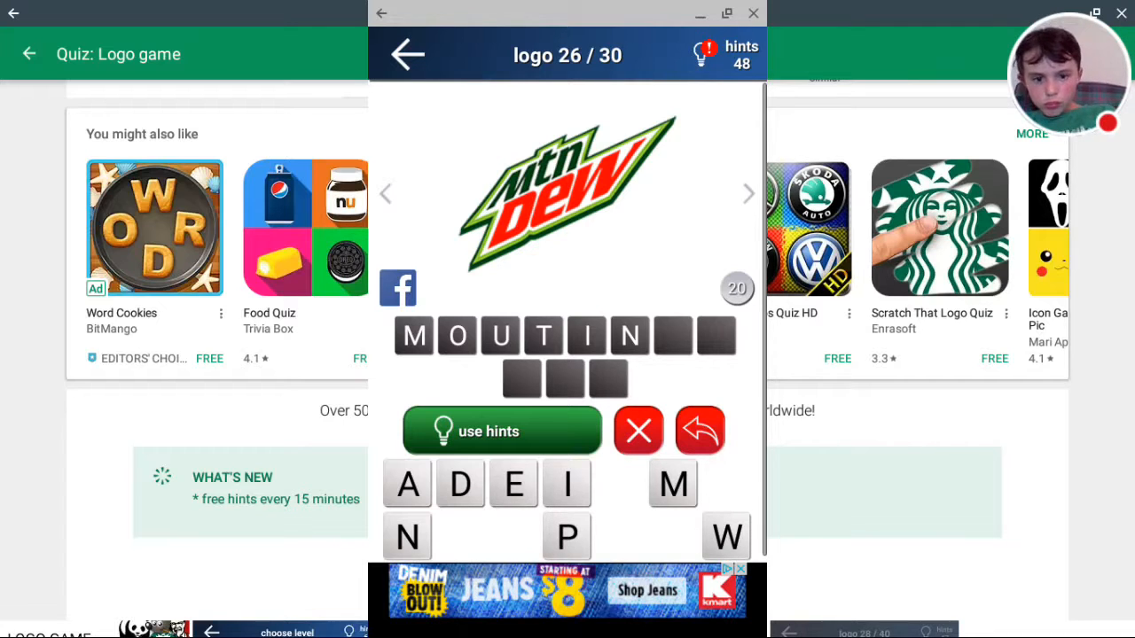
pyautogui.click(501, 431)
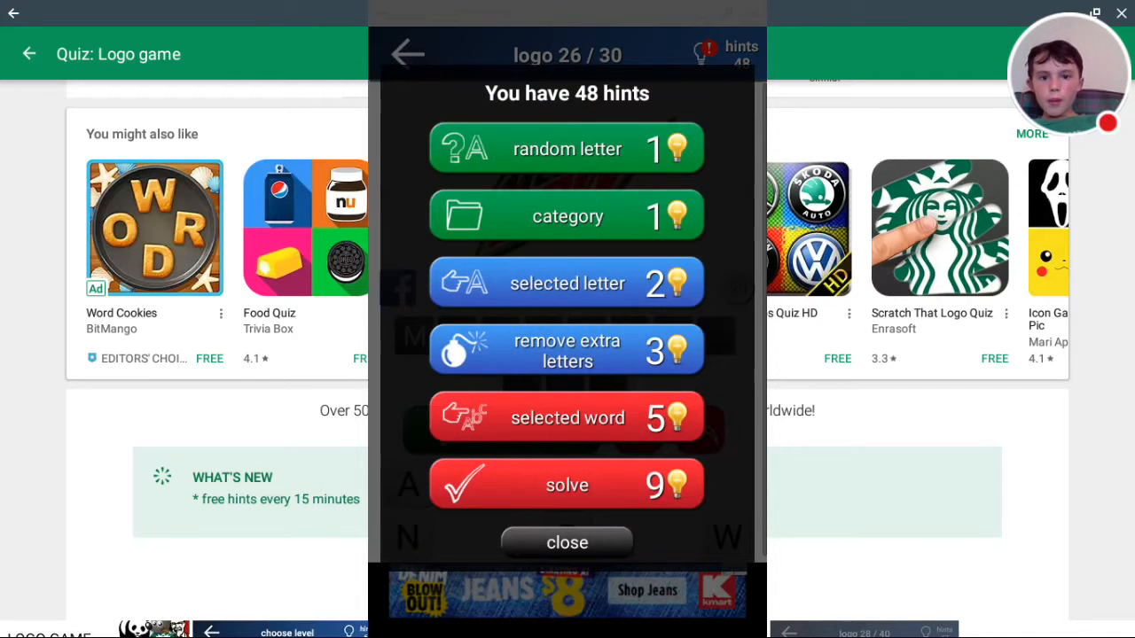
pyautogui.click(567, 148)
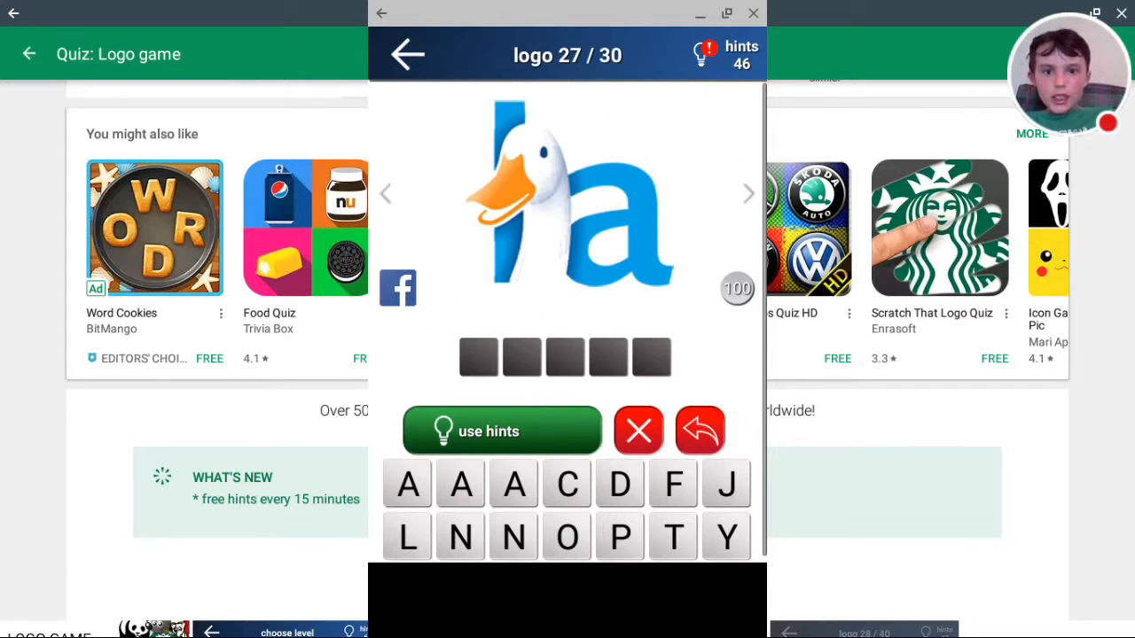
# Step: Leave the duck logo, try another logo by entering C and O, then back out
pyautogui.click(406, 54)
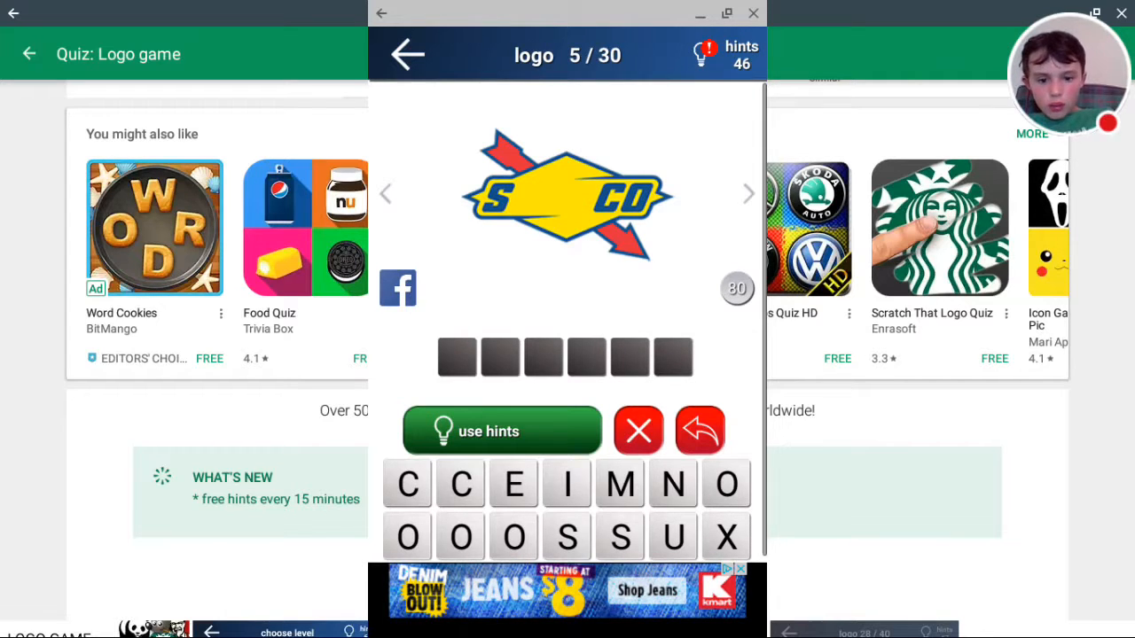
pyautogui.click(407, 484)
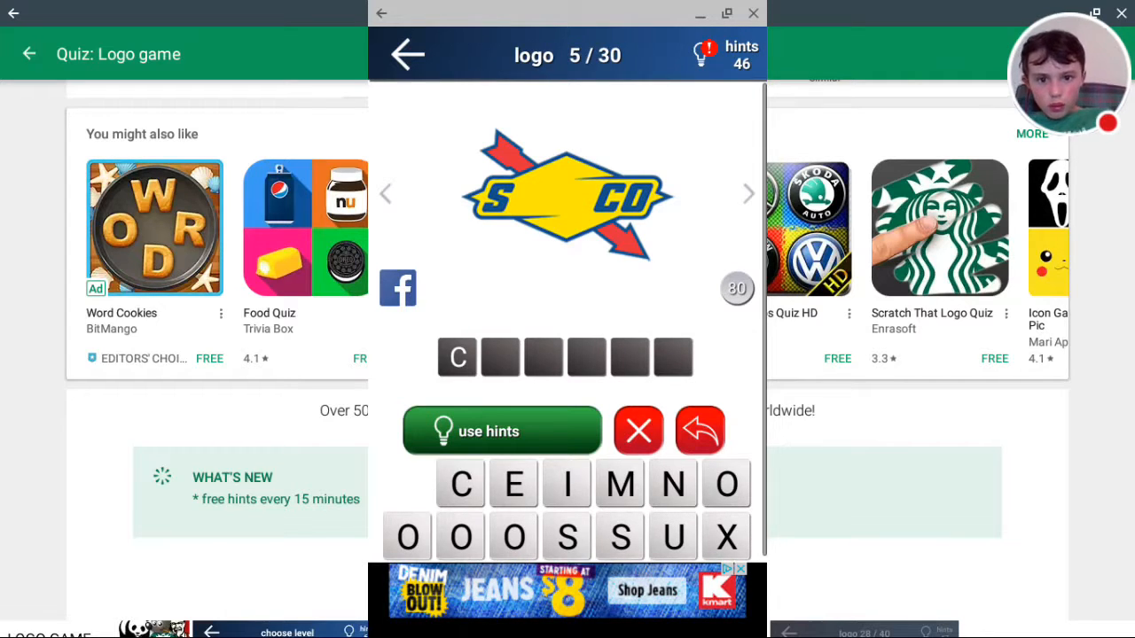
pyautogui.click(726, 484)
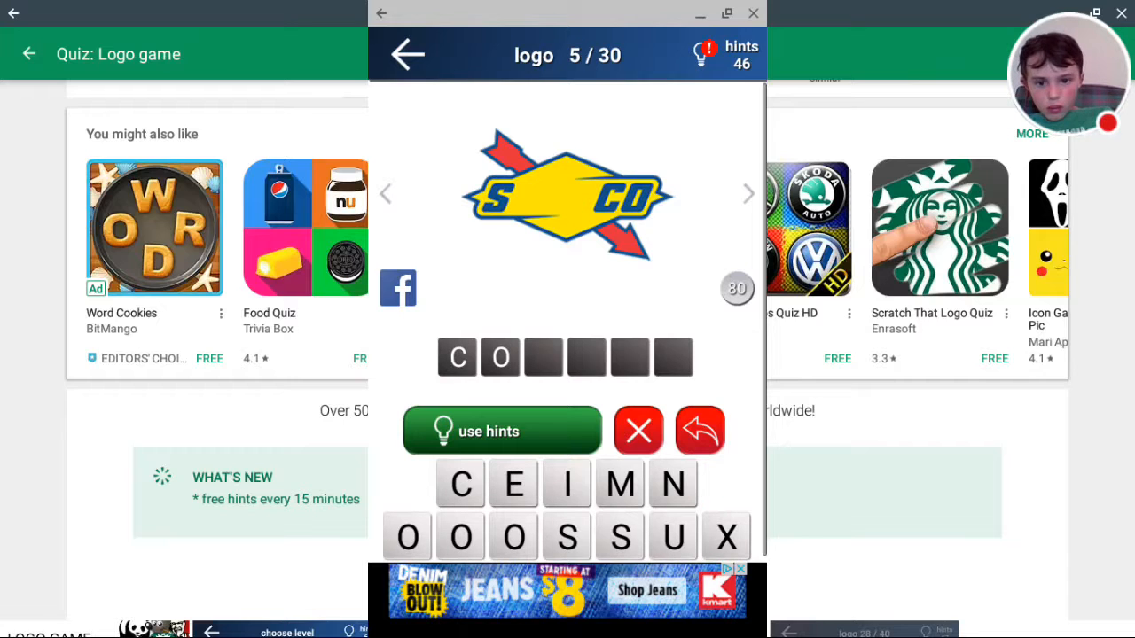
pyautogui.click(459, 483)
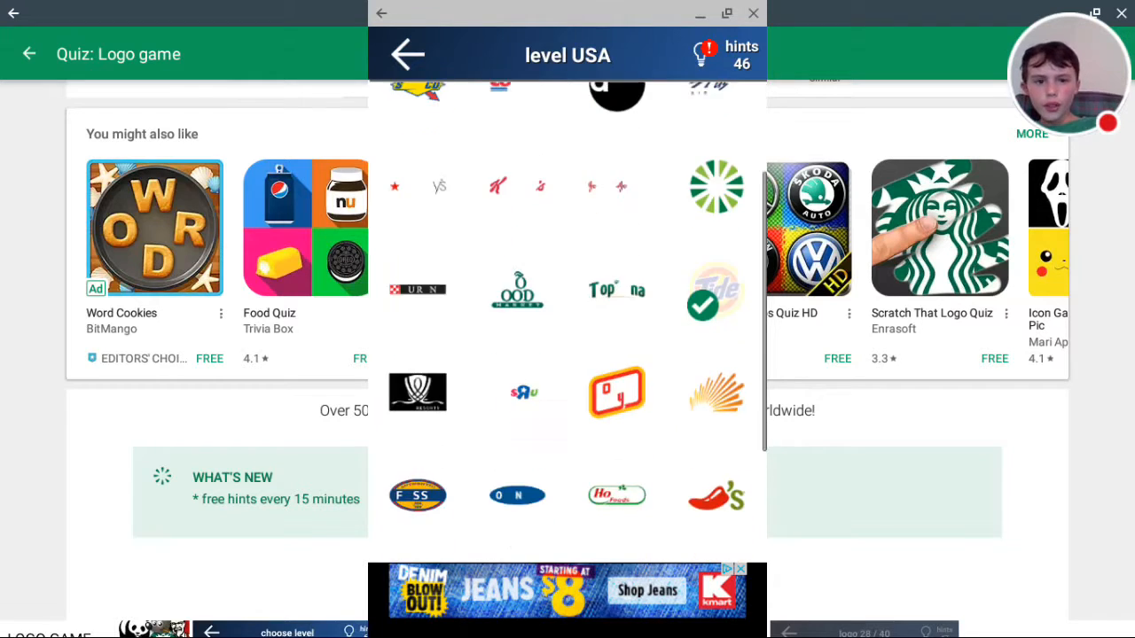
pyautogui.click(407, 54)
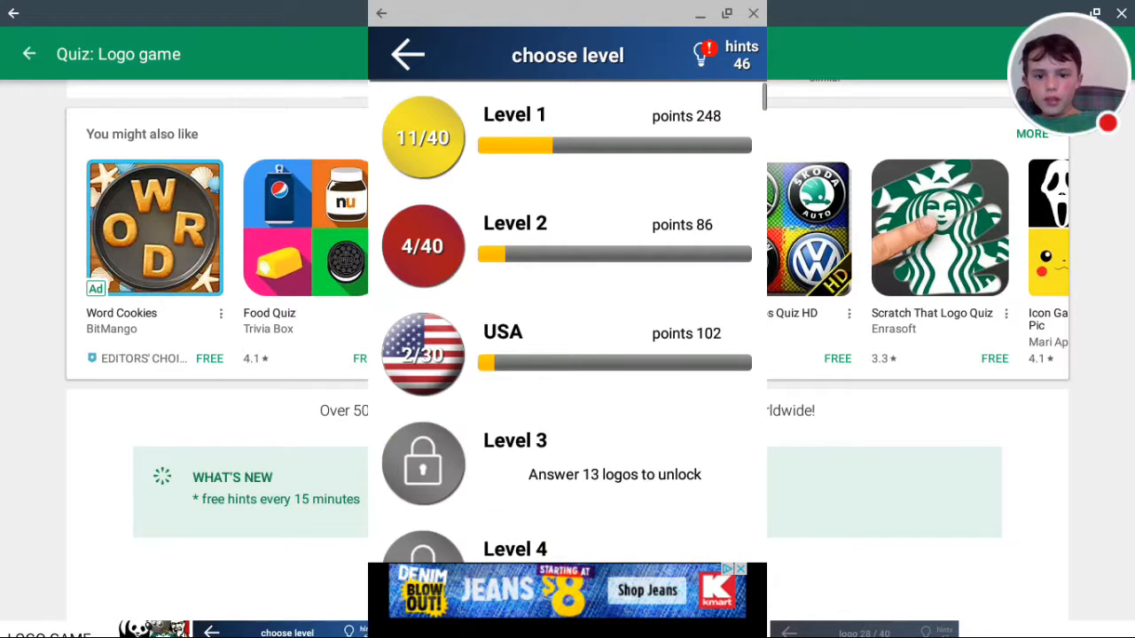
# Step: Scroll the USA grid and browse through more unsolved logos
pyautogui.scroll(-3)
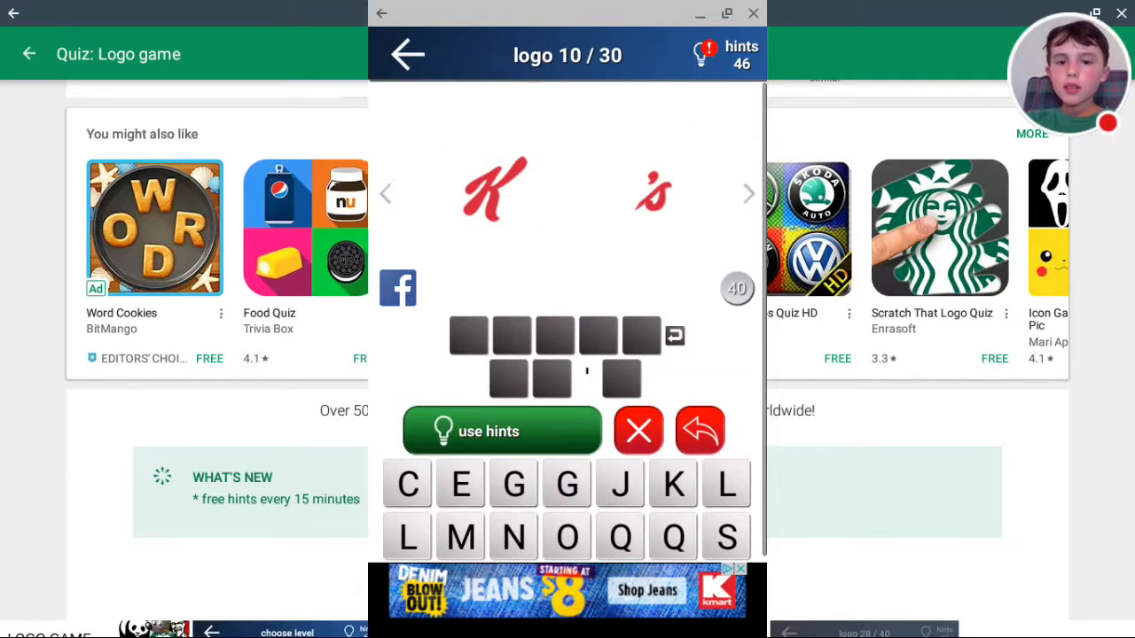
pyautogui.click(407, 54)
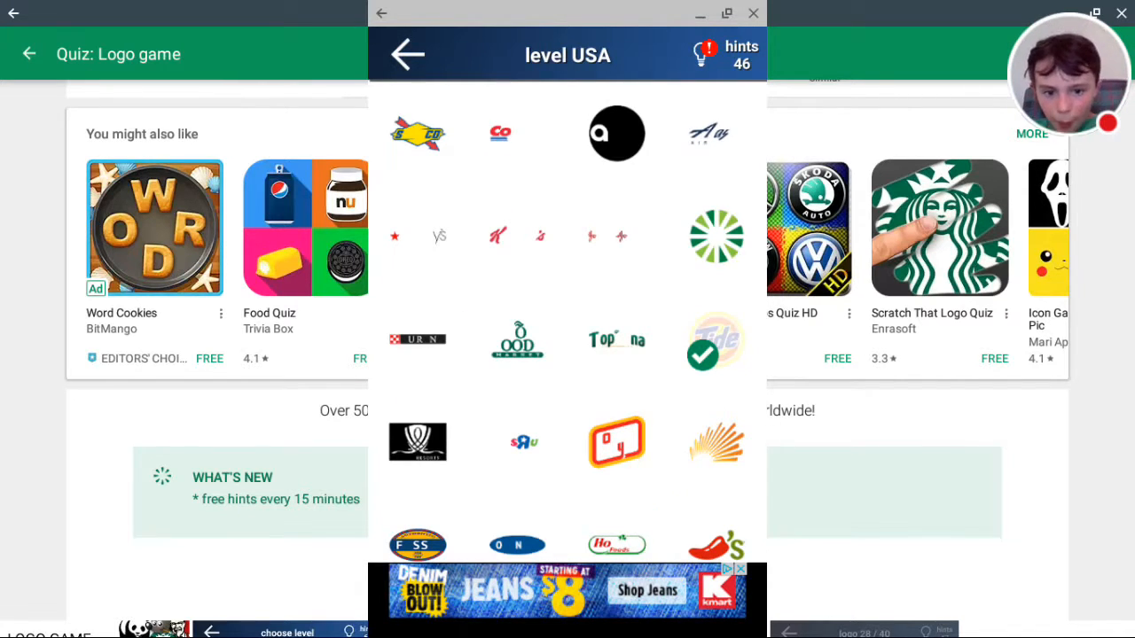
pyautogui.scroll(-3)
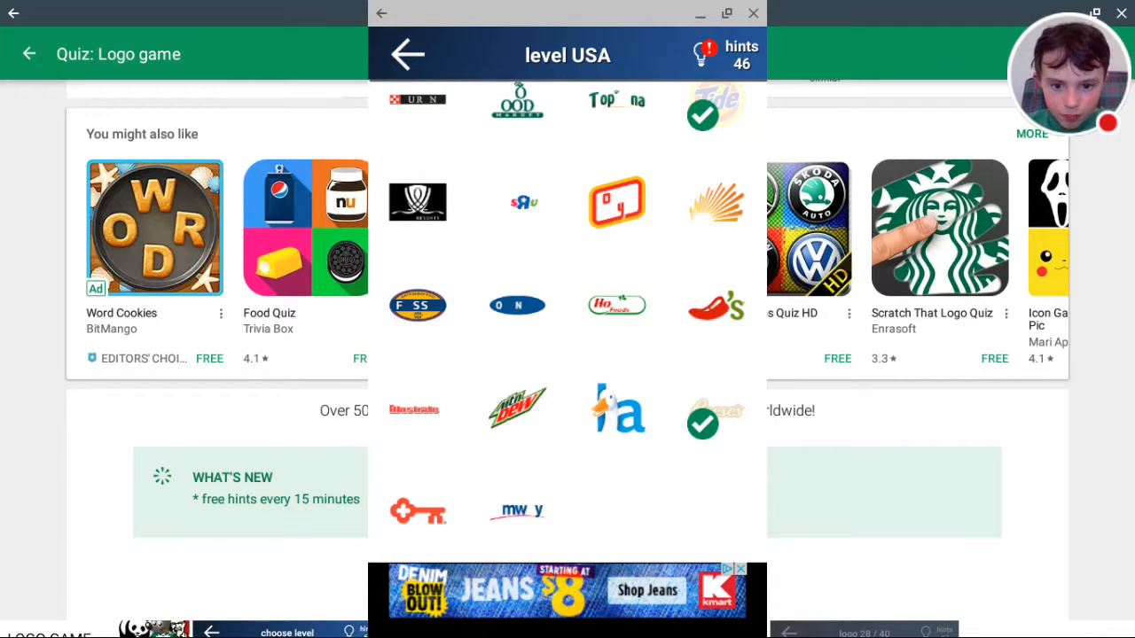
pyautogui.scroll(-3)
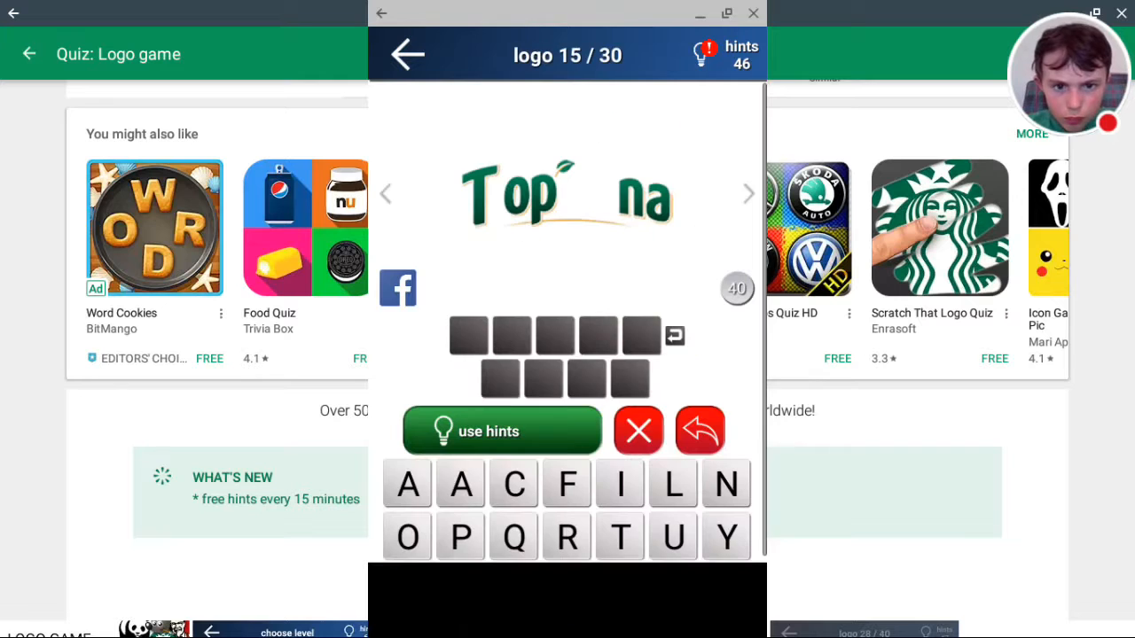
pyautogui.click(406, 54)
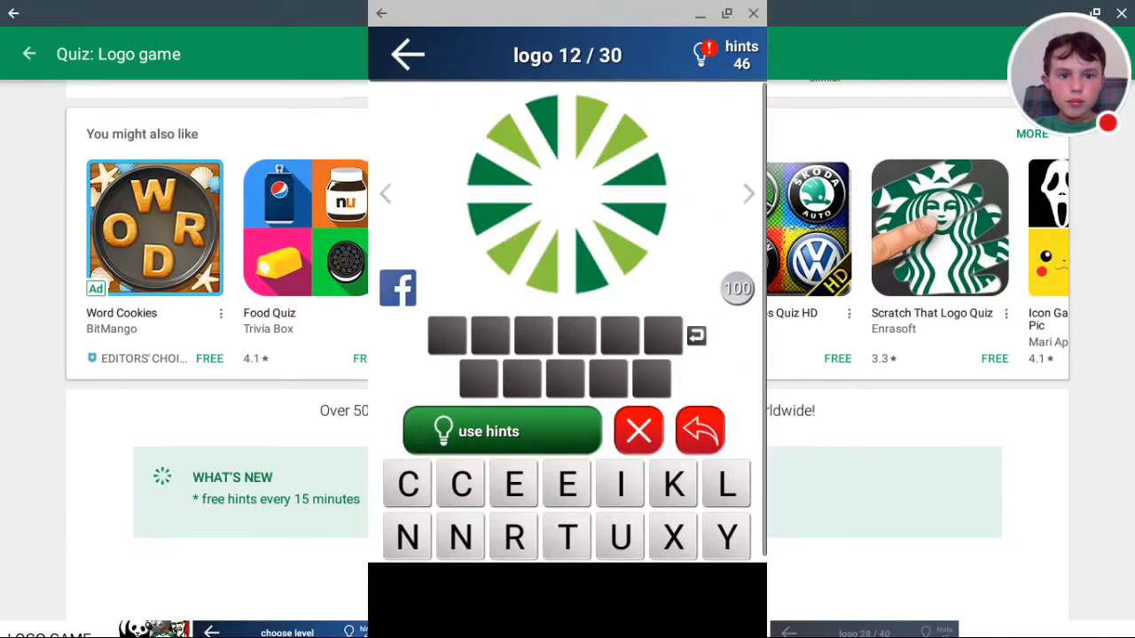
pyautogui.click(407, 54)
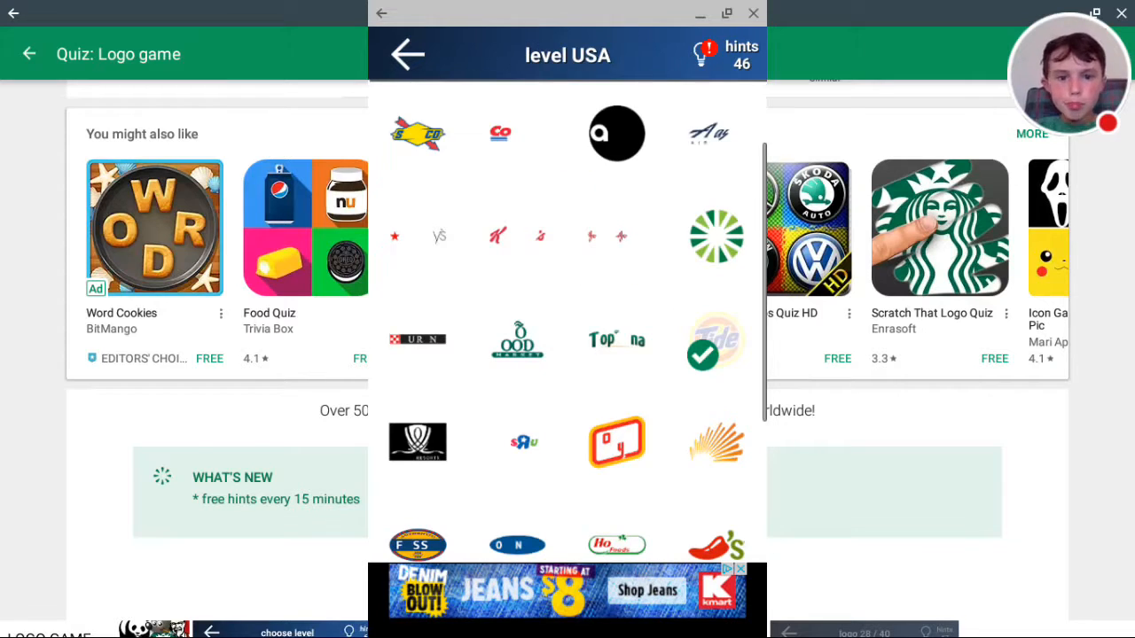
# Step: Open the black circle ABC logo, solve it for 44 points, and return to the grid
pyautogui.click(616, 133)
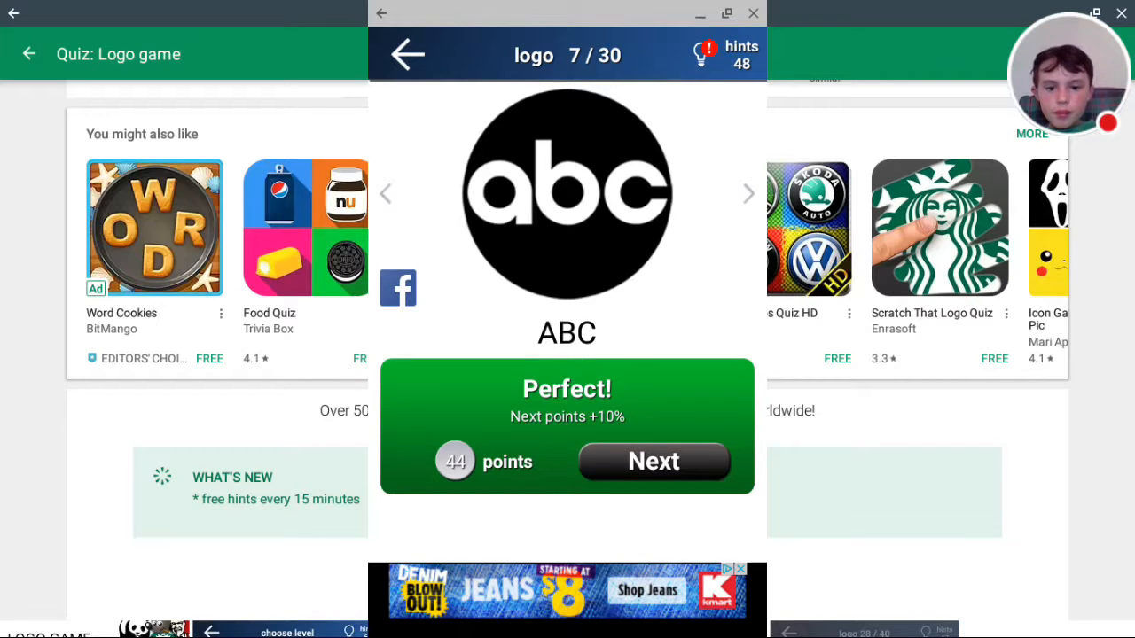
pyautogui.click(654, 461)
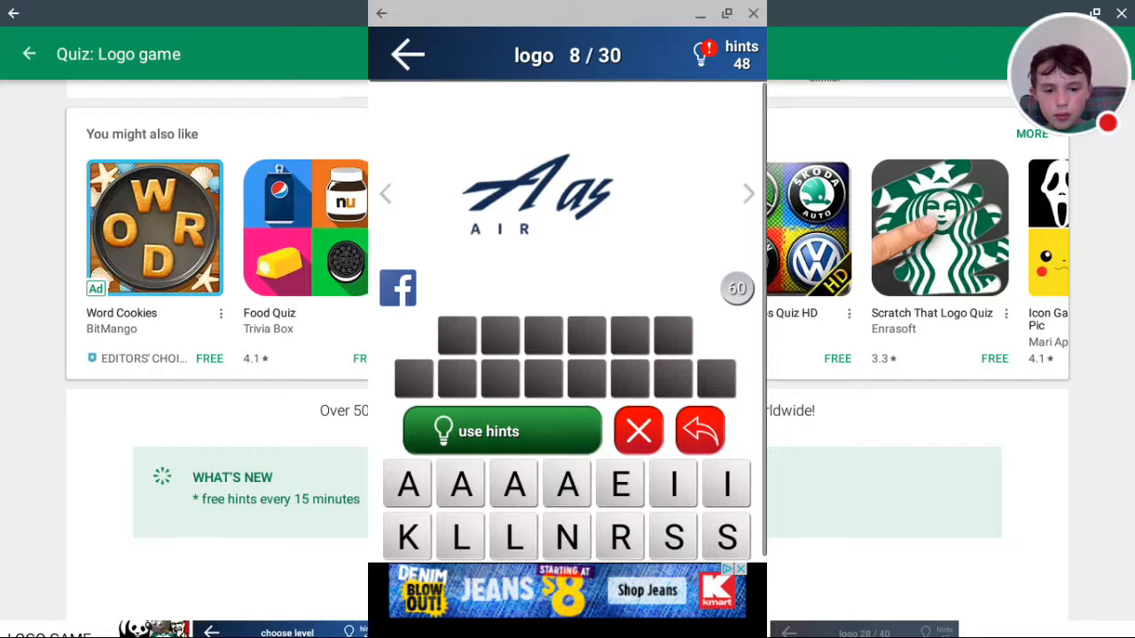
pyautogui.click(406, 54)
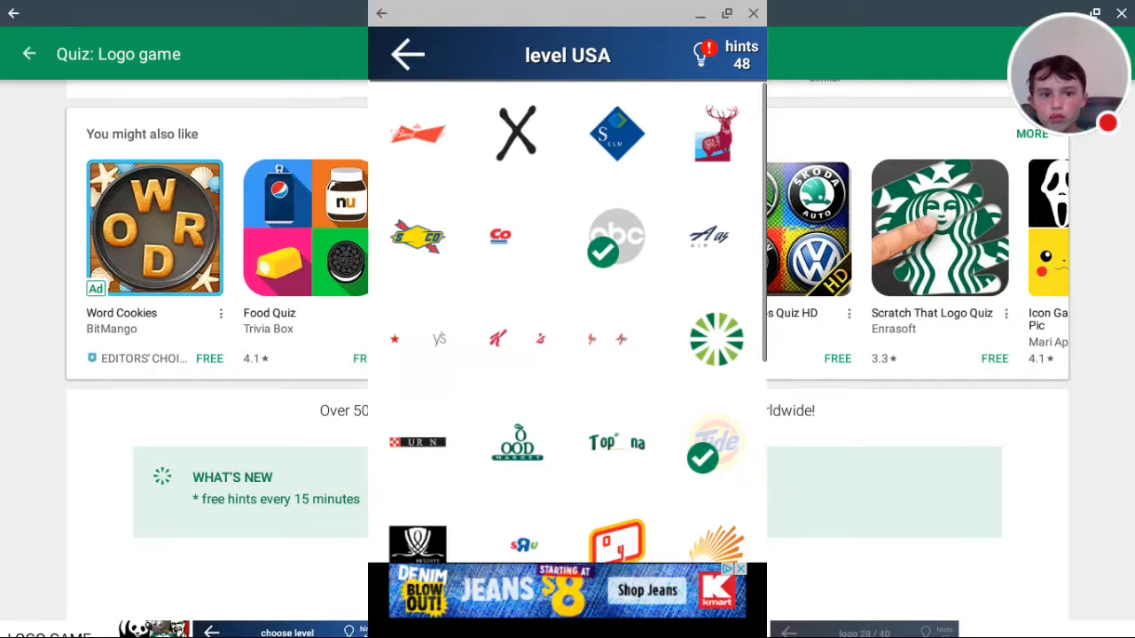
pyautogui.scroll(-3)
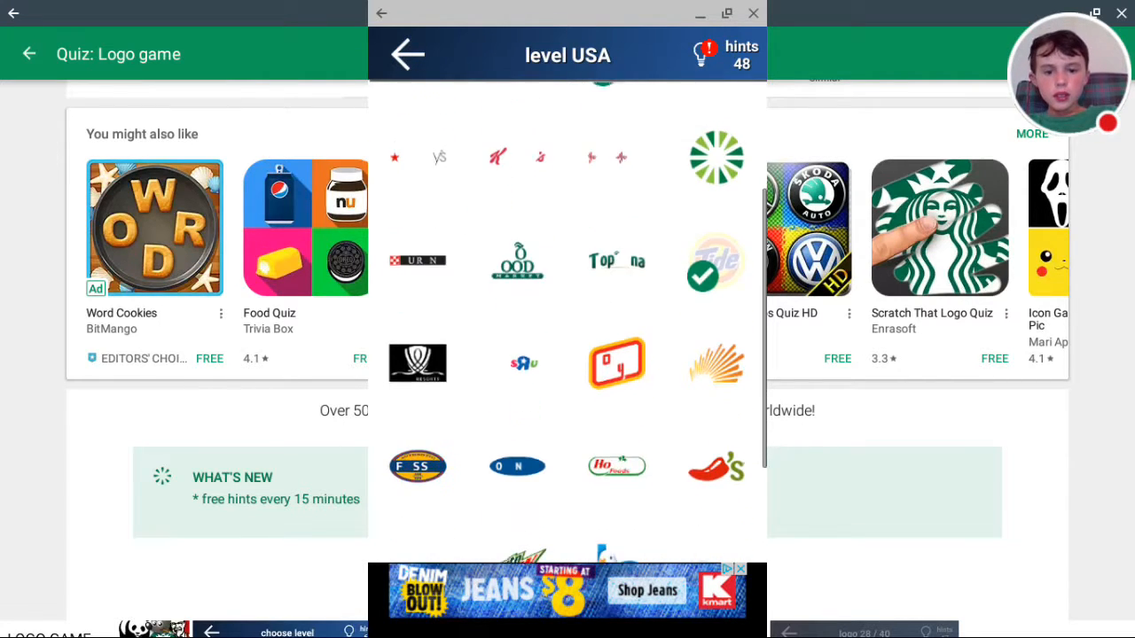
# Step: Solve Toys R Us perfectly for 88 points, then open the top-left Macy's logo
pyautogui.scroll(-3)
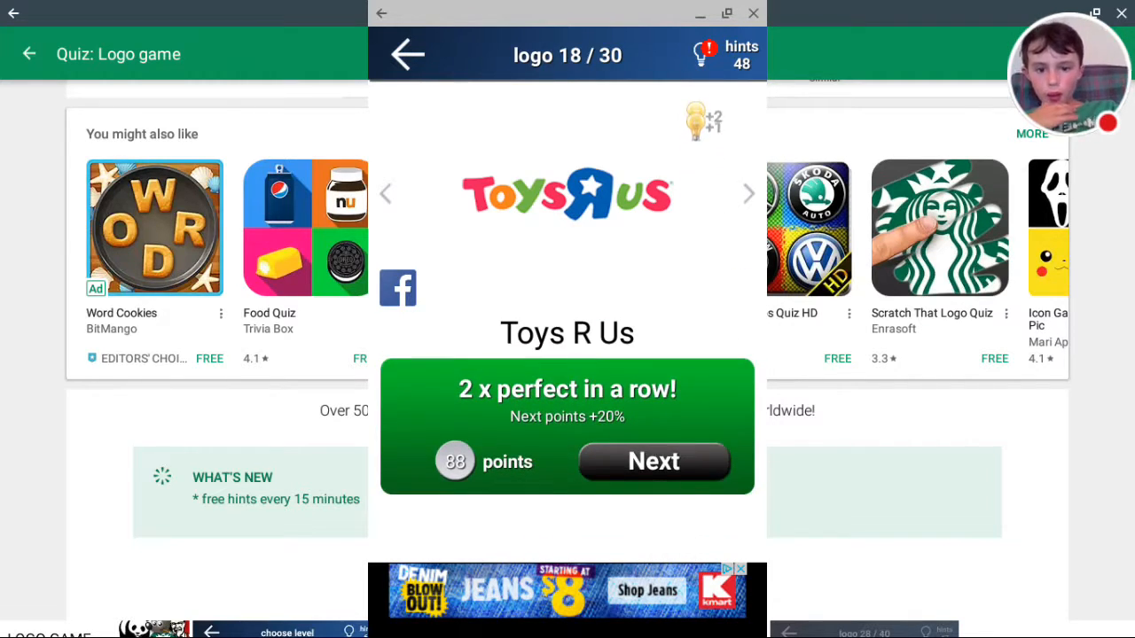
pyautogui.click(654, 460)
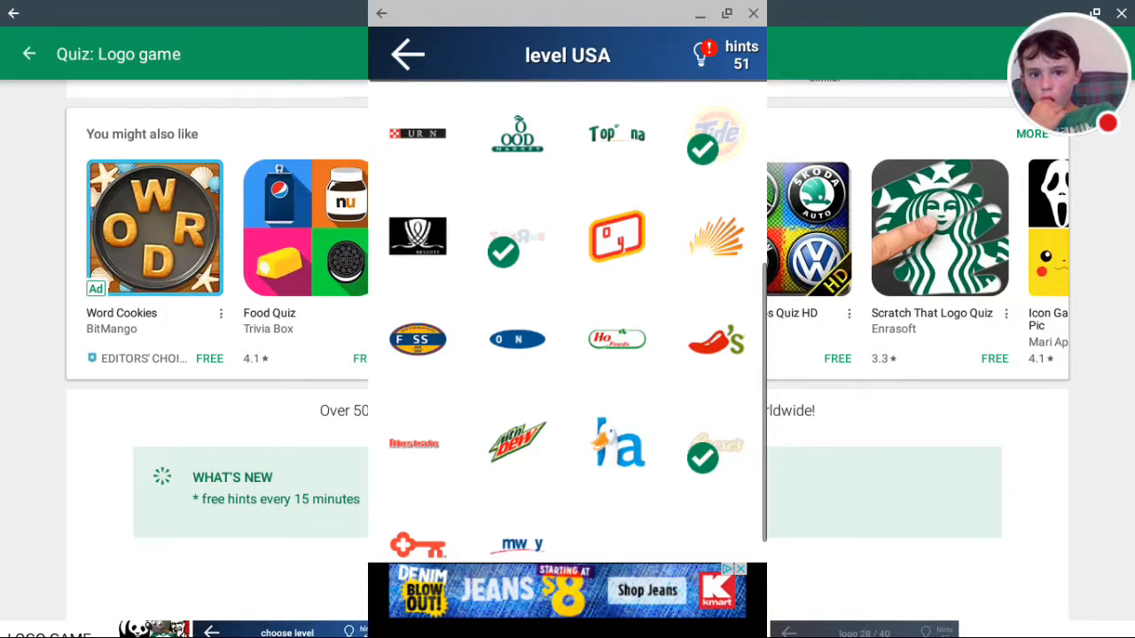
pyautogui.scroll(-3)
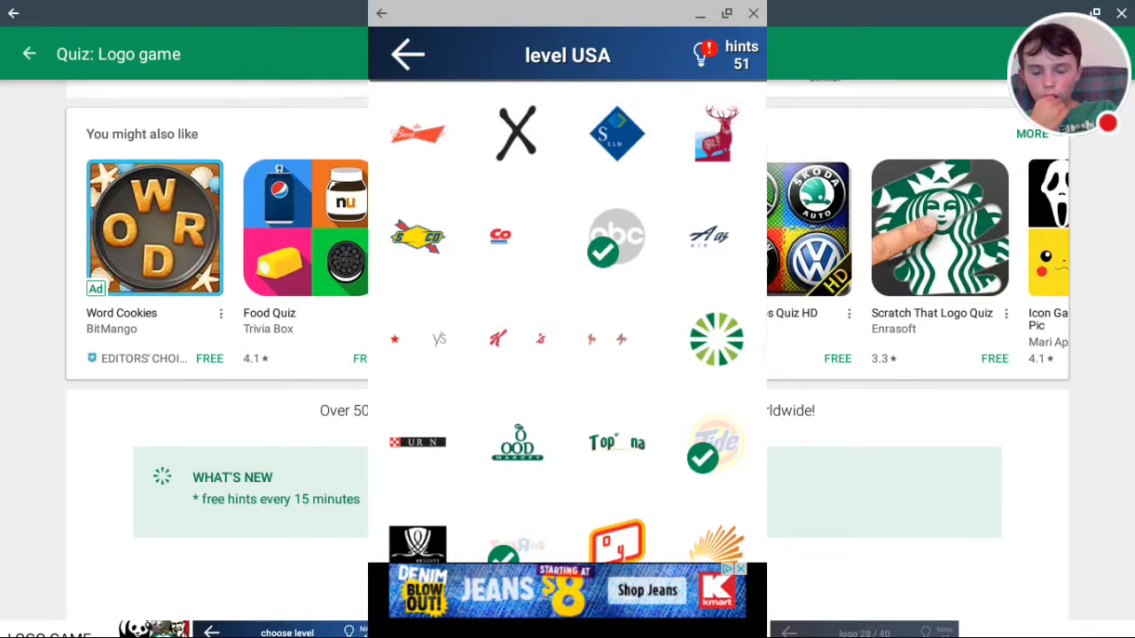
pyautogui.click(418, 134)
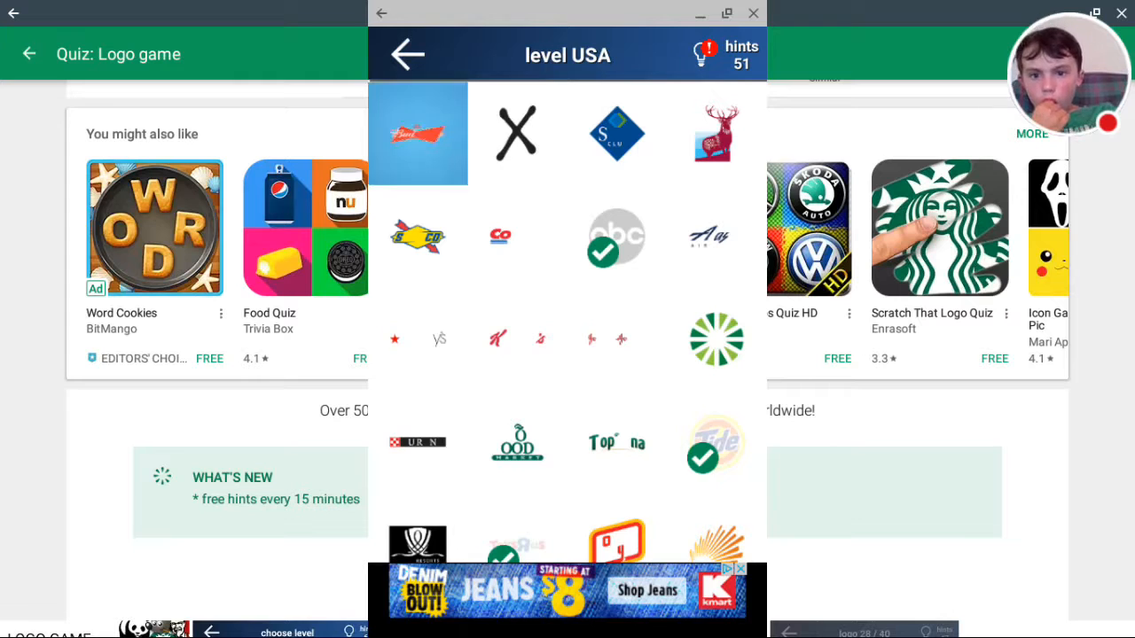
pyautogui.click(418, 133)
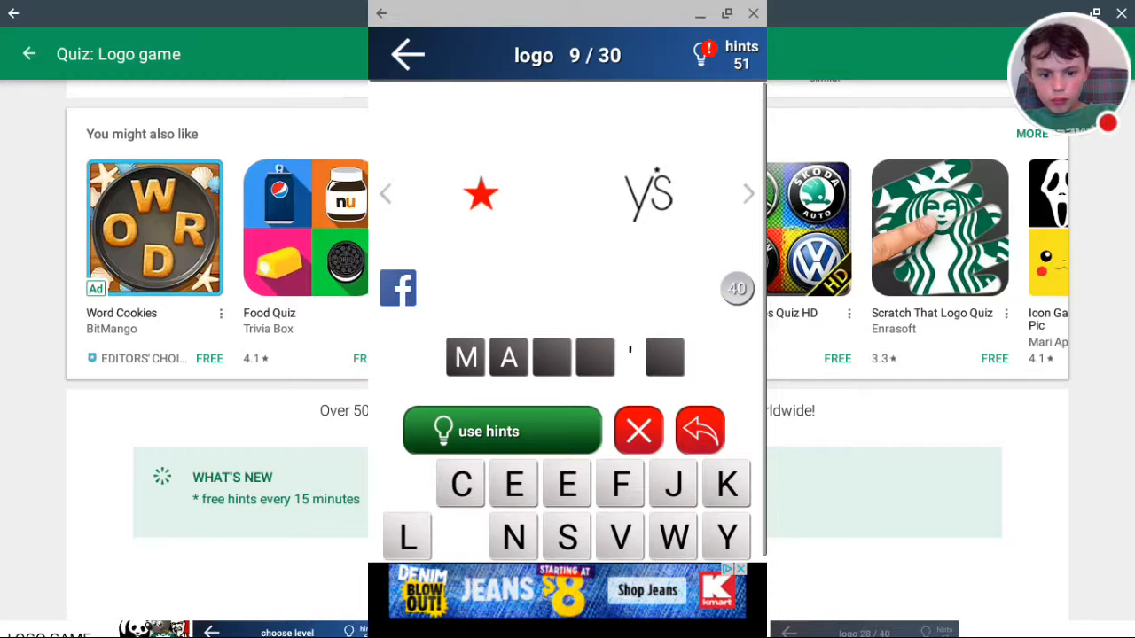
# Step: Enter letters for Macy's, use a hint to complete it for 43 points, and continue
pyautogui.click(460, 484)
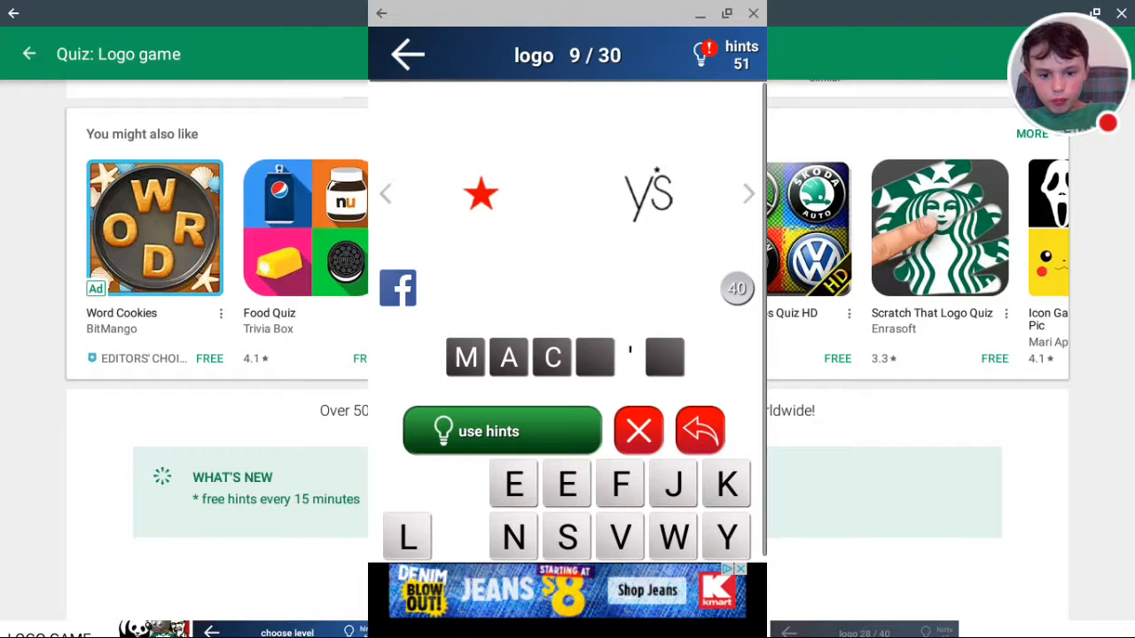
pyautogui.click(725, 536)
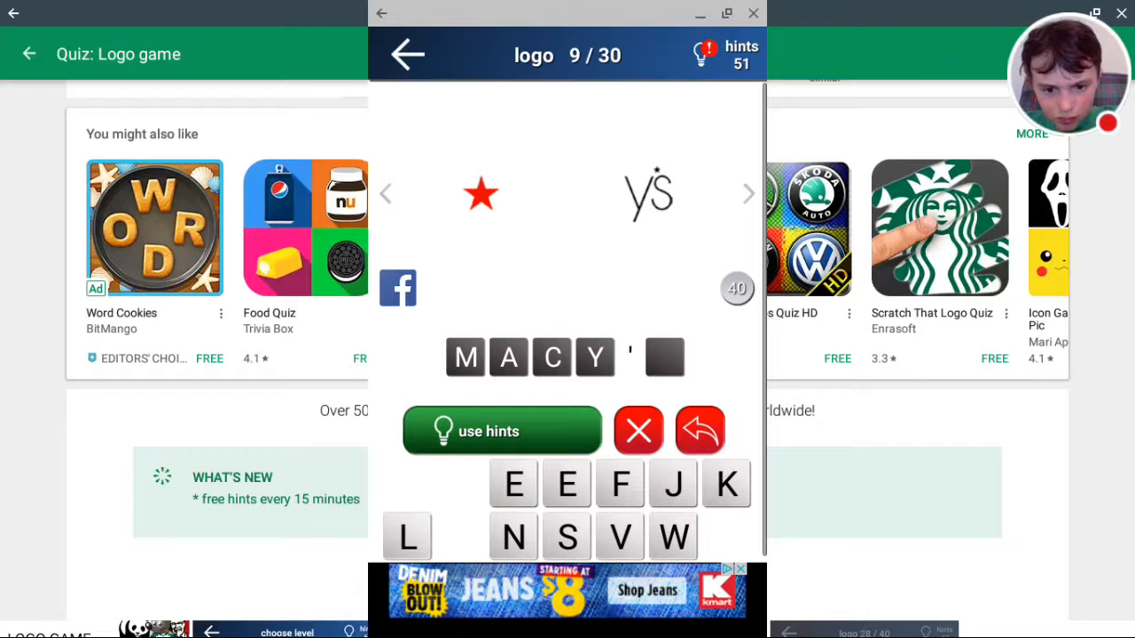
pyautogui.click(502, 431)
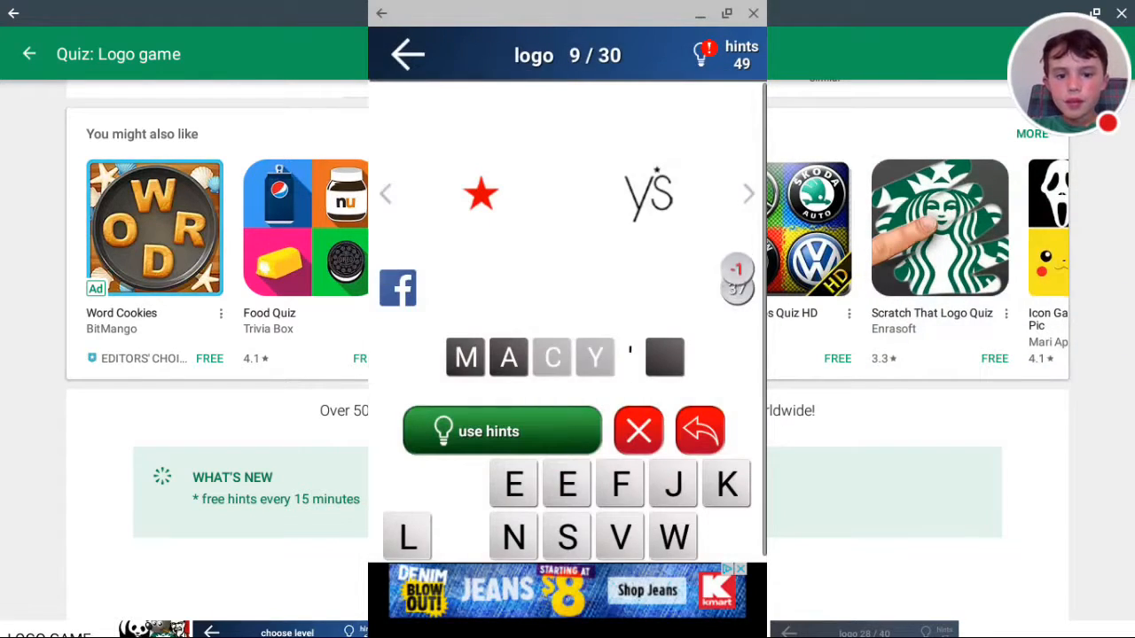
pyautogui.click(501, 431)
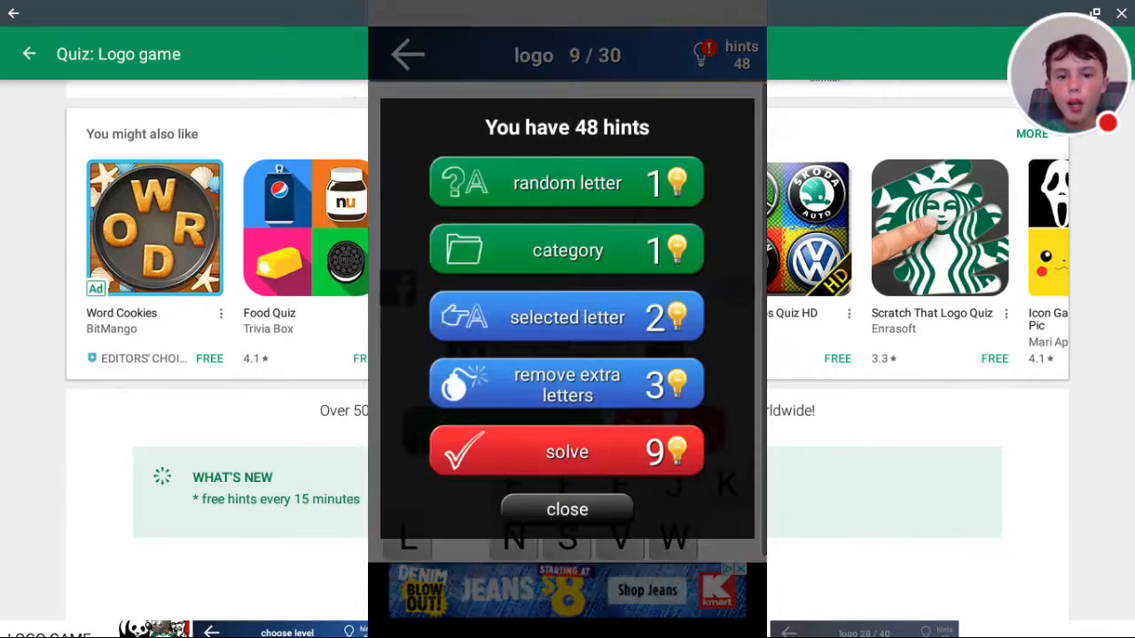
pyautogui.click(567, 450)
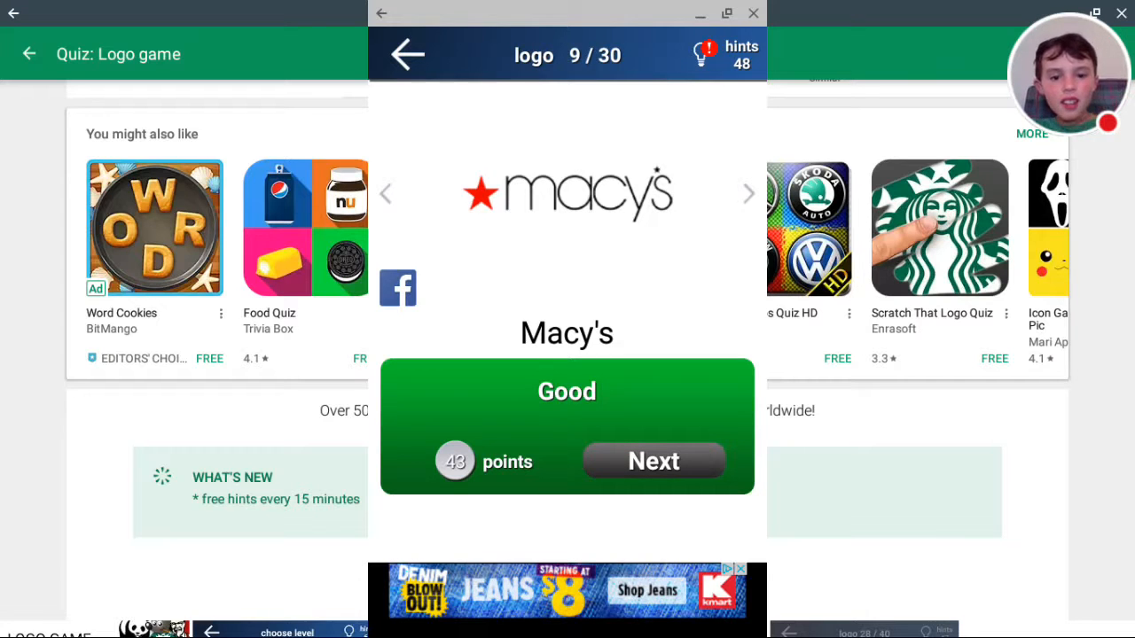
pyautogui.click(653, 460)
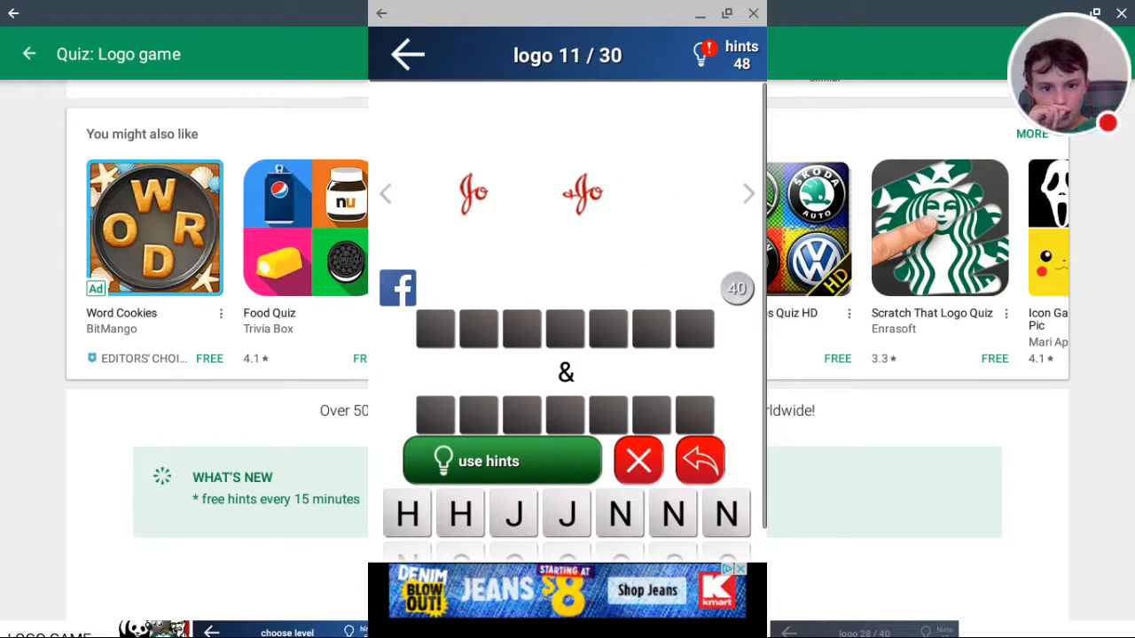
# Step: Skip to logo 14, spell Whole Foods for 60 points, pass Tide, and return to the USA grid
pyautogui.click(699, 460)
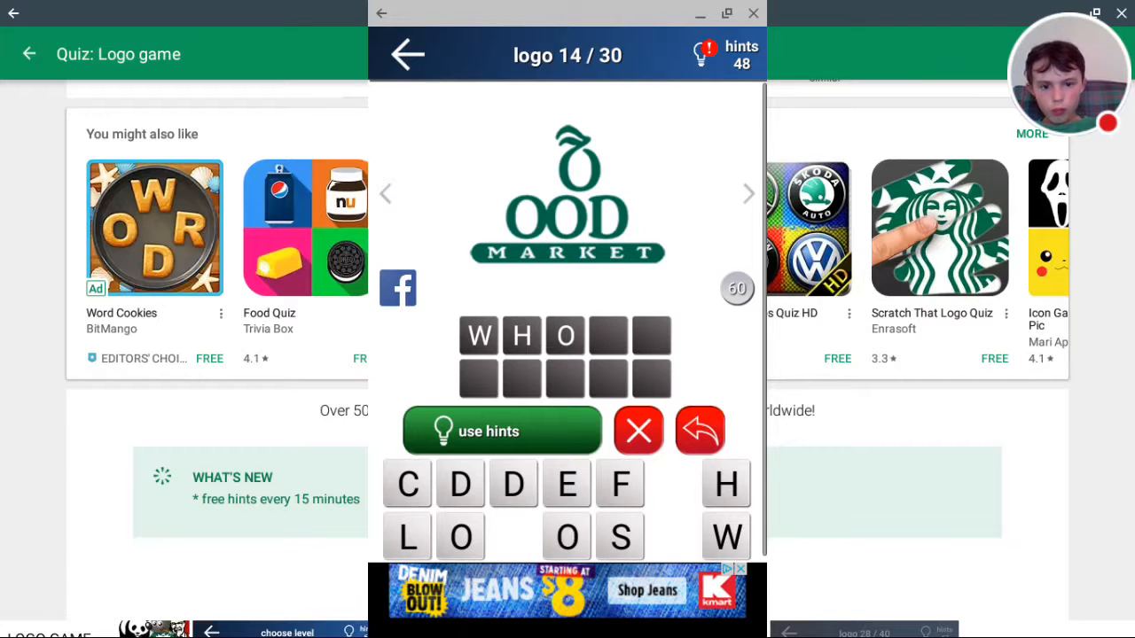
pyautogui.click(407, 537)
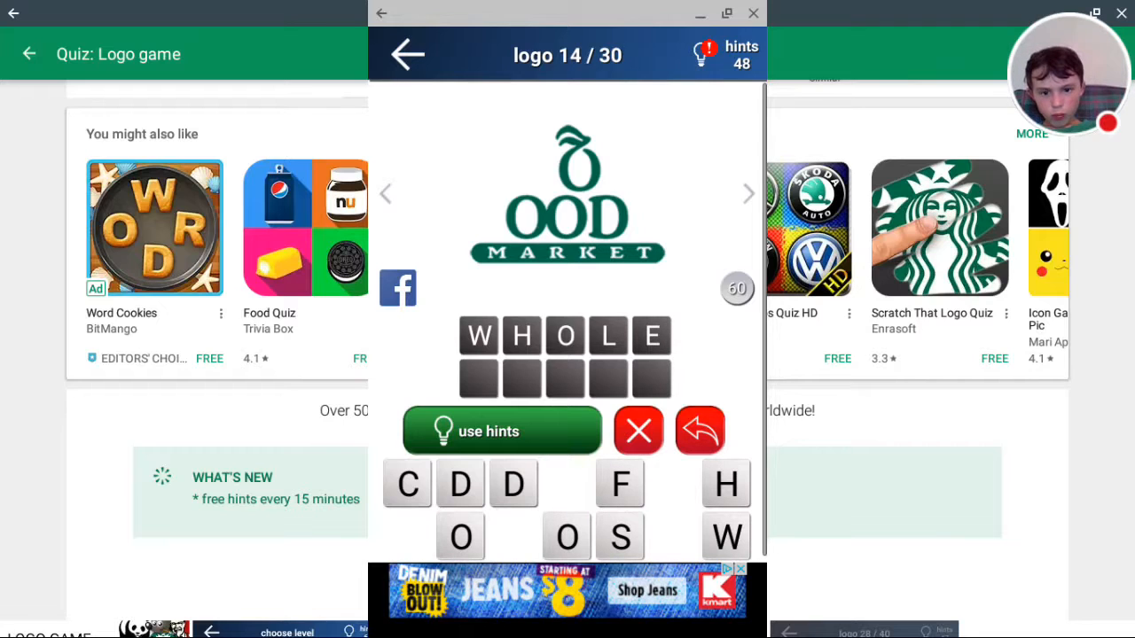
pyautogui.click(620, 484)
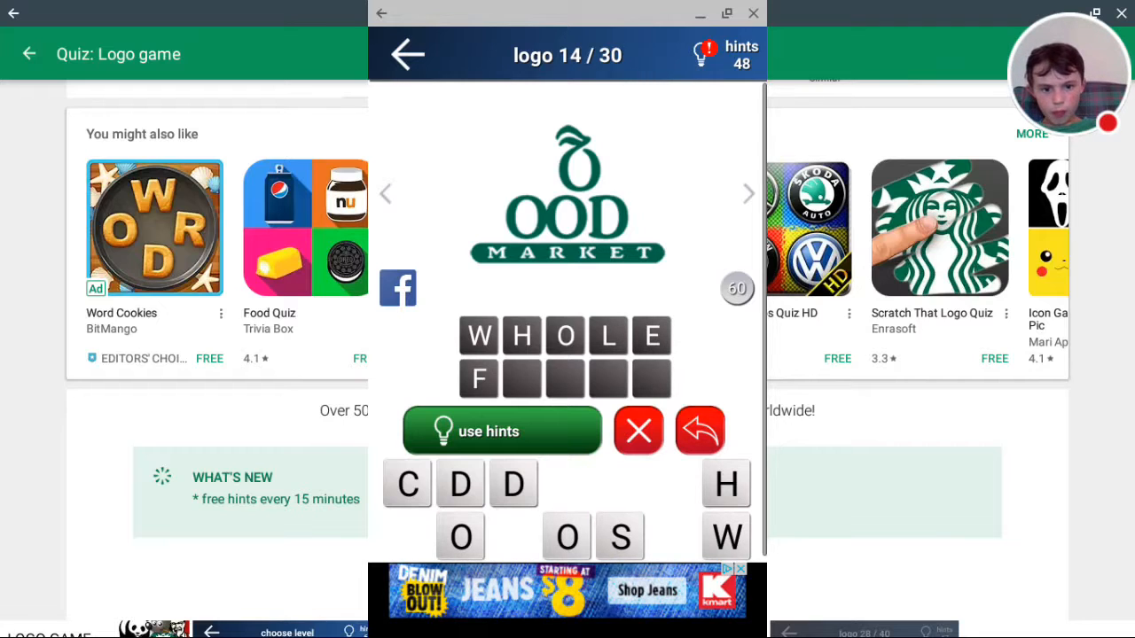
pyautogui.click(460, 536)
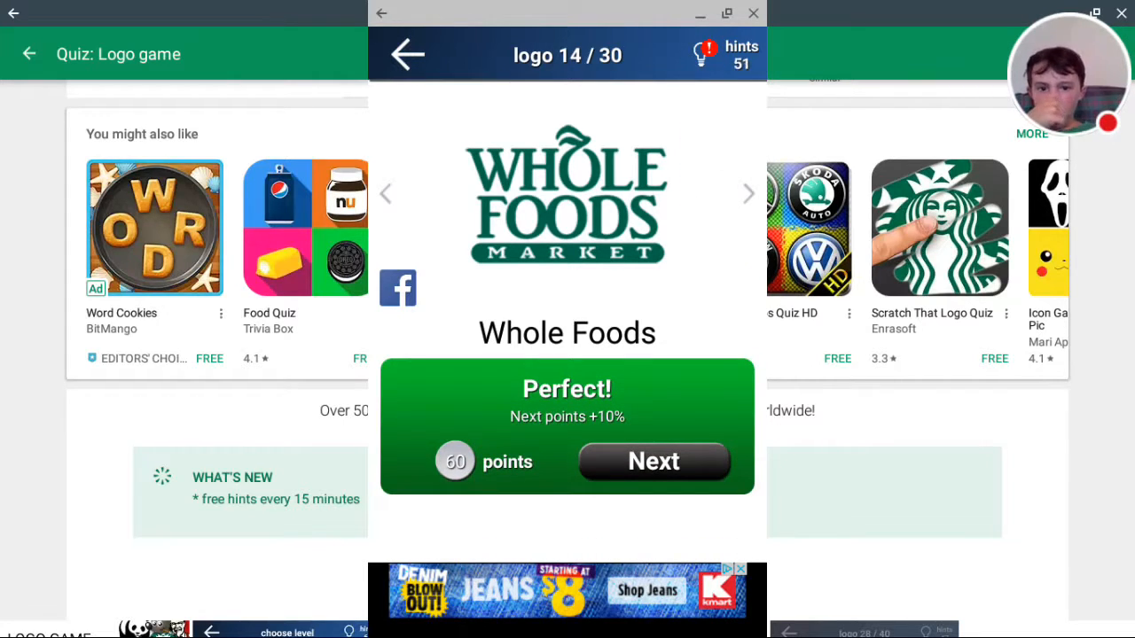
pyautogui.click(654, 461)
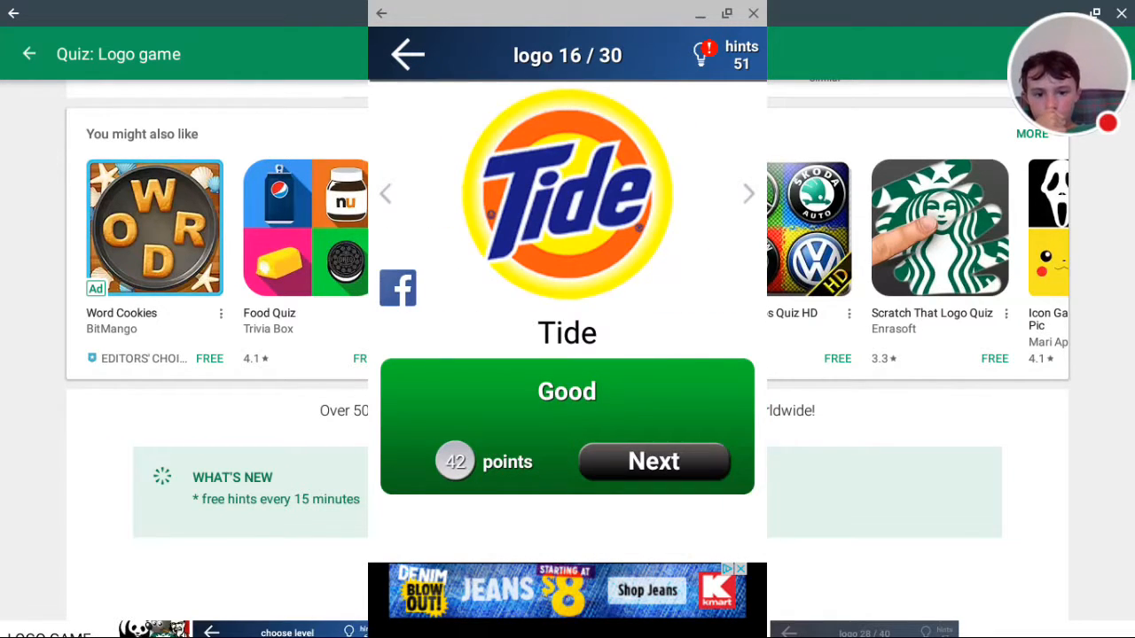
pyautogui.click(654, 461)
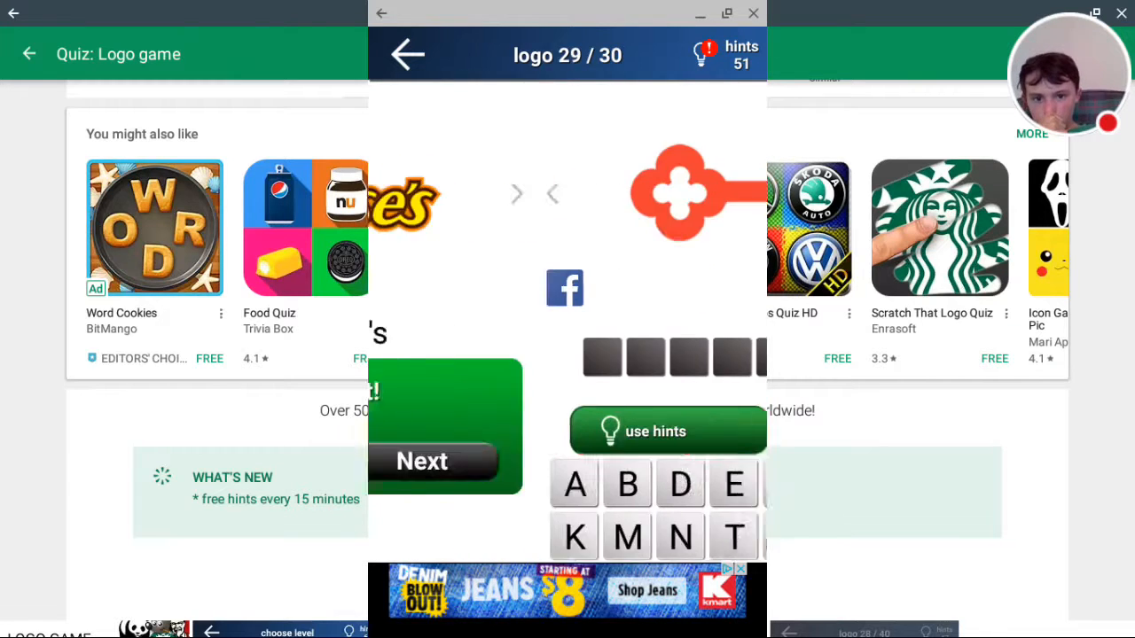
pyautogui.click(422, 461)
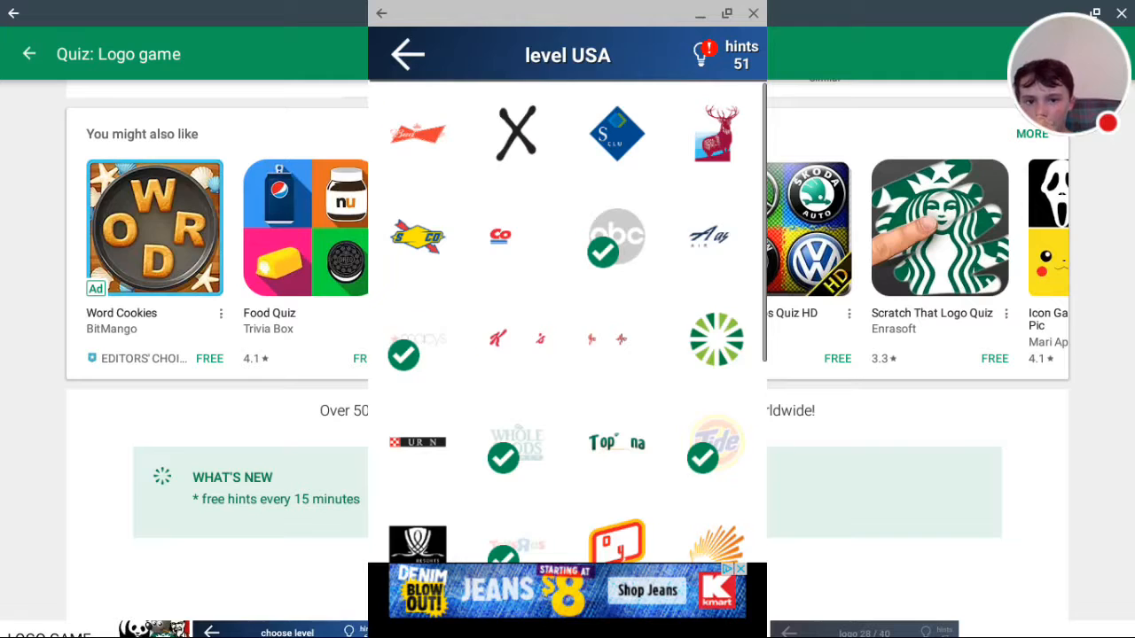
# Step: Go to Level 1 and answer the Dropbox and Nike logos, reaching 671 points
pyautogui.click(407, 54)
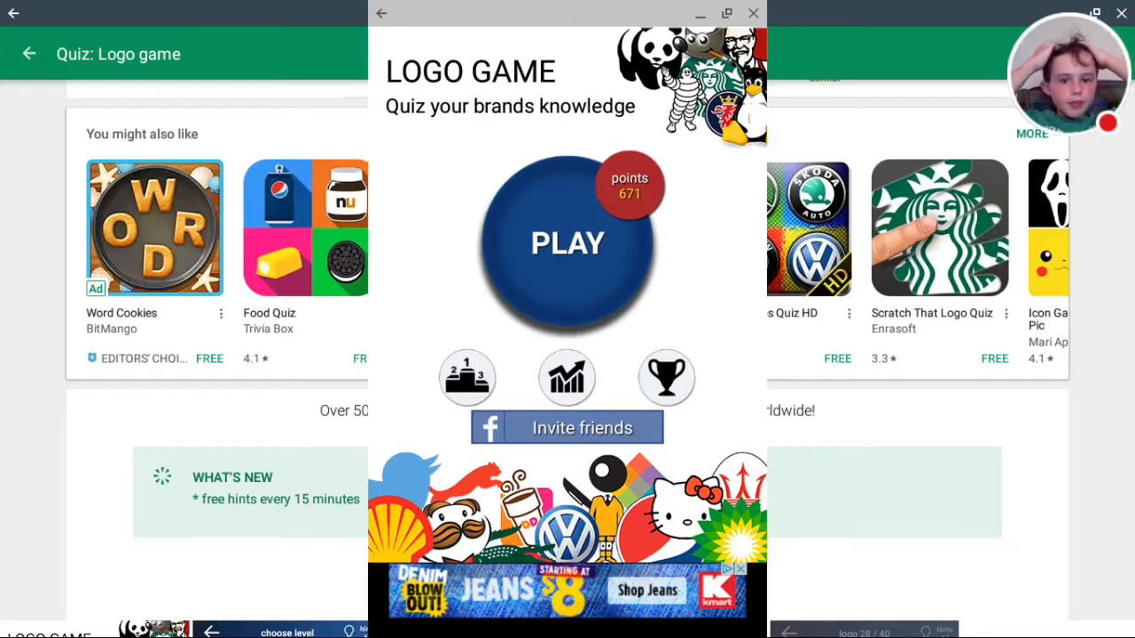
pyautogui.click(568, 242)
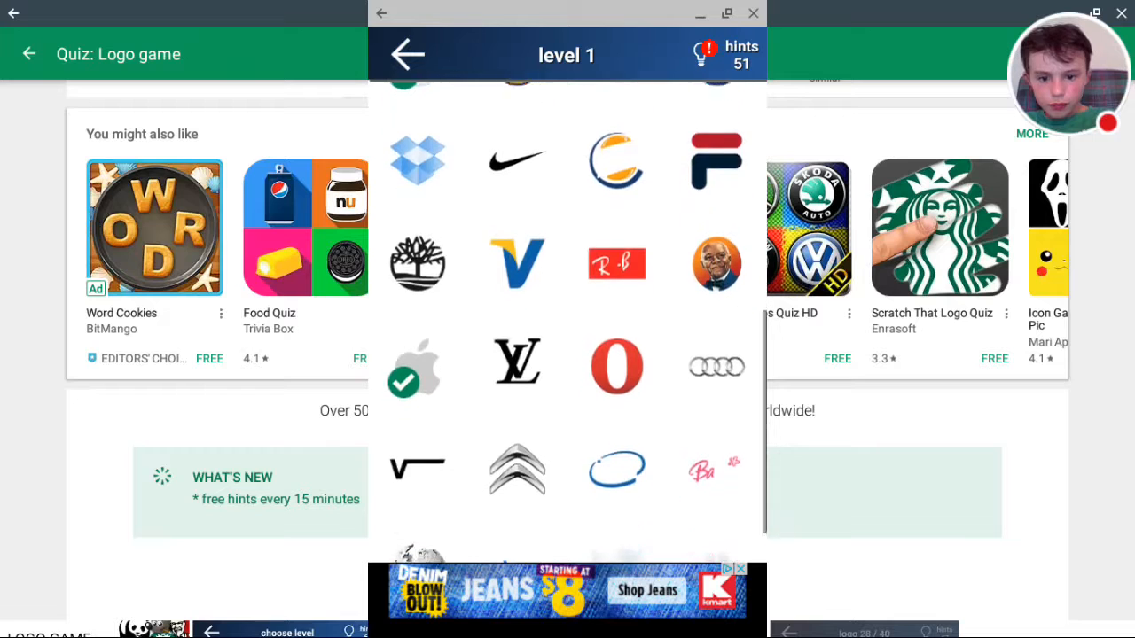
pyautogui.click(417, 160)
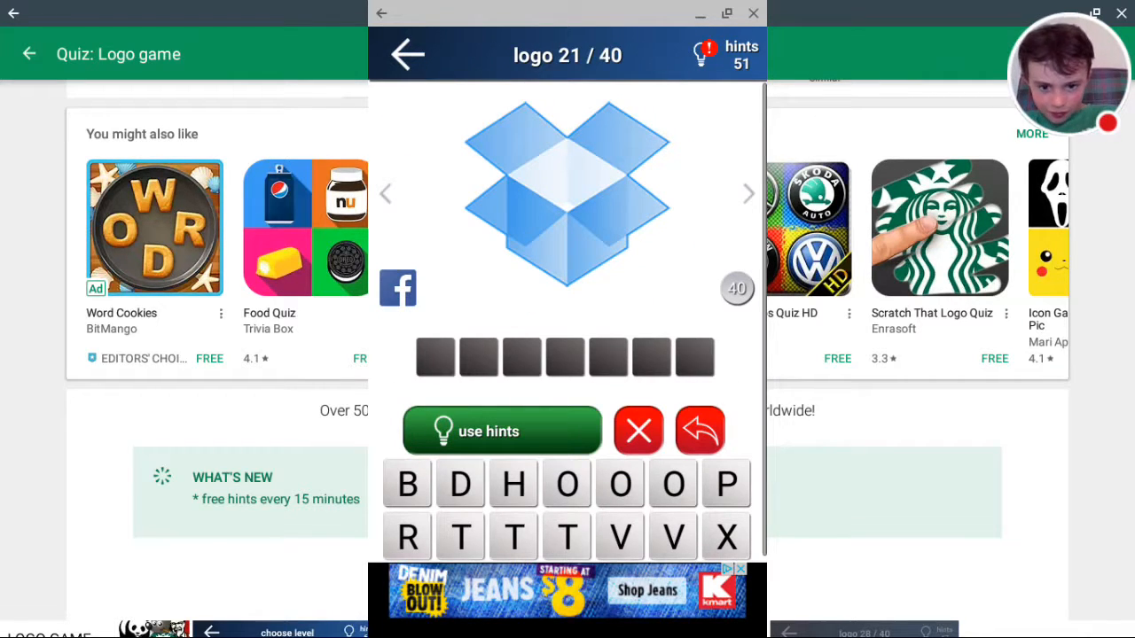
pyautogui.click(459, 484)
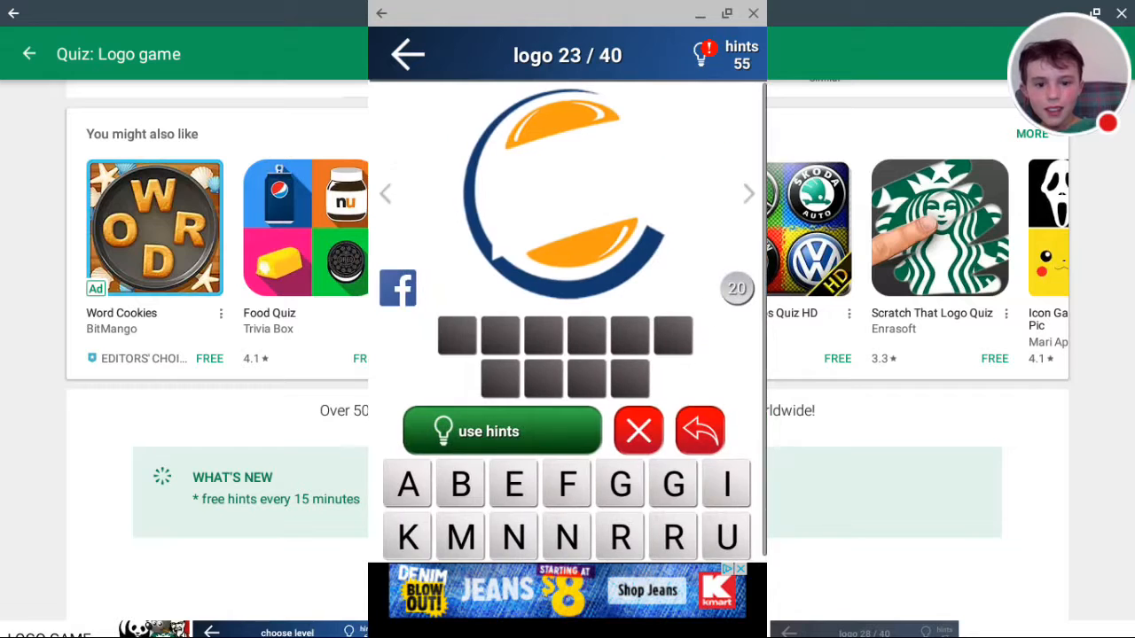
pyautogui.click(407, 54)
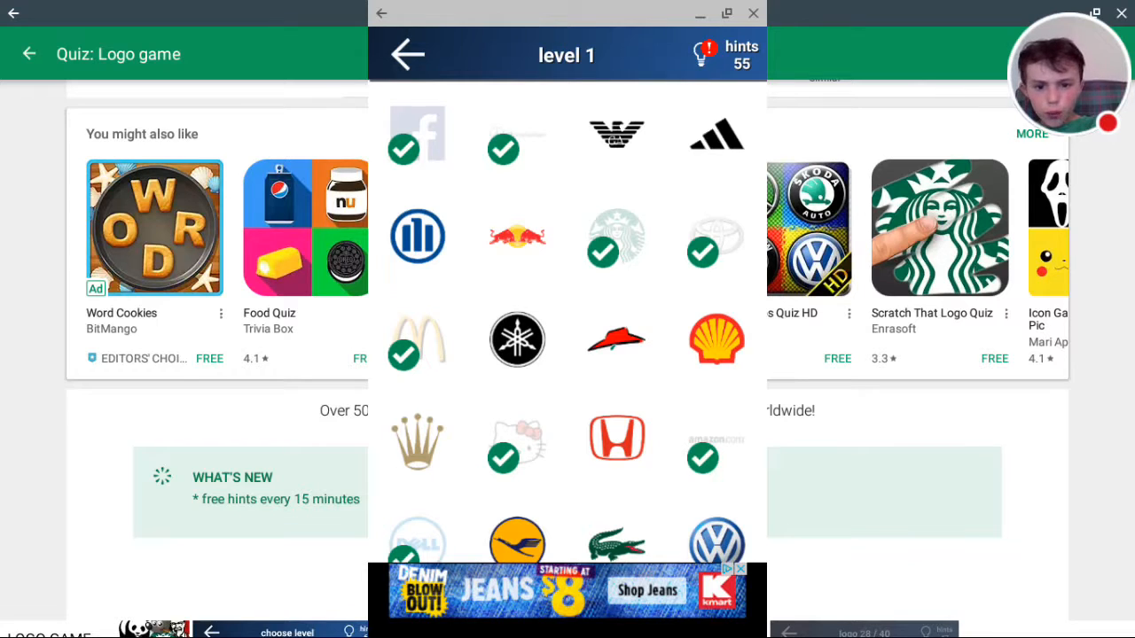
# Step: Scroll the logo grids, then return to the level list showing Level 1 at 13/40
pyautogui.scroll(-3)
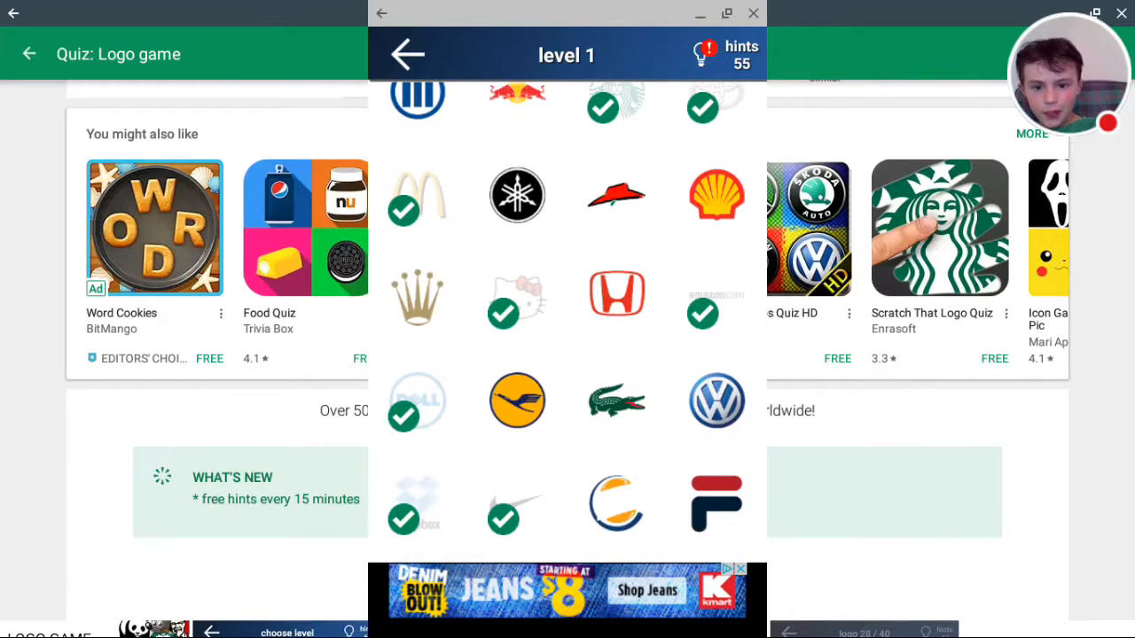
pyautogui.scroll(-3)
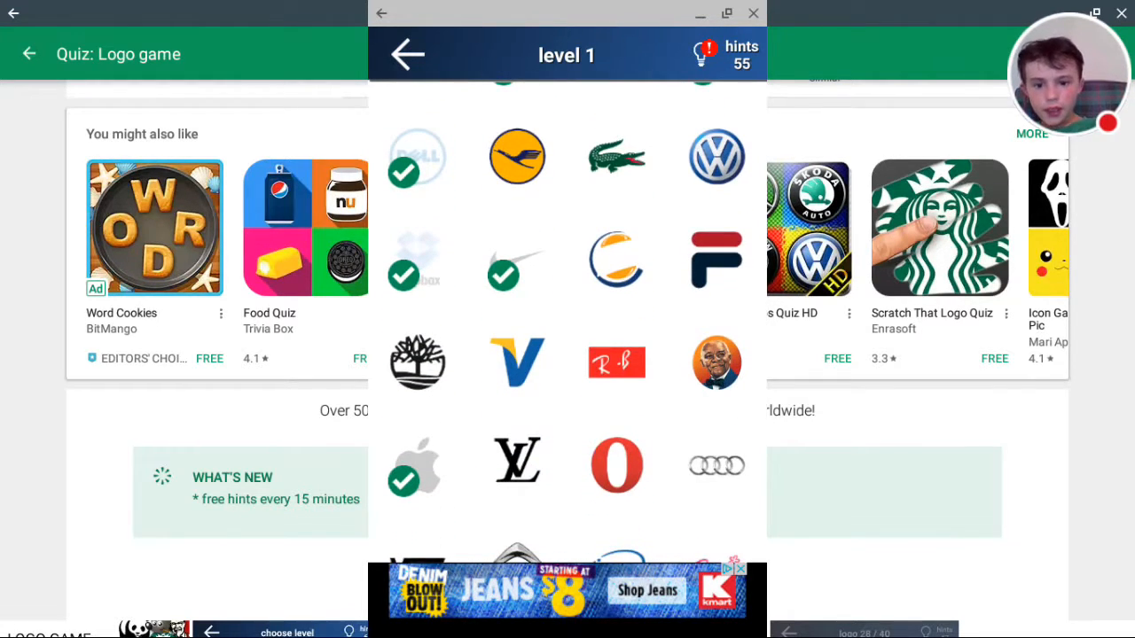
pyautogui.scroll(-3)
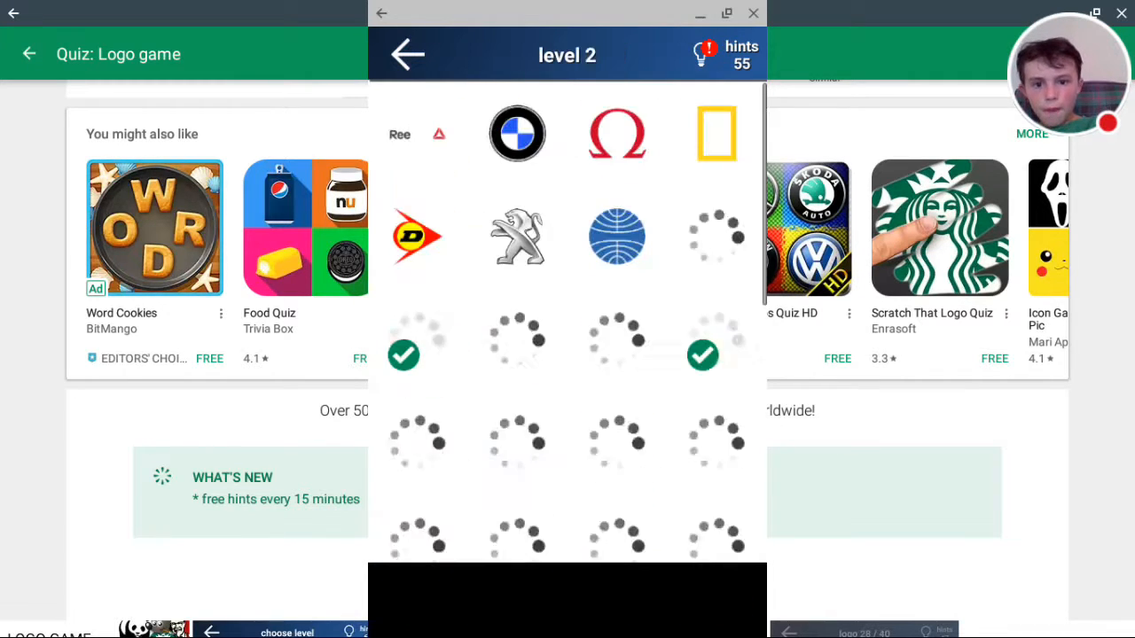
pyautogui.scroll(-3)
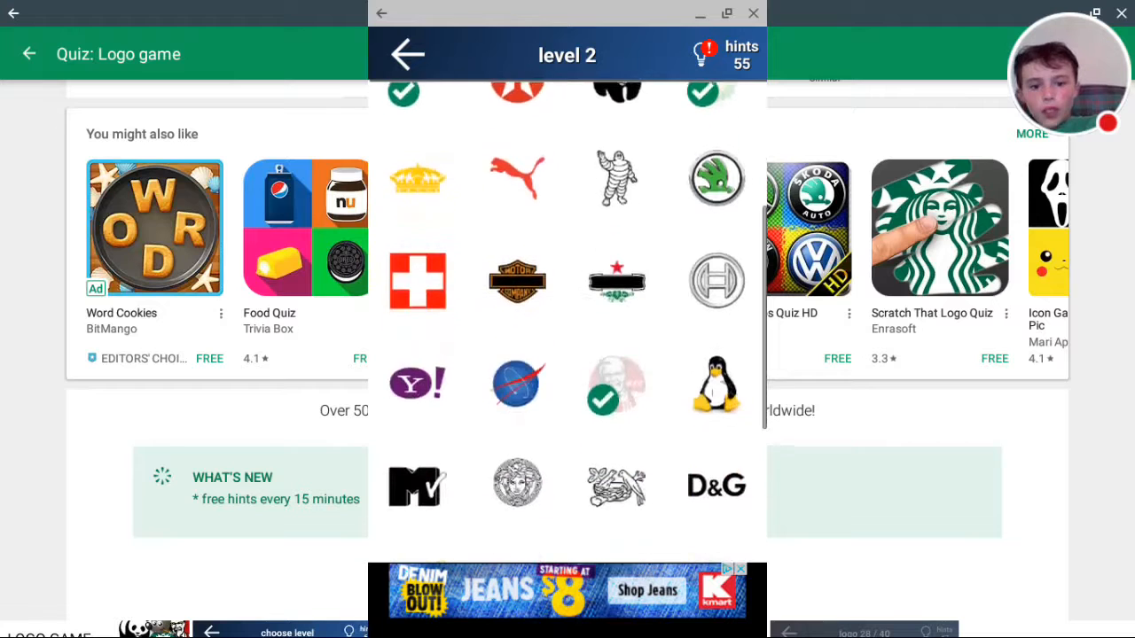
pyautogui.scroll(-3)
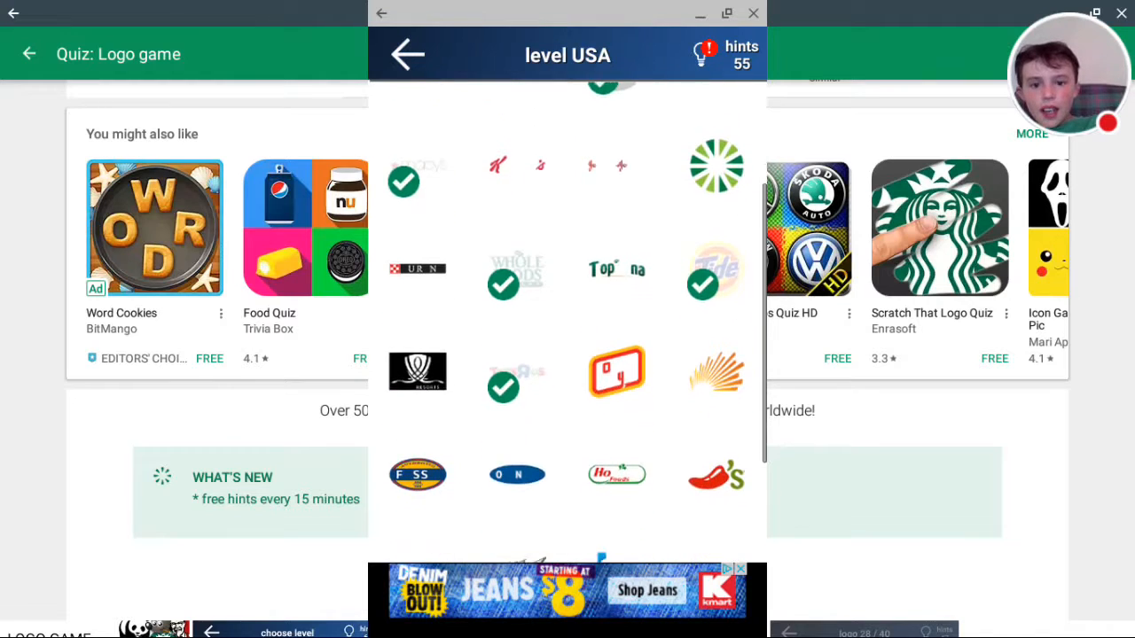
pyautogui.scroll(-3)
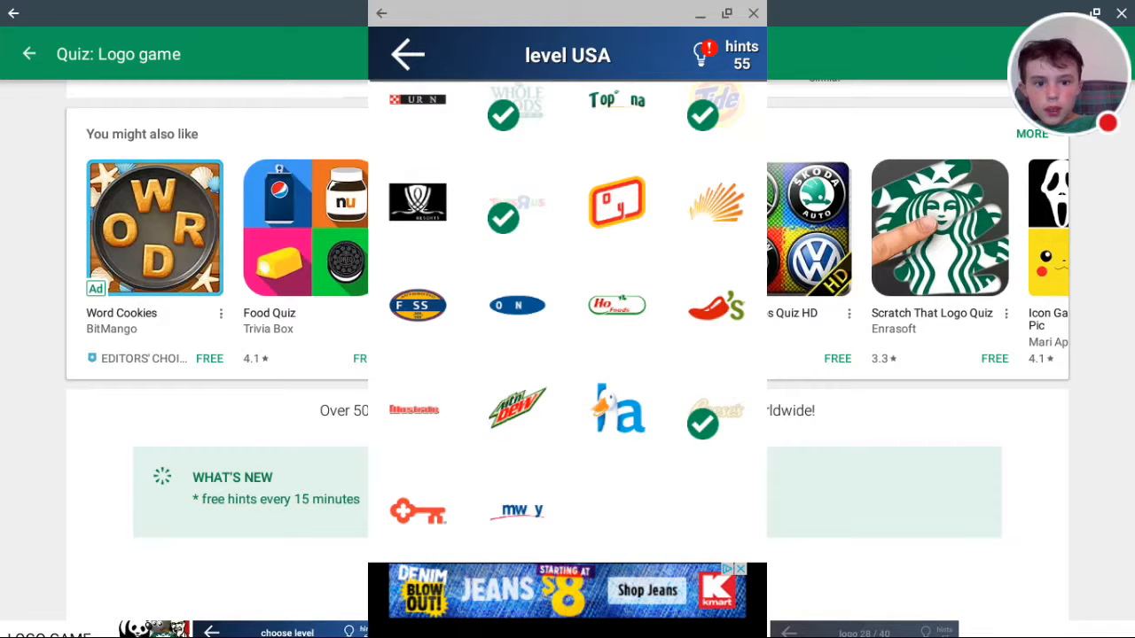
pyautogui.click(405, 54)
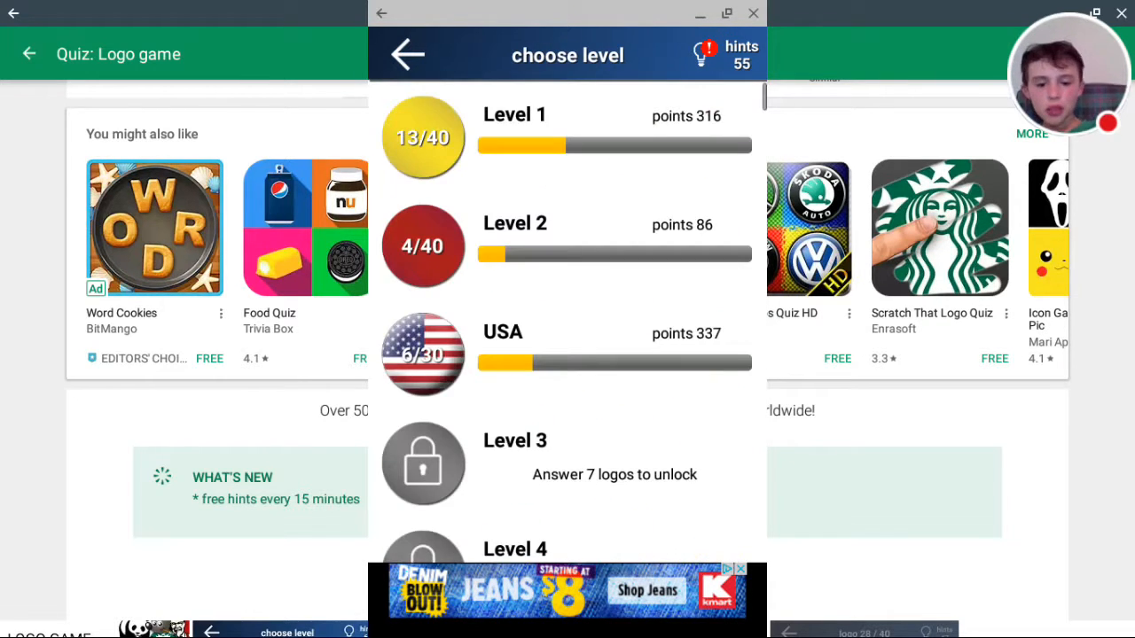
# Step: Browse the locked levels and go back to the home screen showing 21 of 2285 logos
pyautogui.scroll(-3)
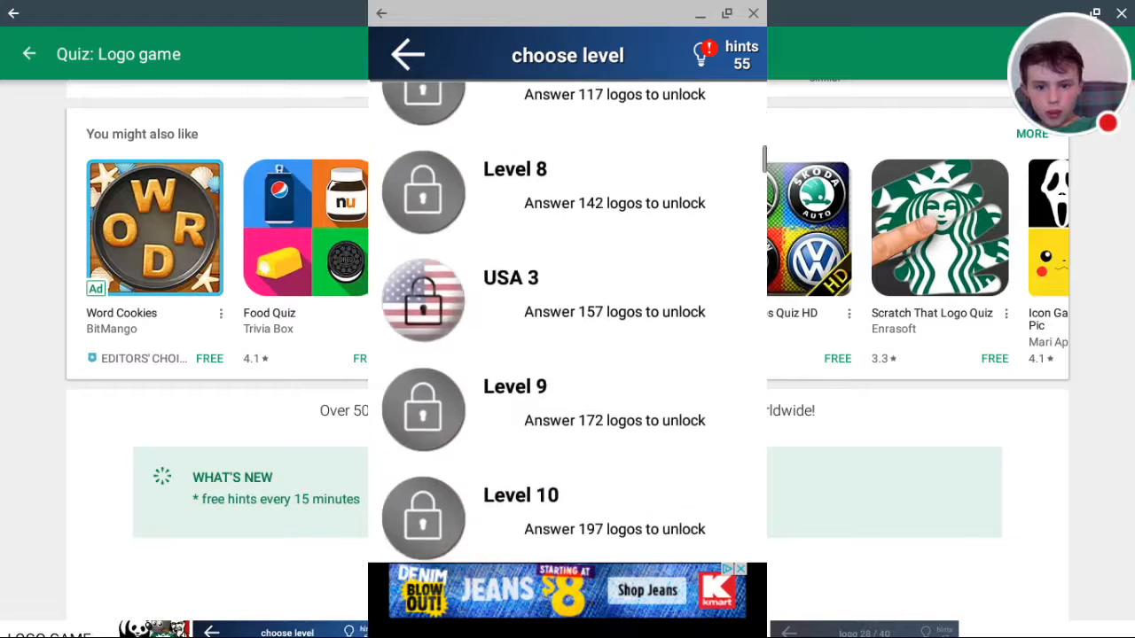
pyautogui.scroll(-3)
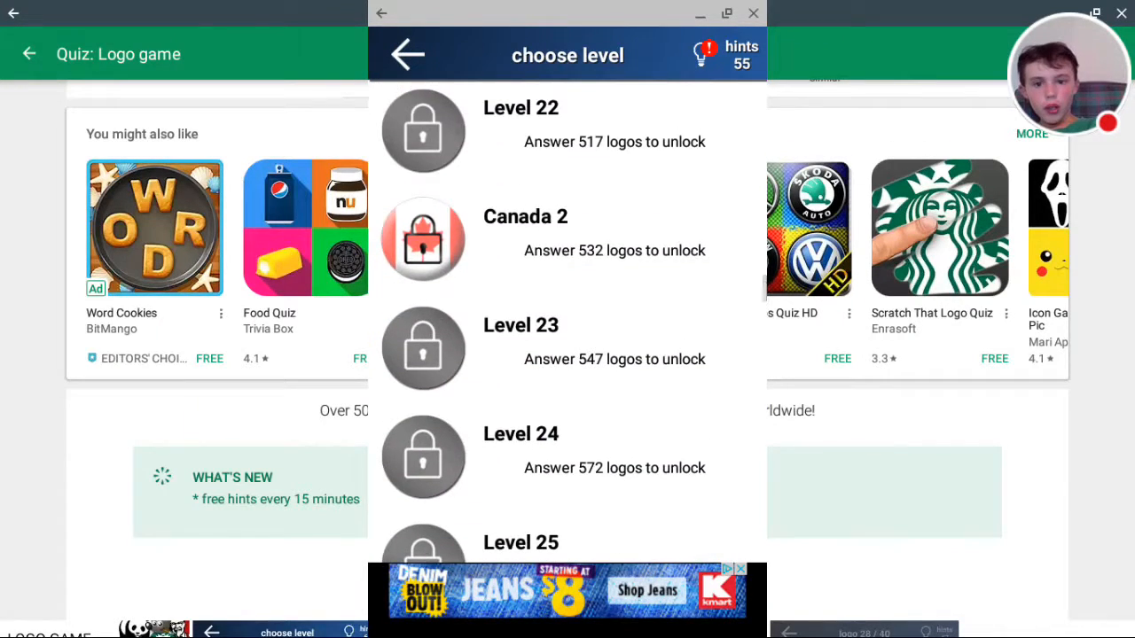
pyautogui.scroll(-3)
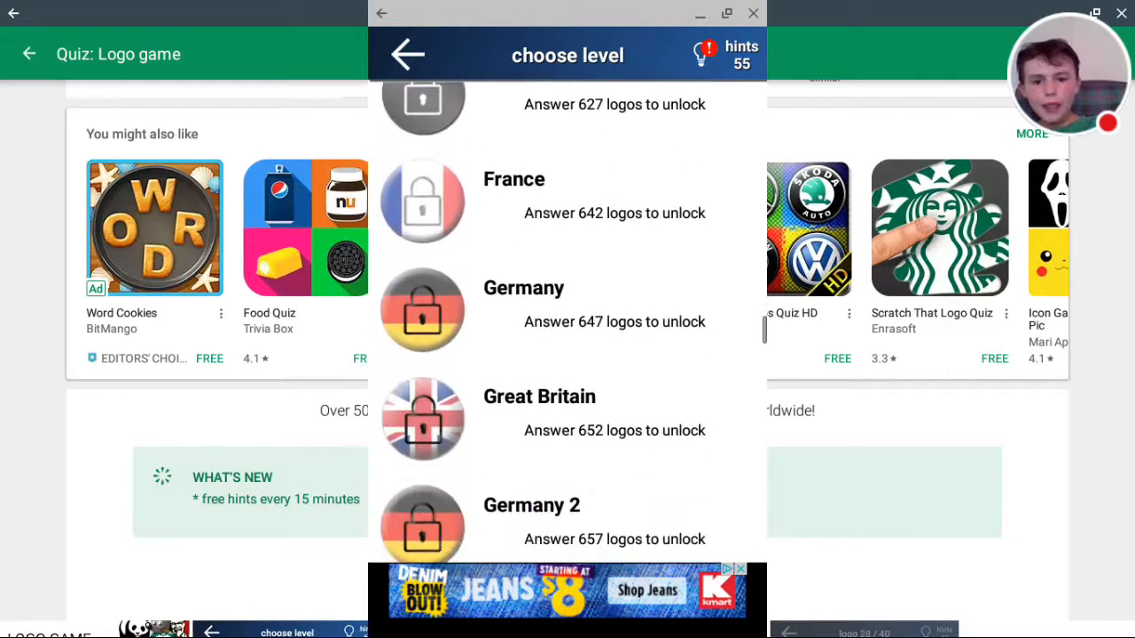
pyautogui.scroll(-3)
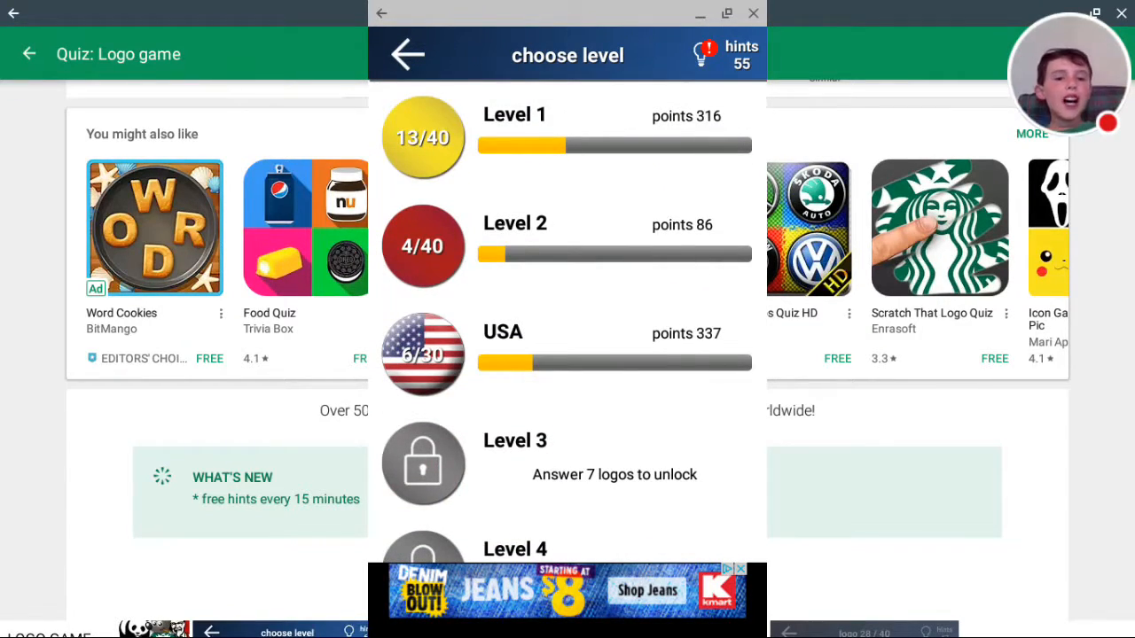
pyautogui.click(405, 55)
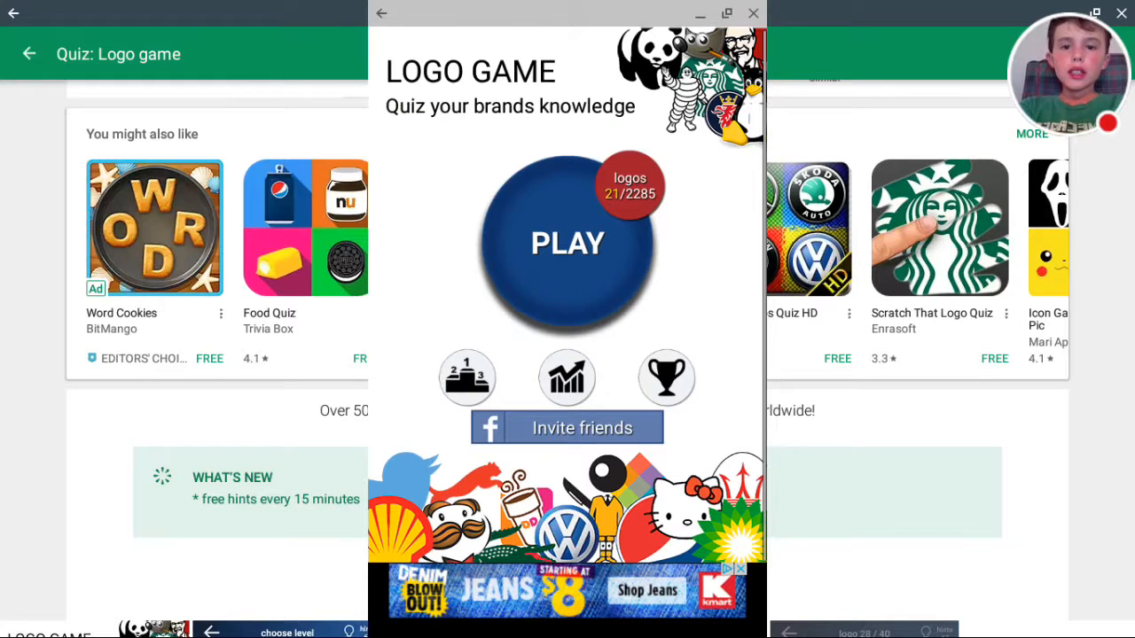